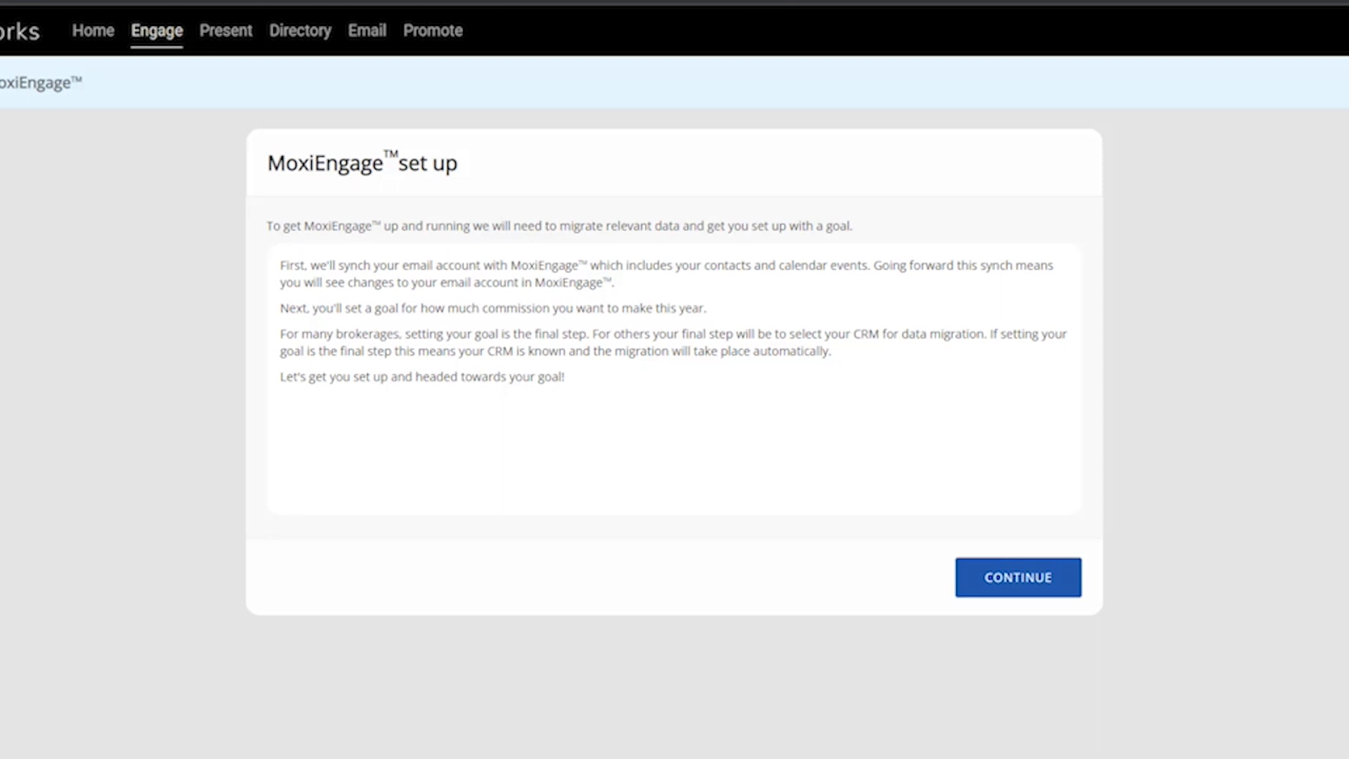
pyautogui.moveTo(1037, 609)
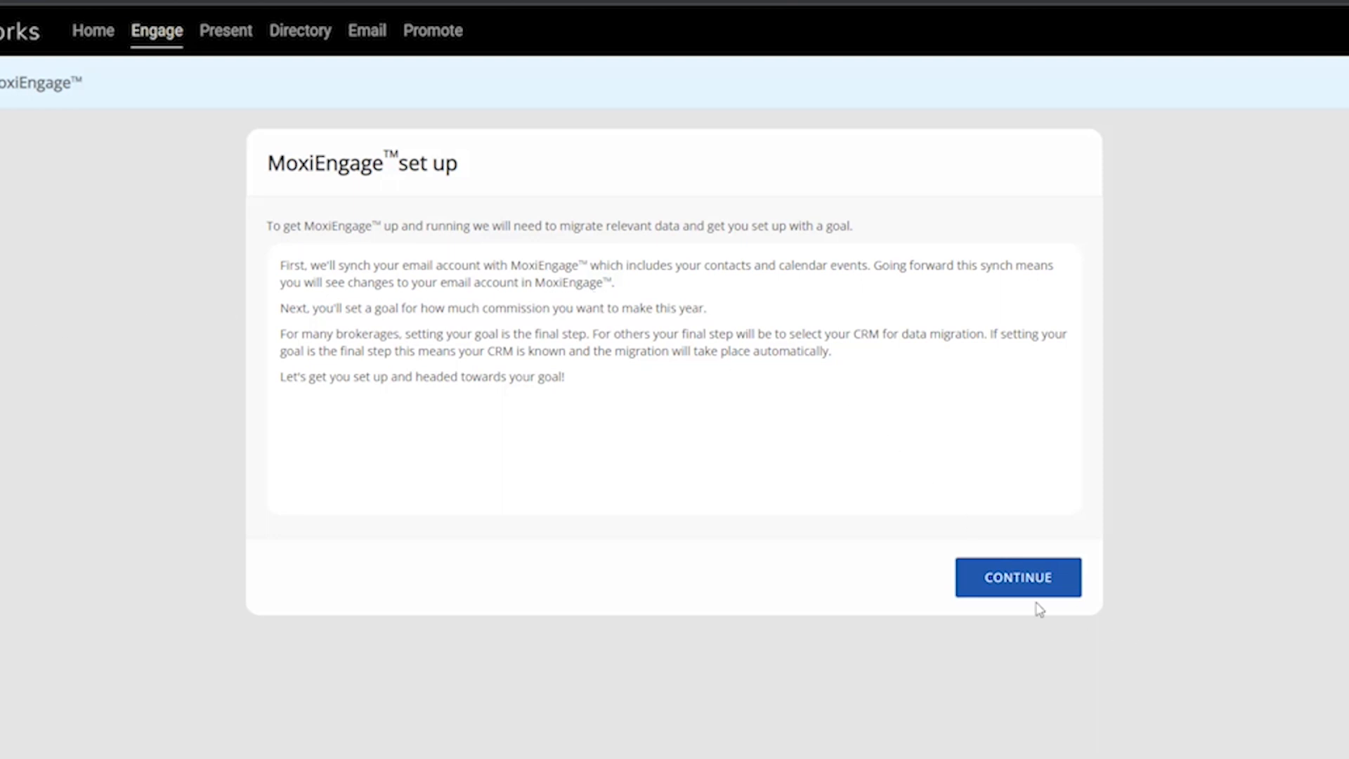
# Continue past the setup intro and pick Gmail from the email provider dropdown.
pyautogui.click(1018, 577)
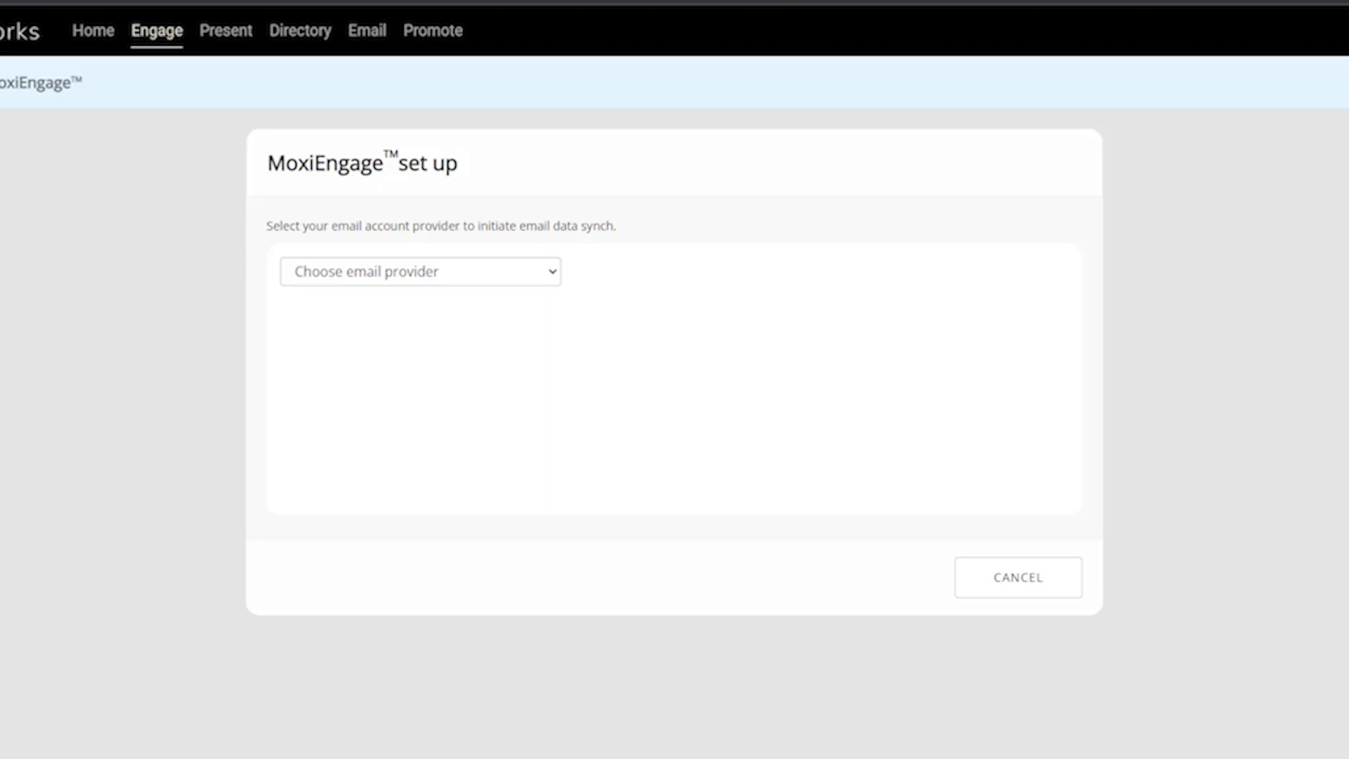
pyautogui.moveTo(510, 276)
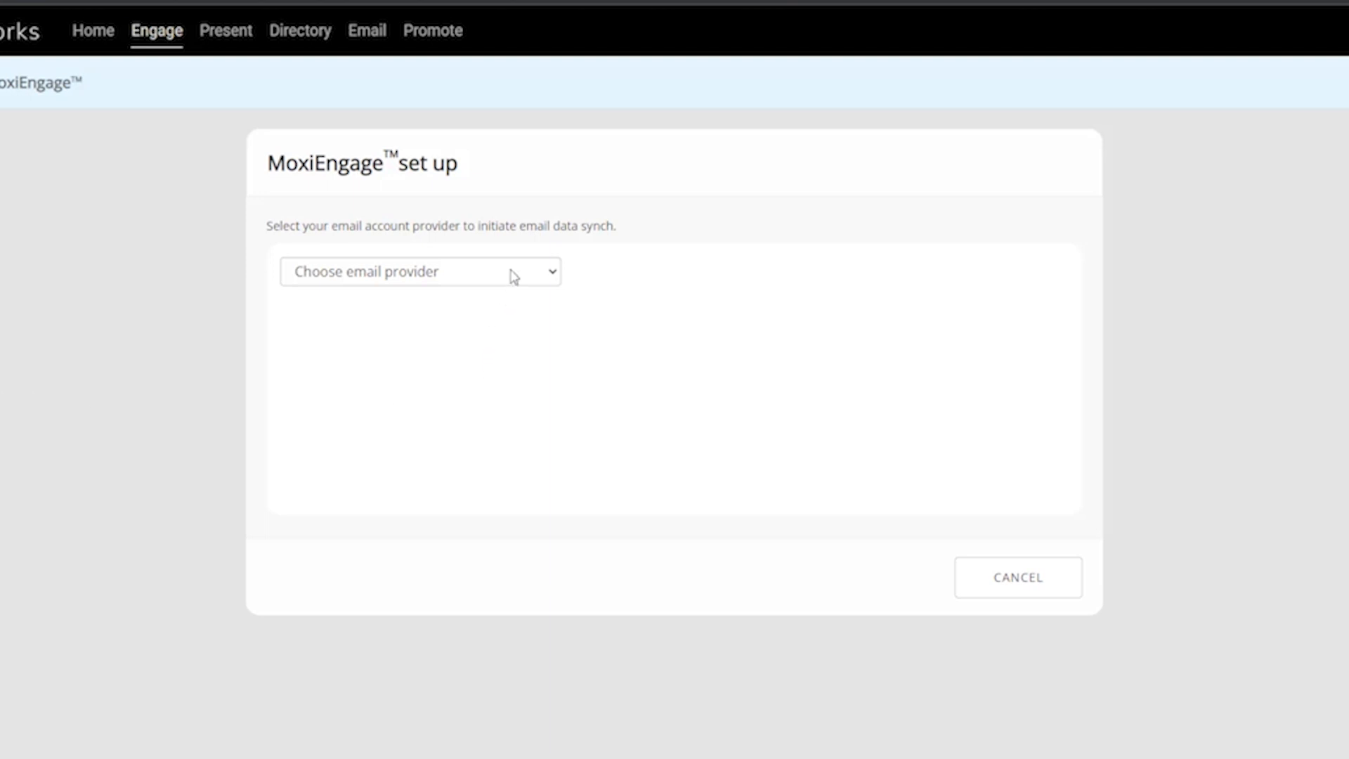
pyautogui.click(420, 271)
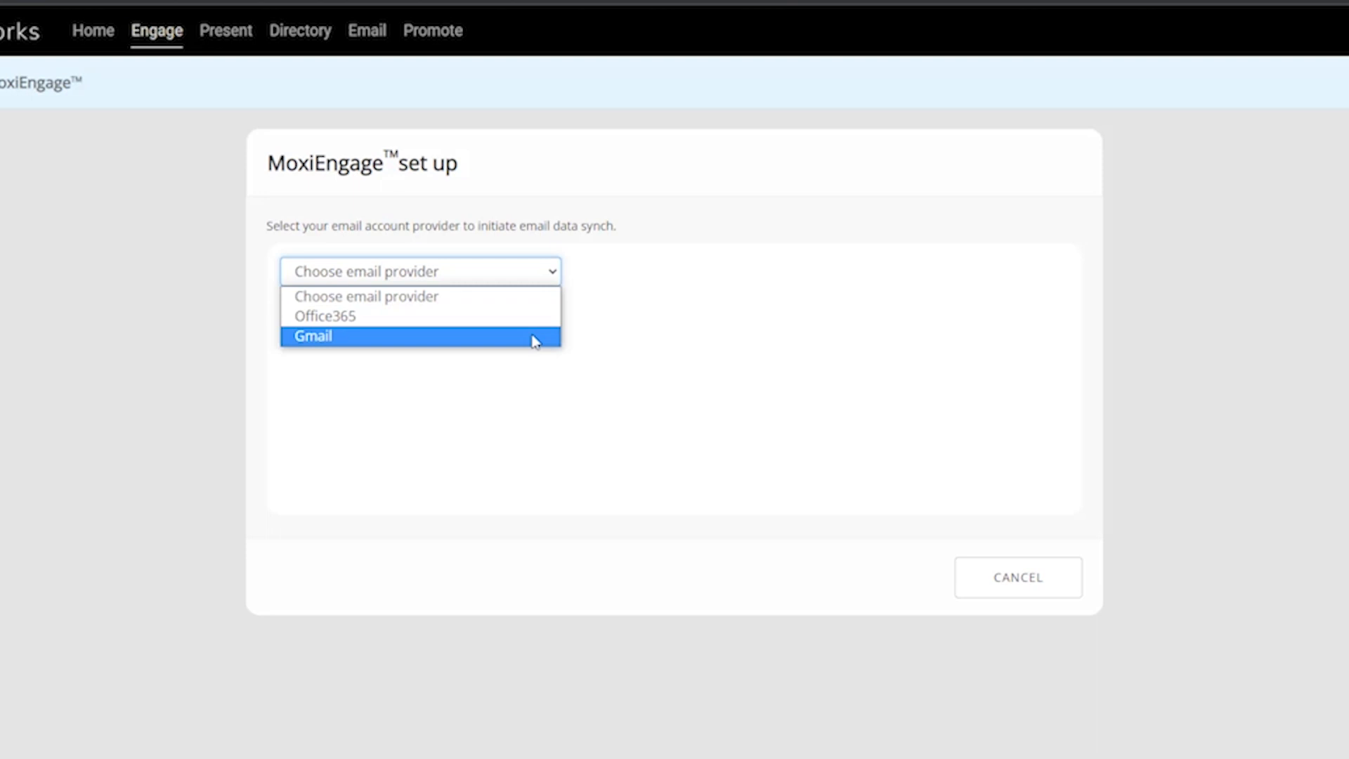
pyautogui.click(312, 335)
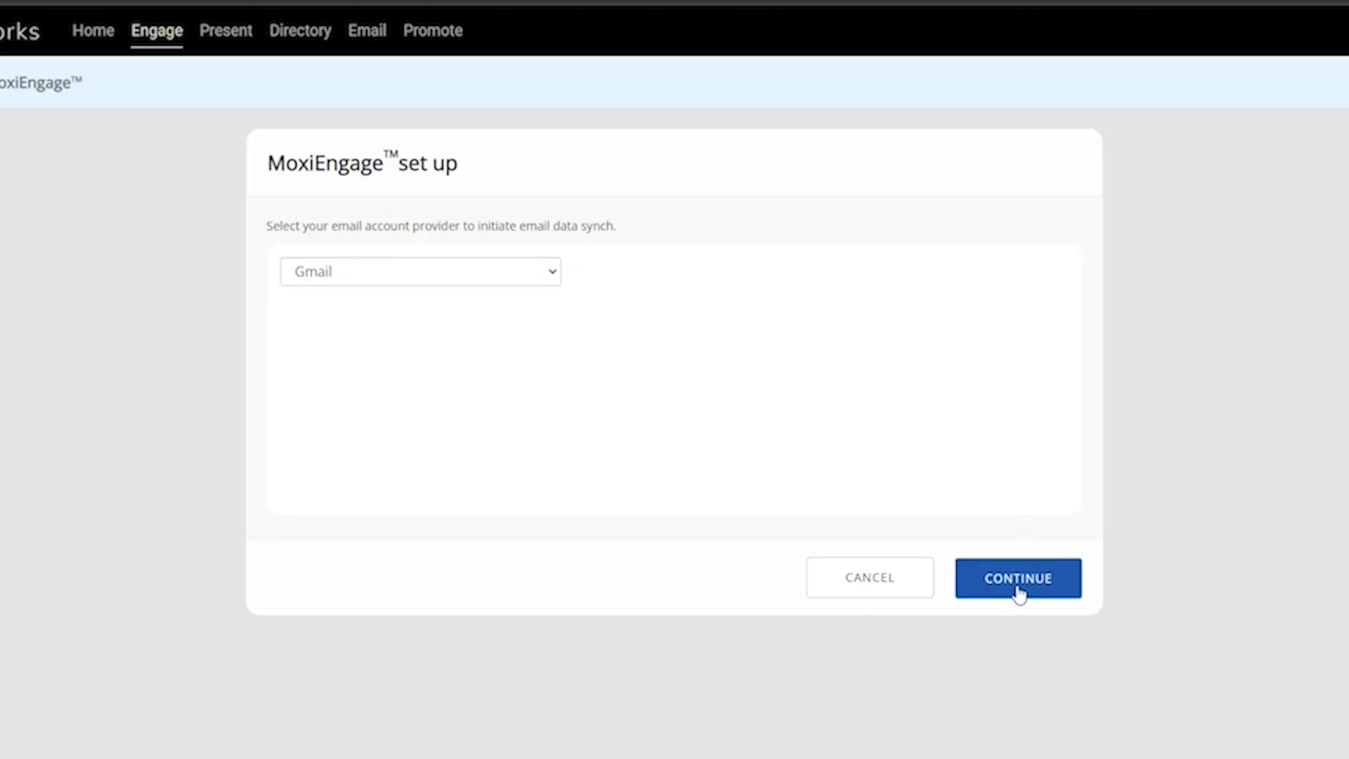
# Sign in to Google with the gmail.com address and password.
pyautogui.click(1018, 577)
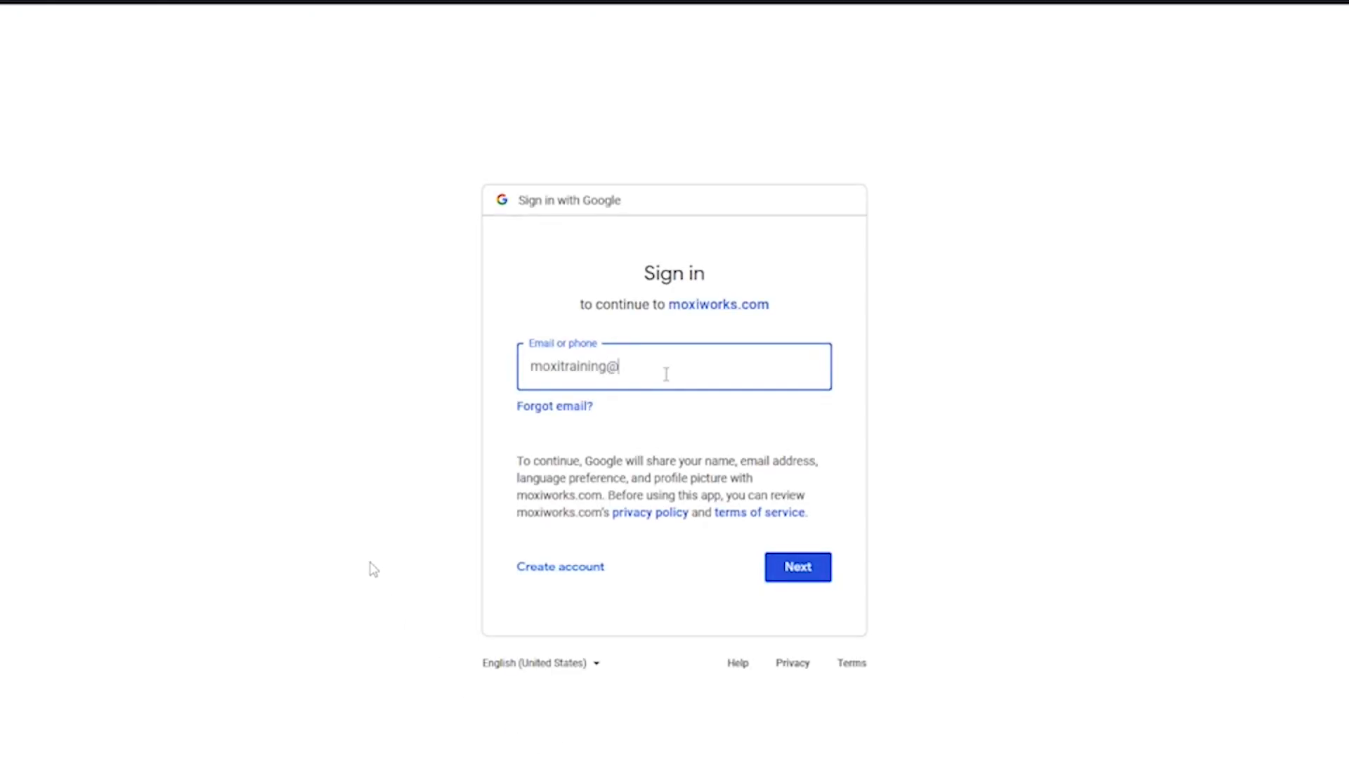
pyautogui.write('gm')
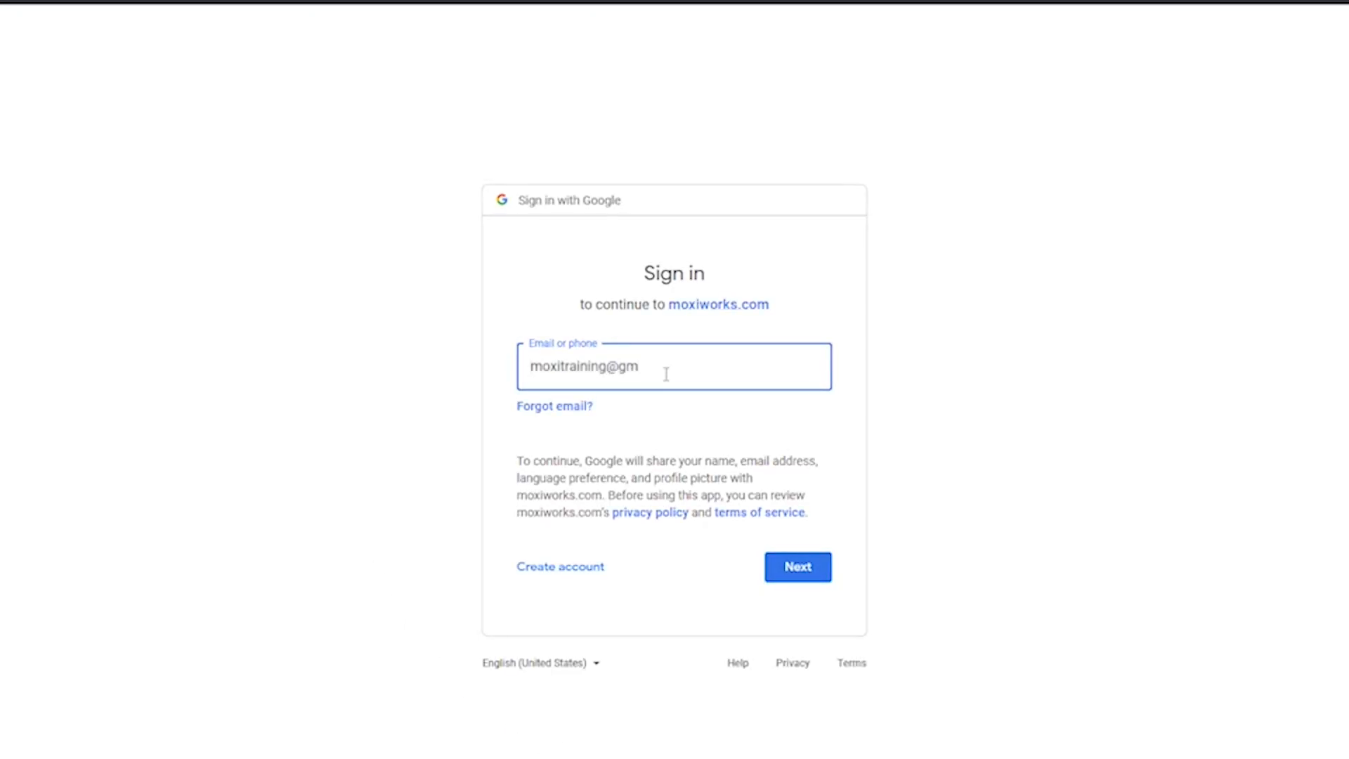
pyautogui.write('ail.com')
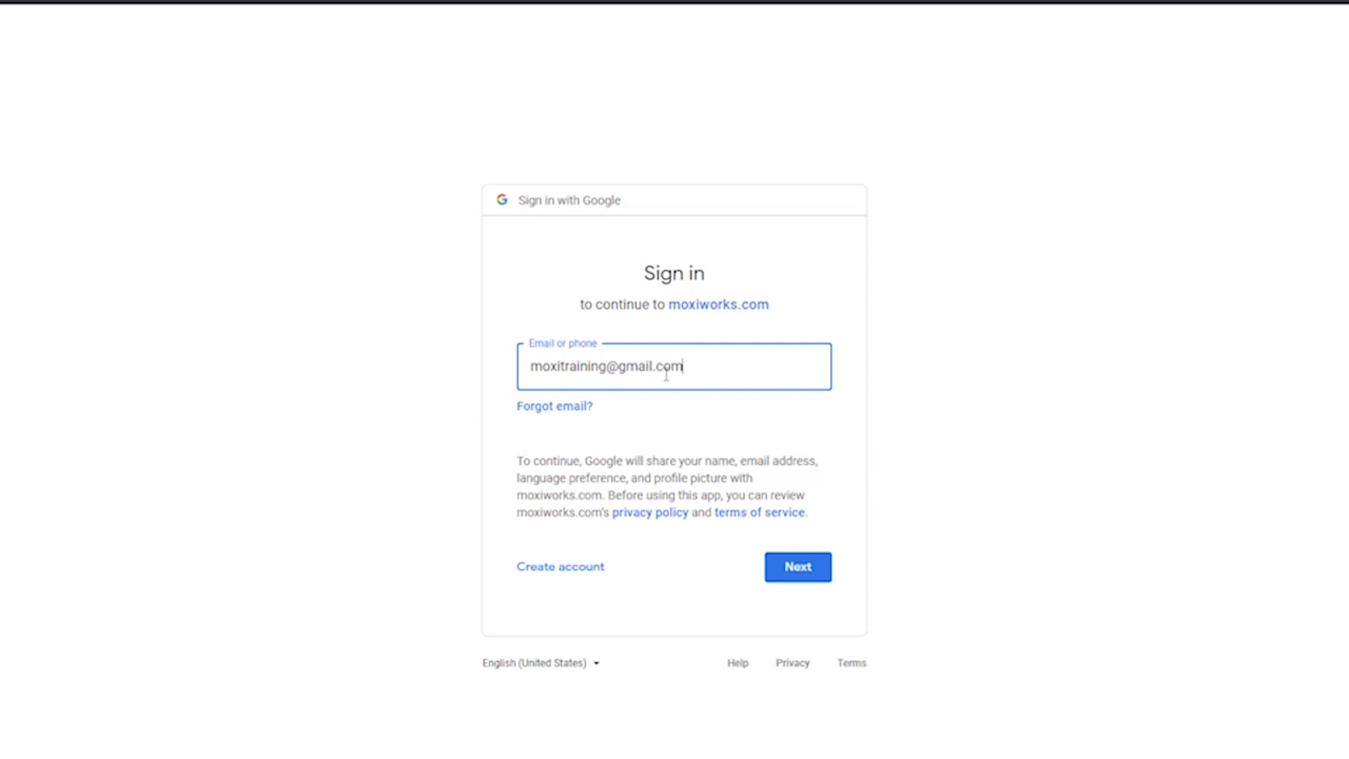
pyautogui.click(797, 567)
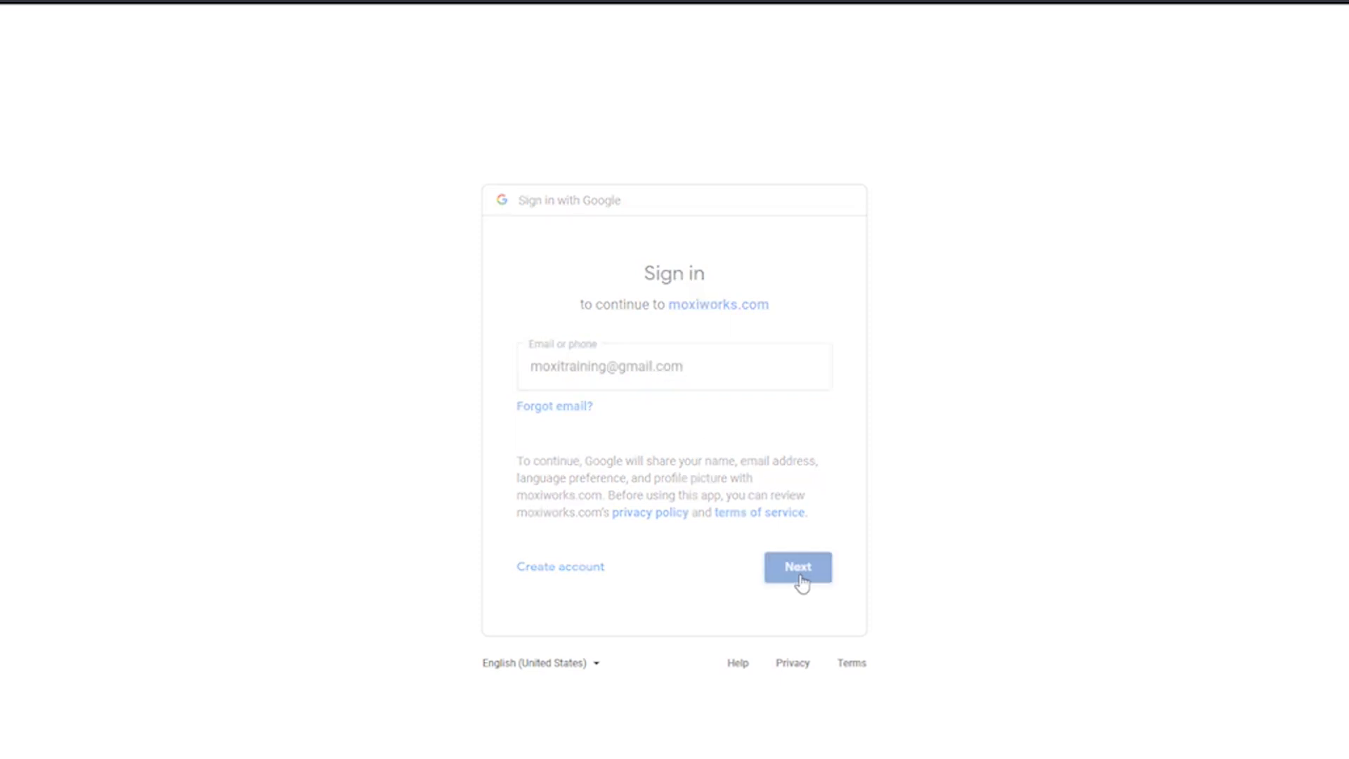
pyautogui.click(797, 567)
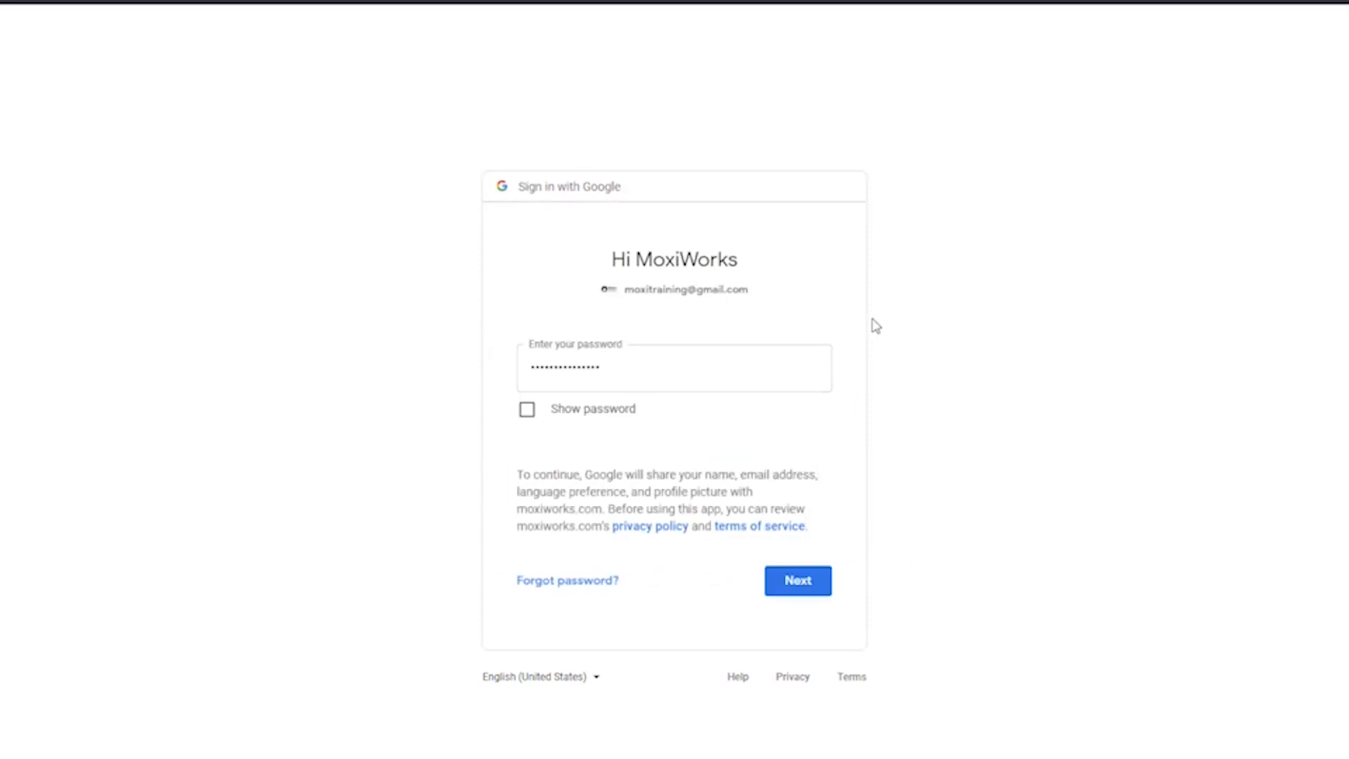
pyautogui.click(797, 580)
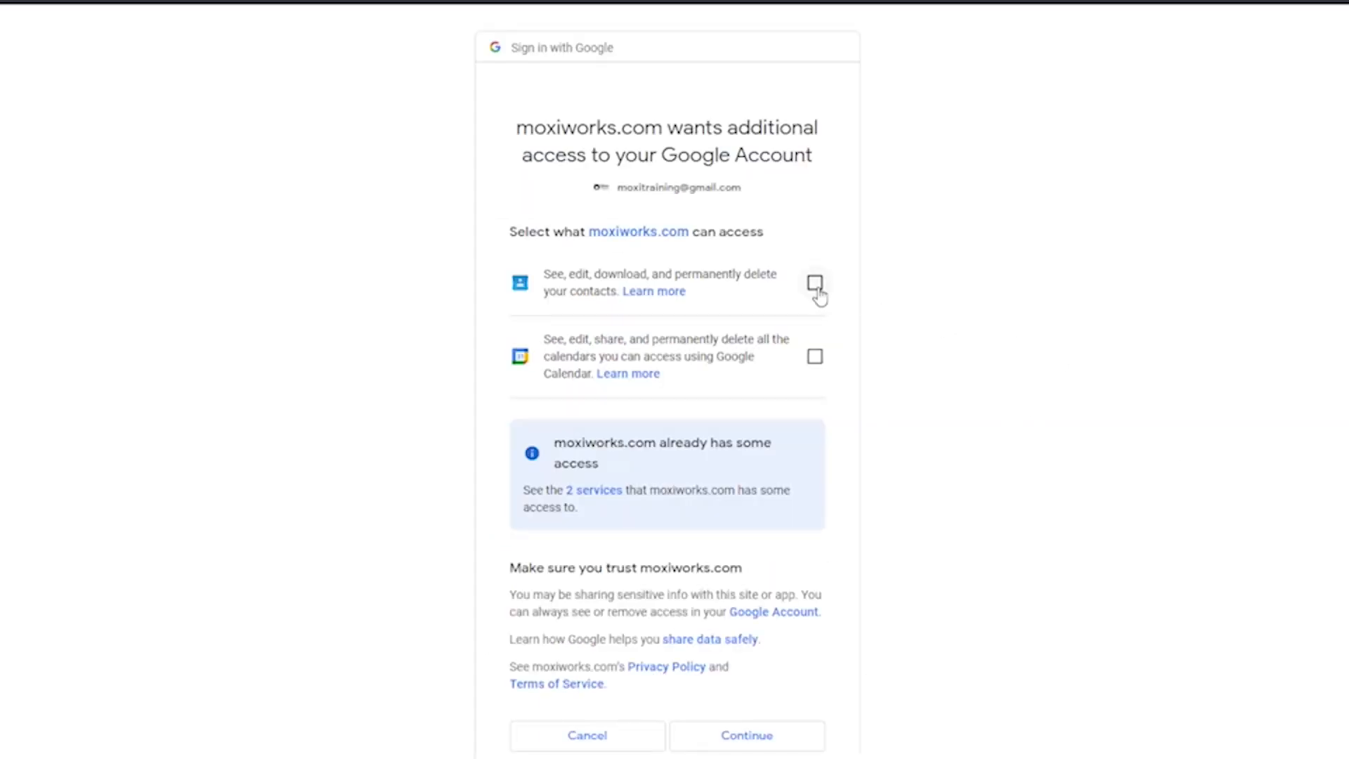
# Grant MoxiWorks access to the account's contacts and calendars, then continue.
pyautogui.click(815, 284)
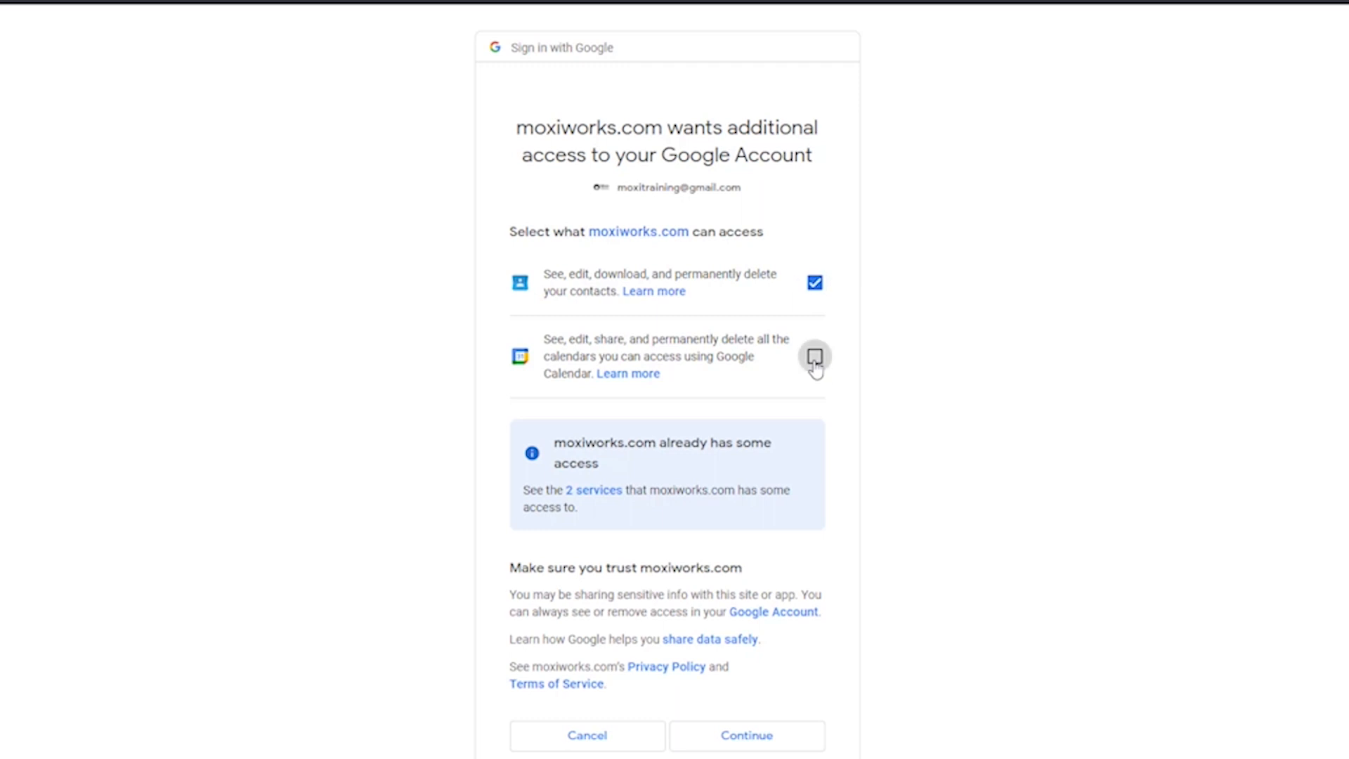
pyautogui.click(814, 356)
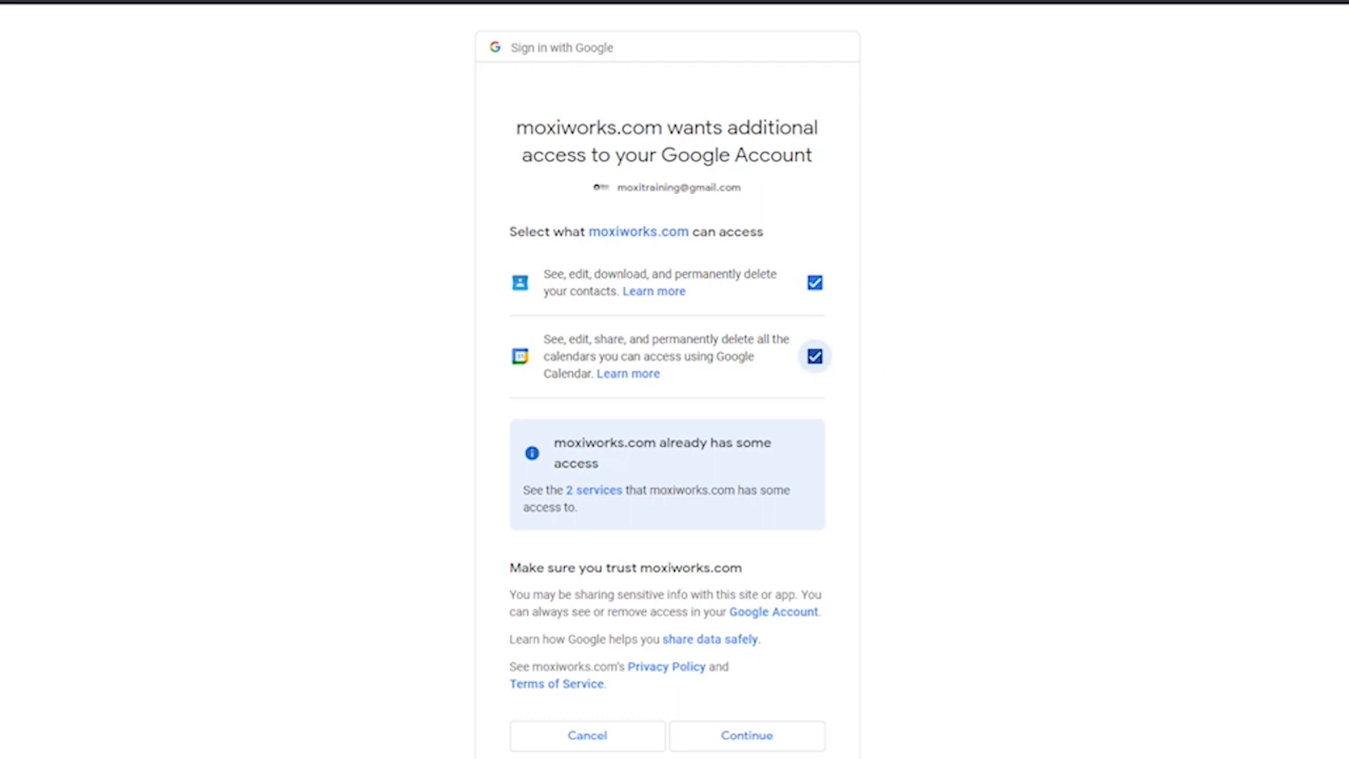
pyautogui.click(747, 735)
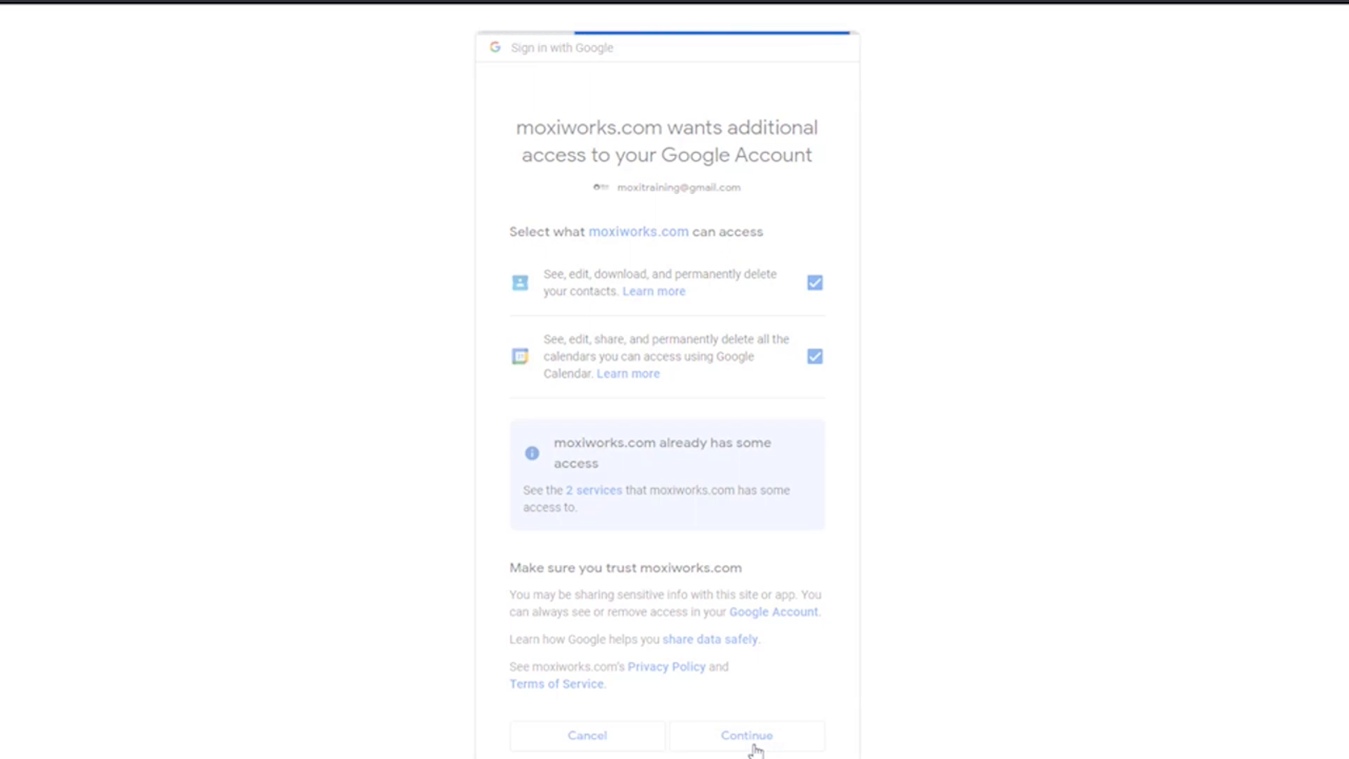
pyautogui.click(748, 736)
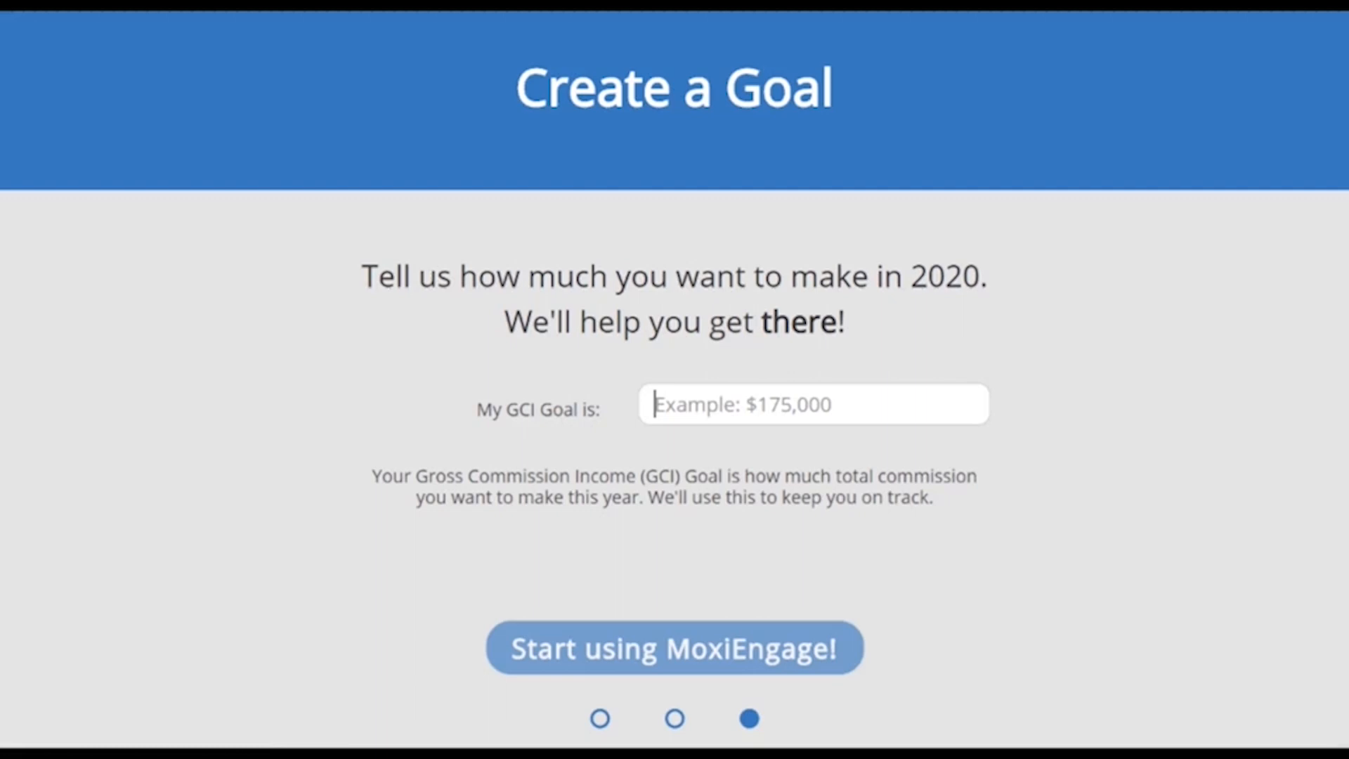
# Enter the gross commission income goal to finish setup.
pyautogui.click(674, 648)
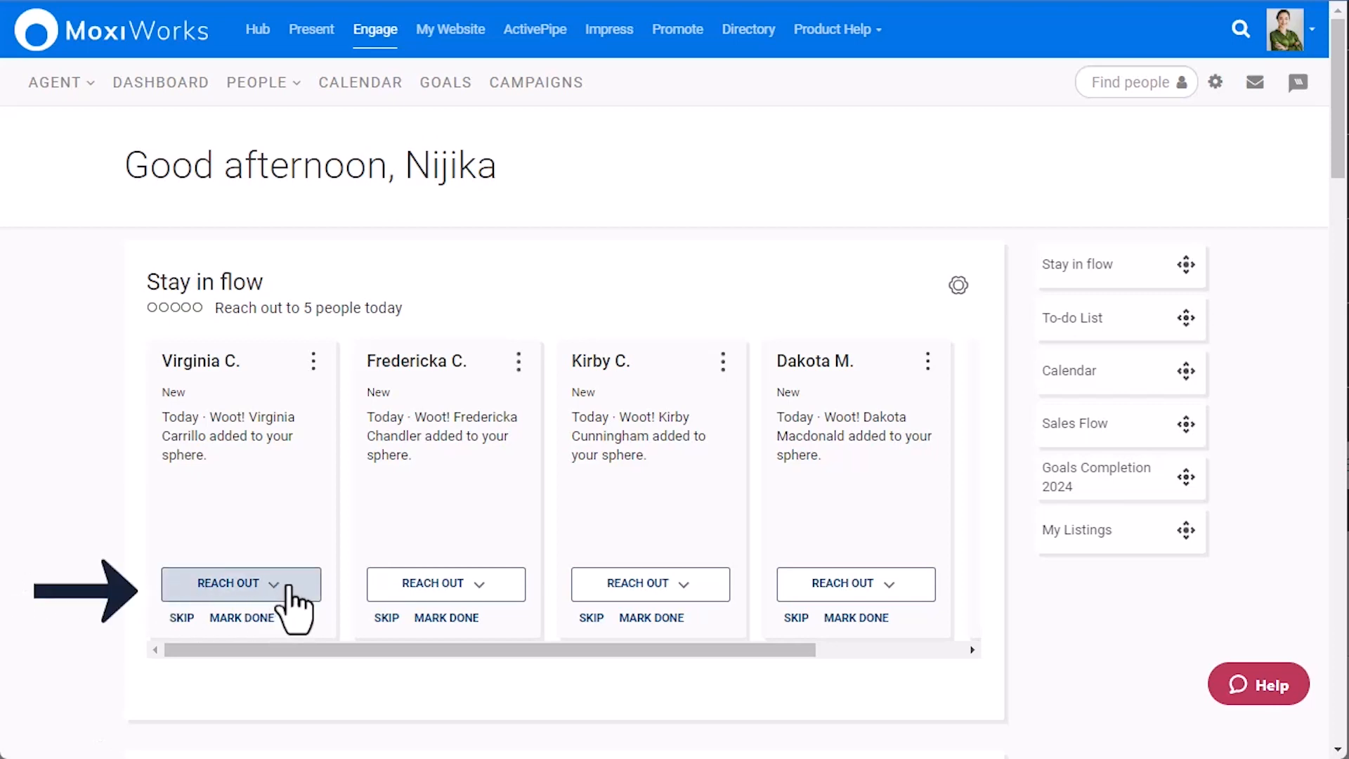
pyautogui.click(241, 584)
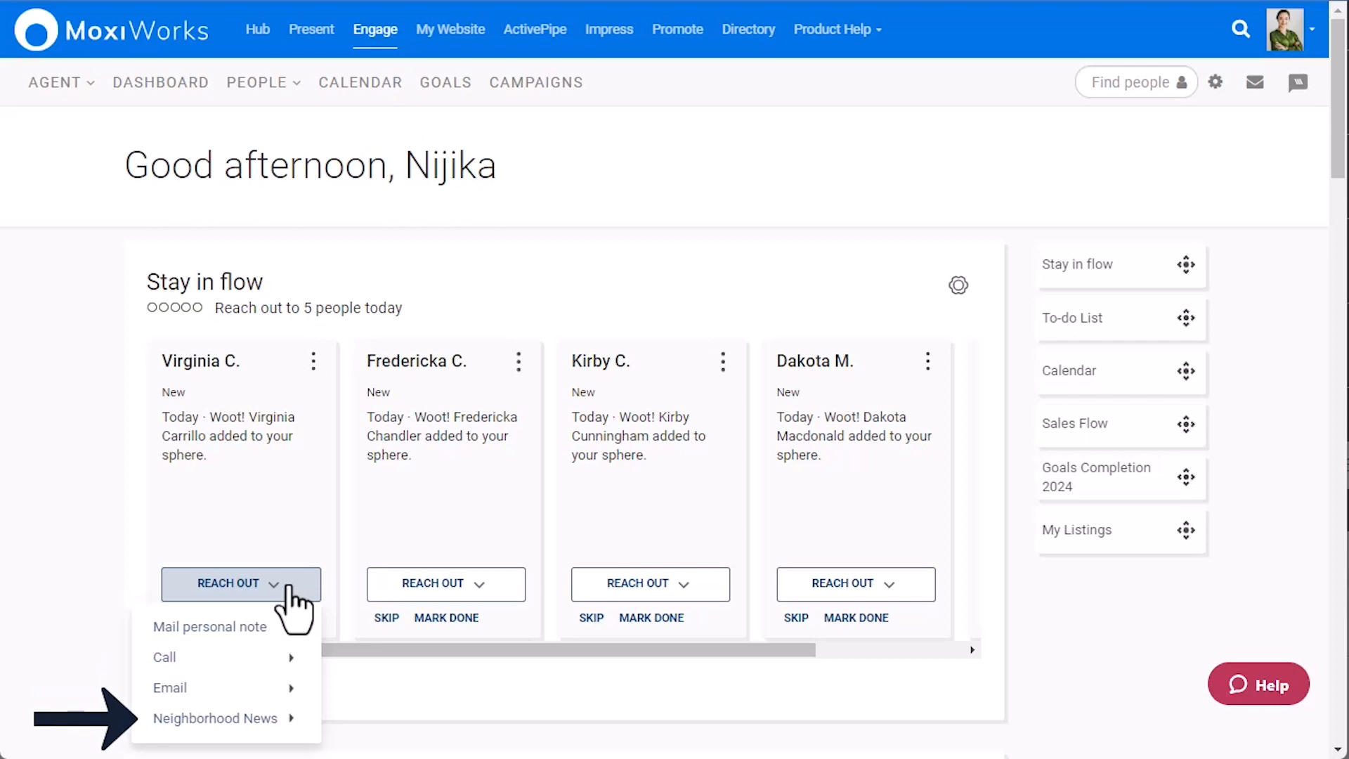
pyautogui.moveTo(16, 672)
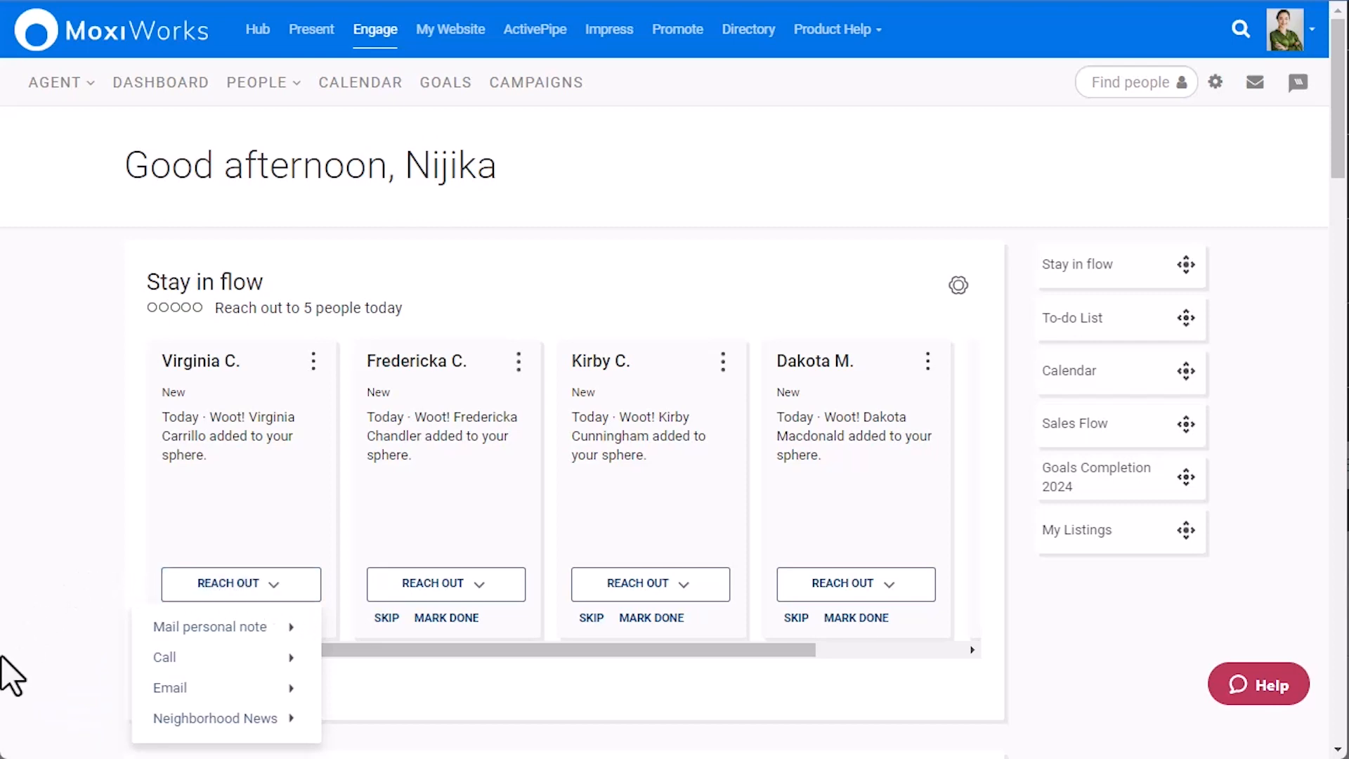
pyautogui.moveTo(160, 619)
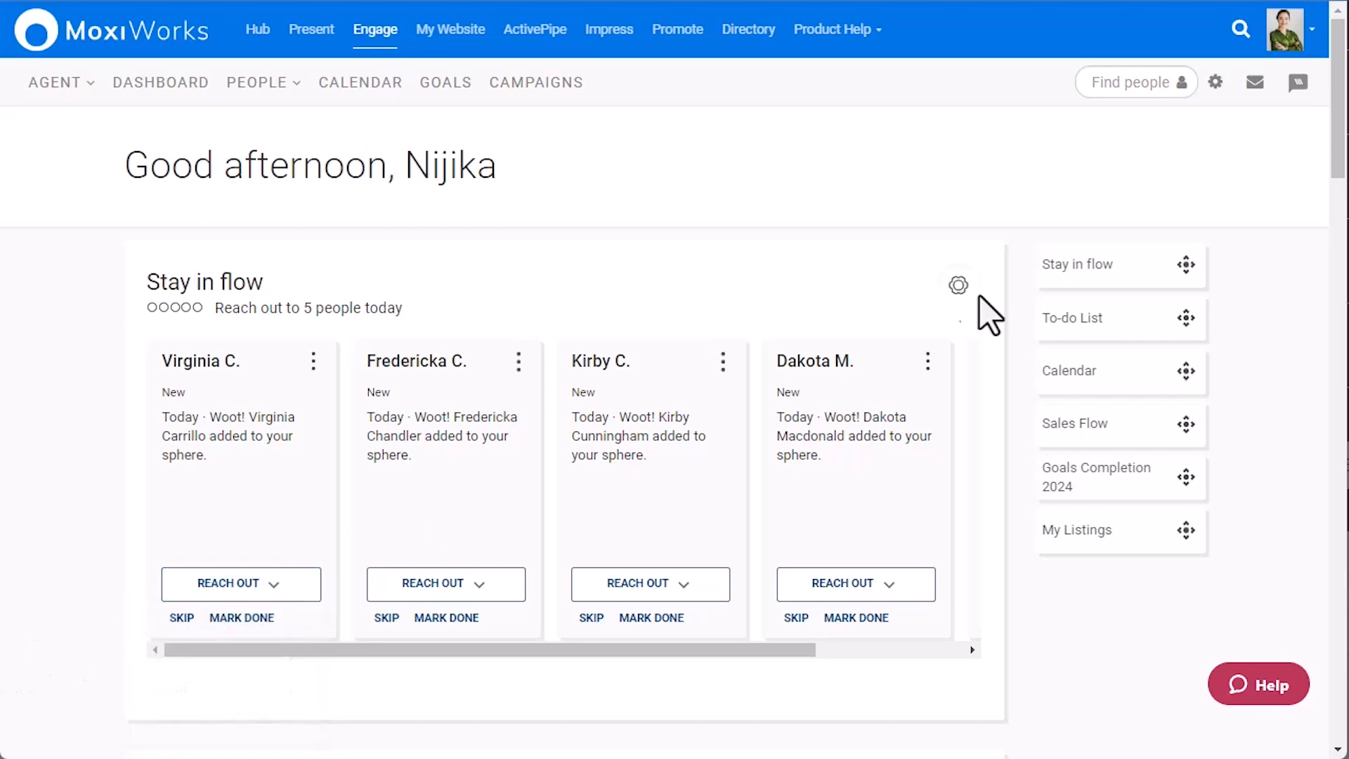
pyautogui.click(958, 285)
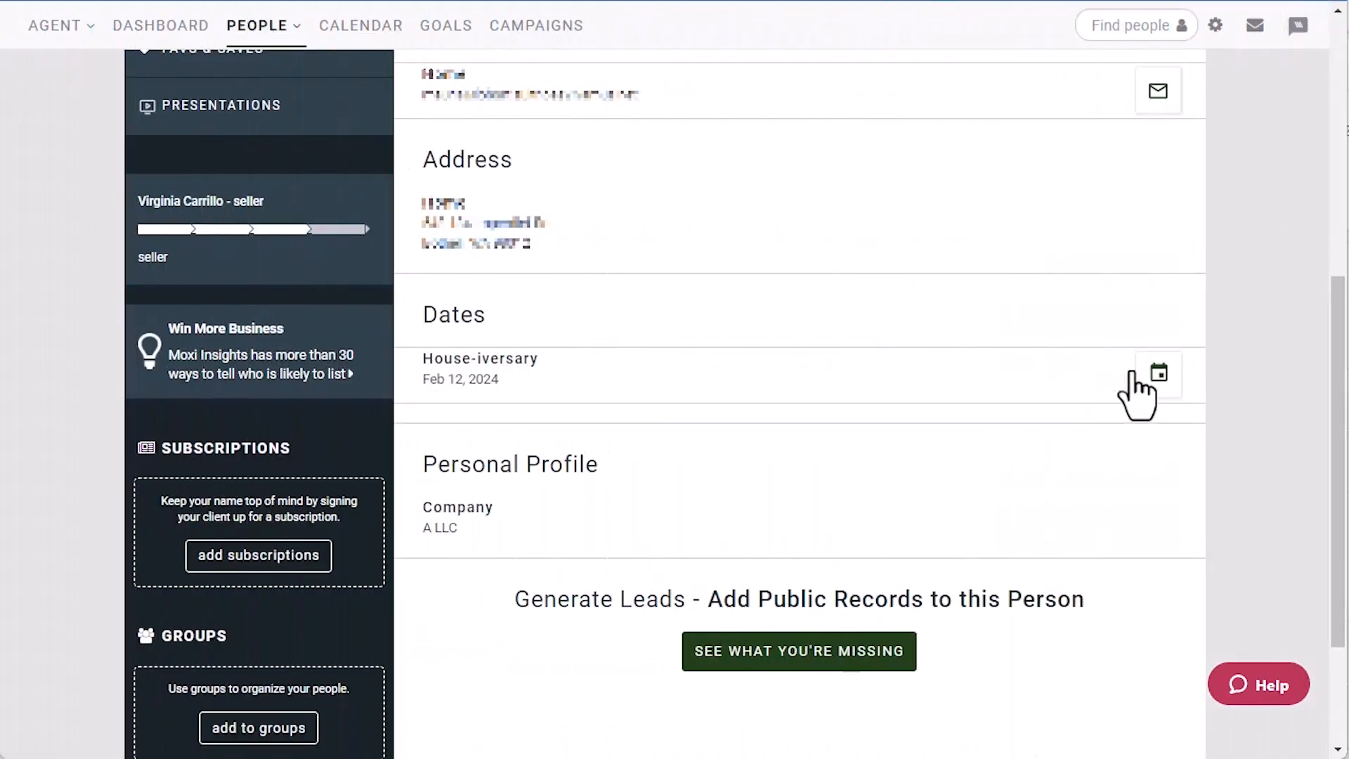
pyautogui.moveTo(1159, 375)
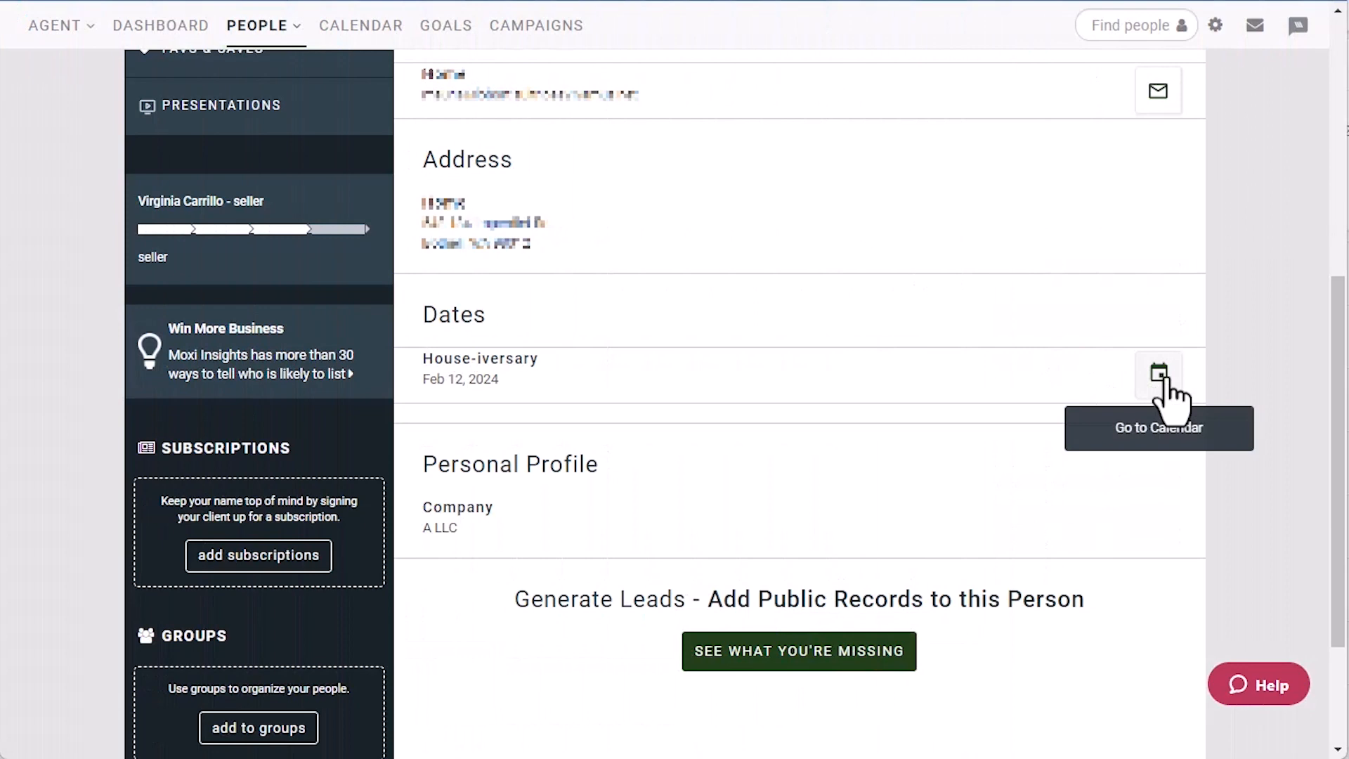
pyautogui.click(1159, 374)
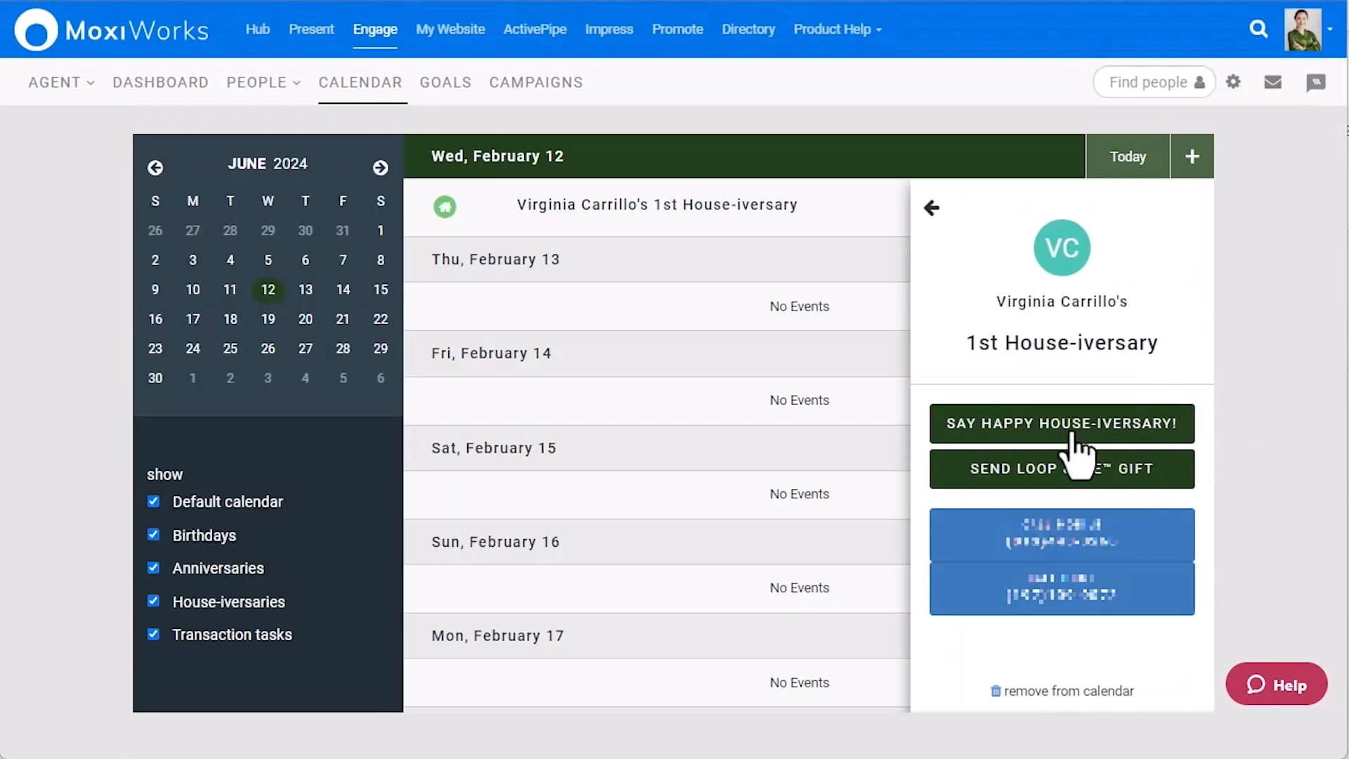
pyautogui.click(1061, 423)
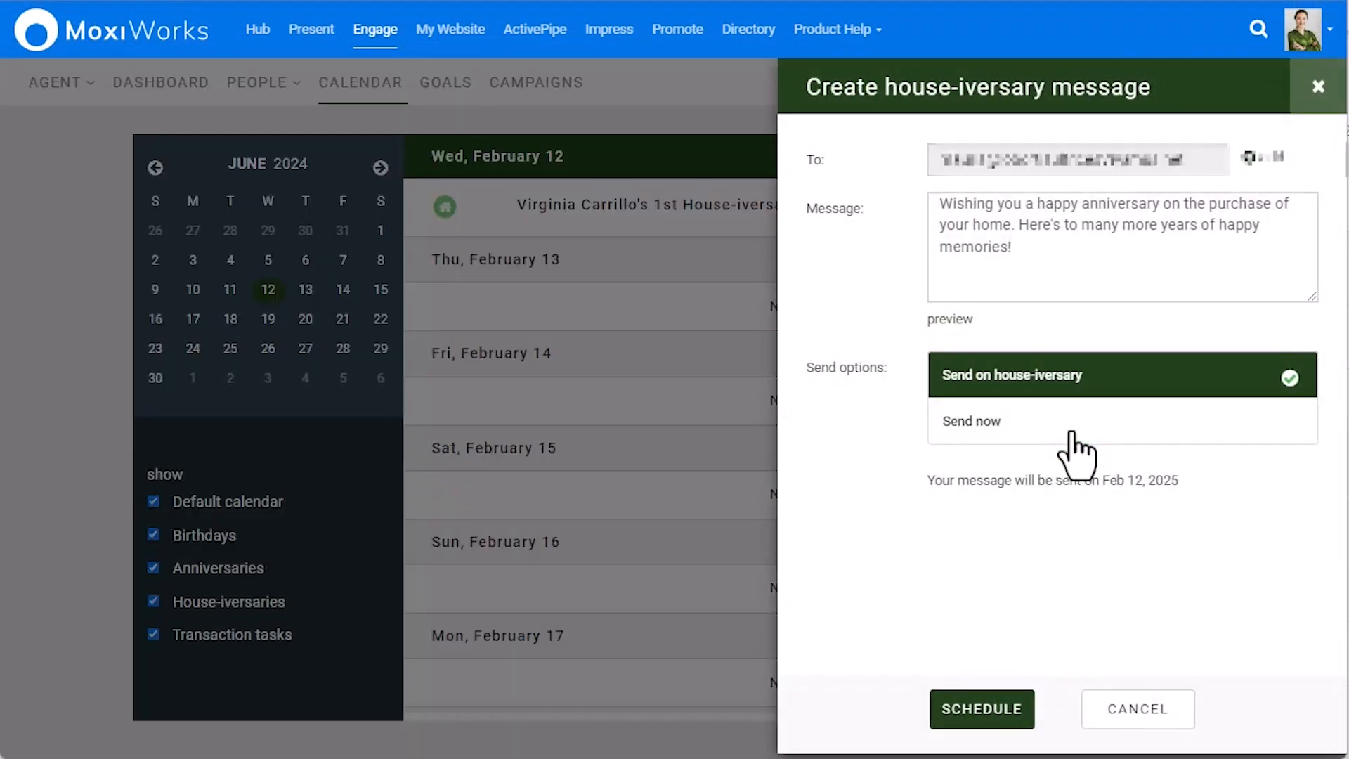
pyautogui.moveTo(1058, 462)
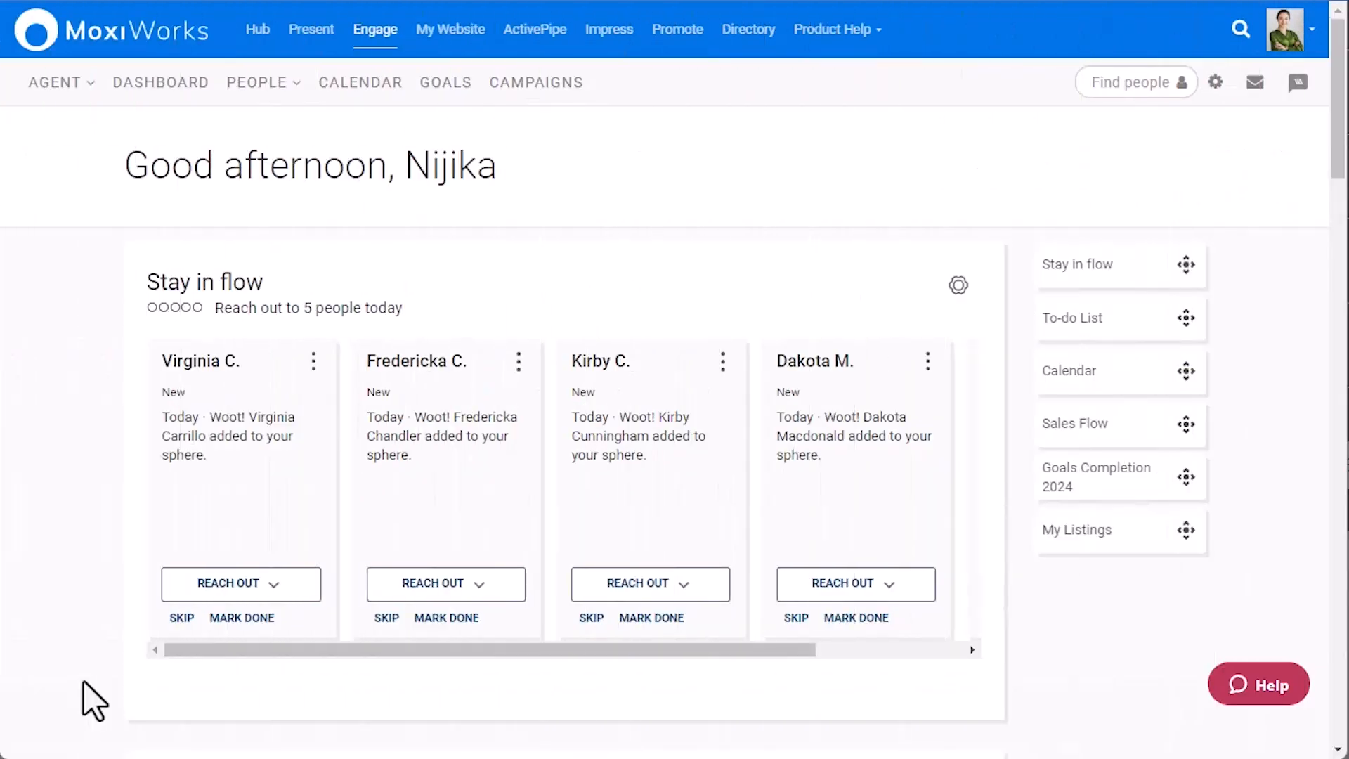
pyautogui.moveTo(238, 197)
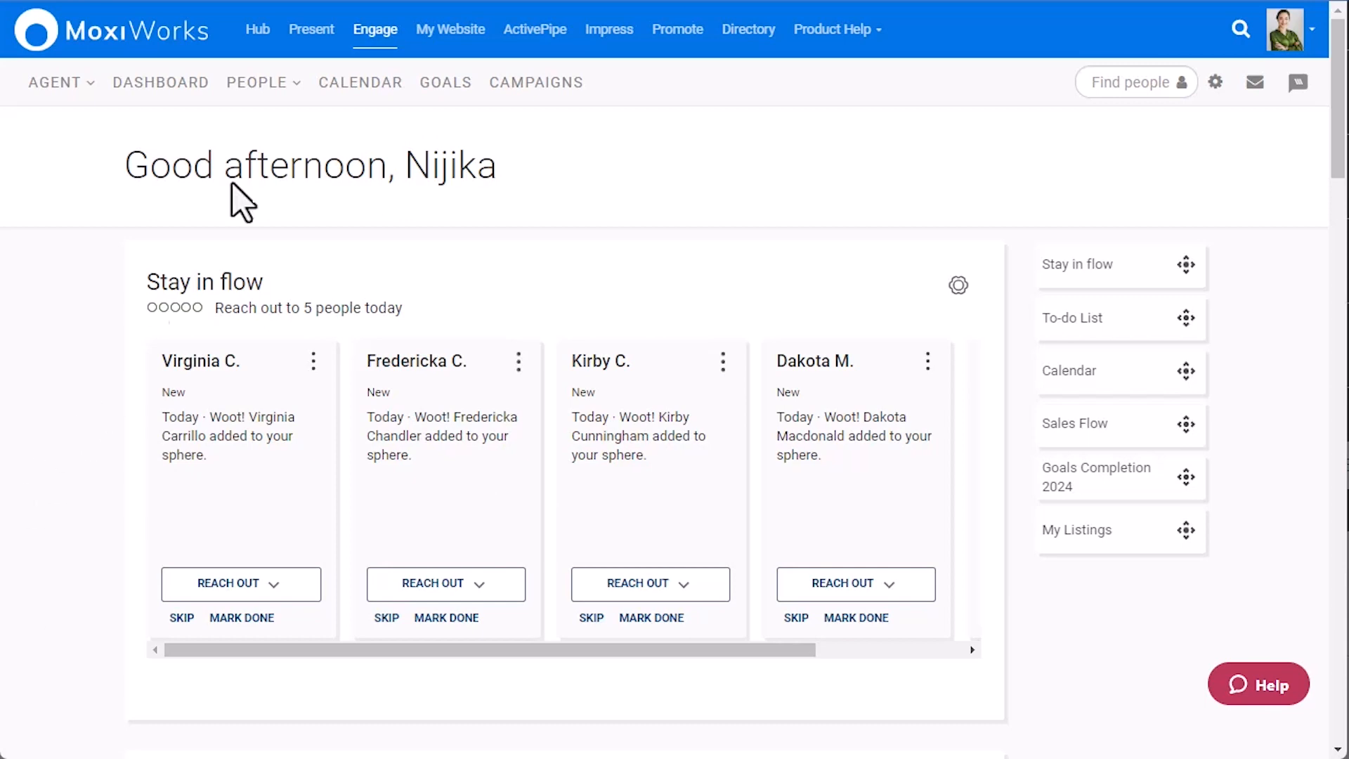
pyautogui.click(536, 82)
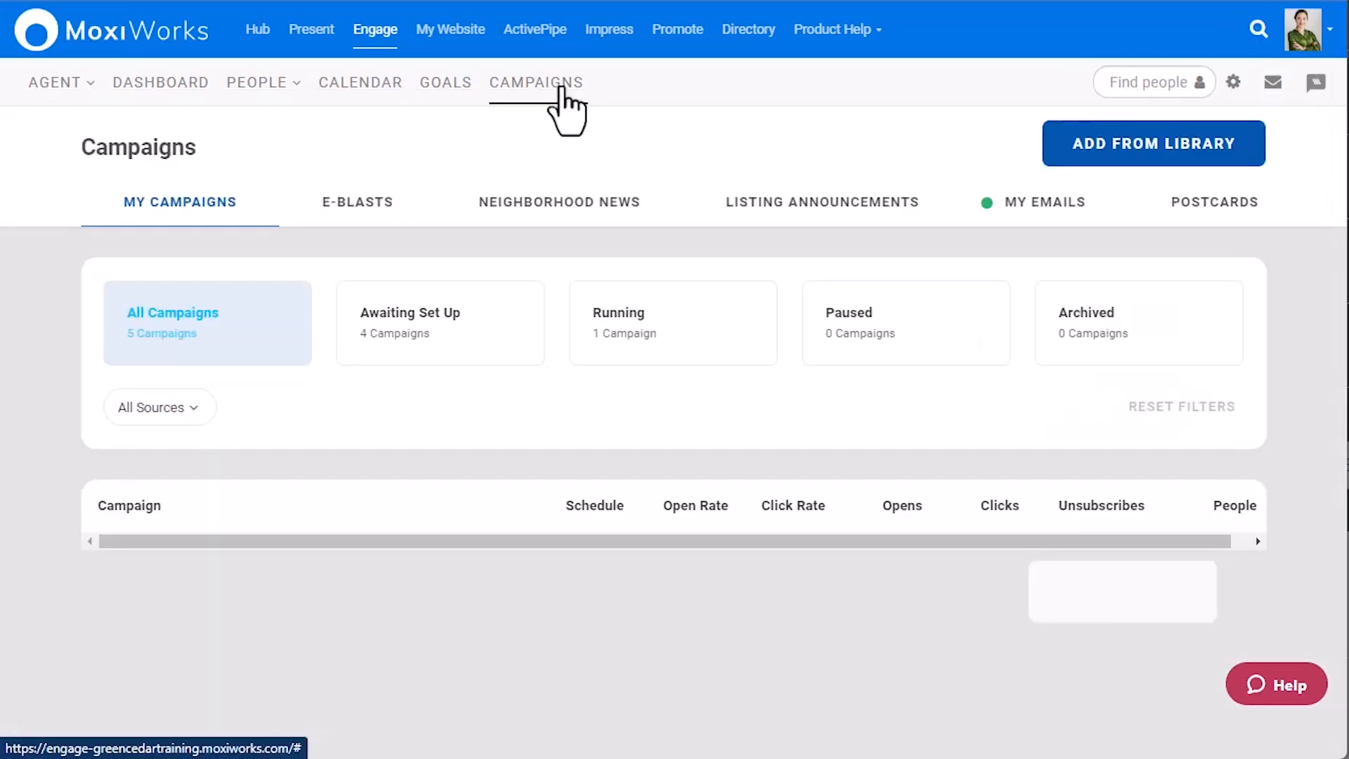
pyautogui.click(536, 83)
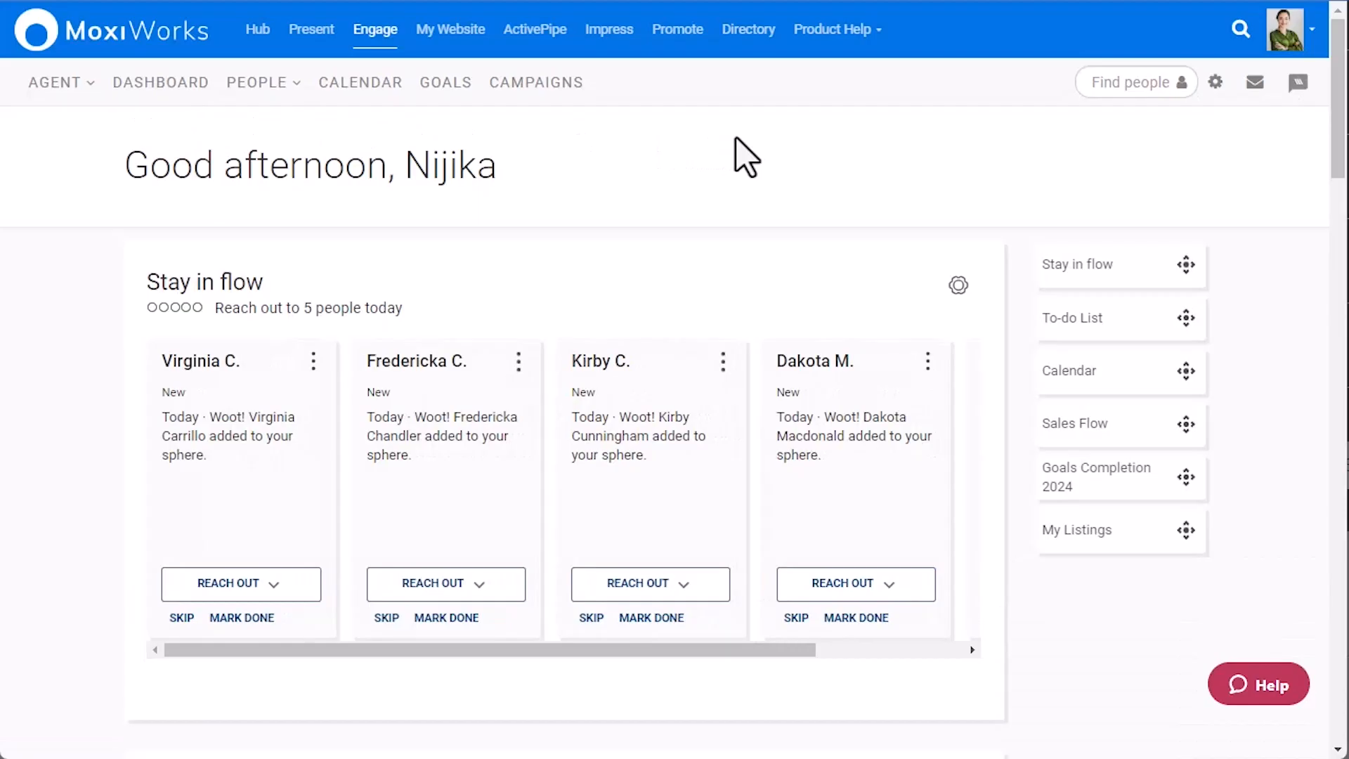
pyautogui.moveTo(1066, 199)
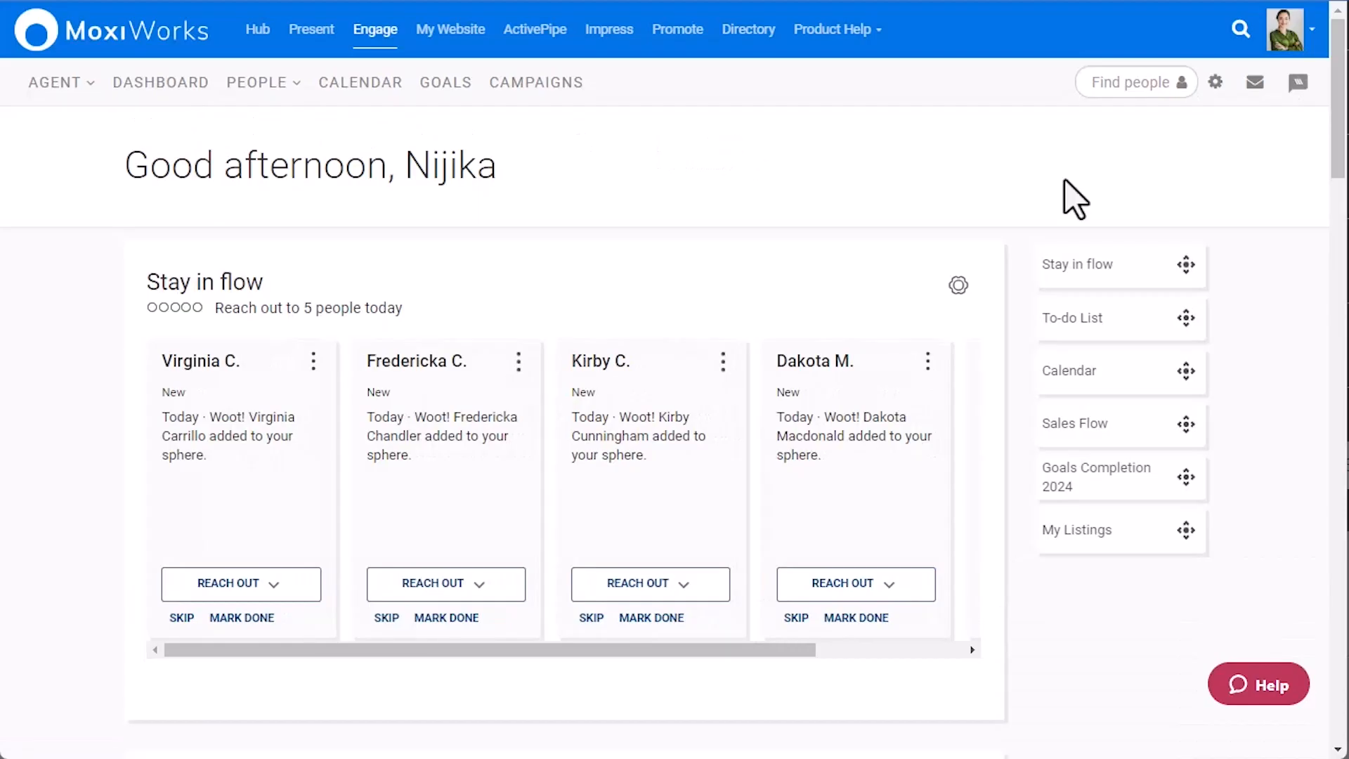
pyautogui.scroll(-3)
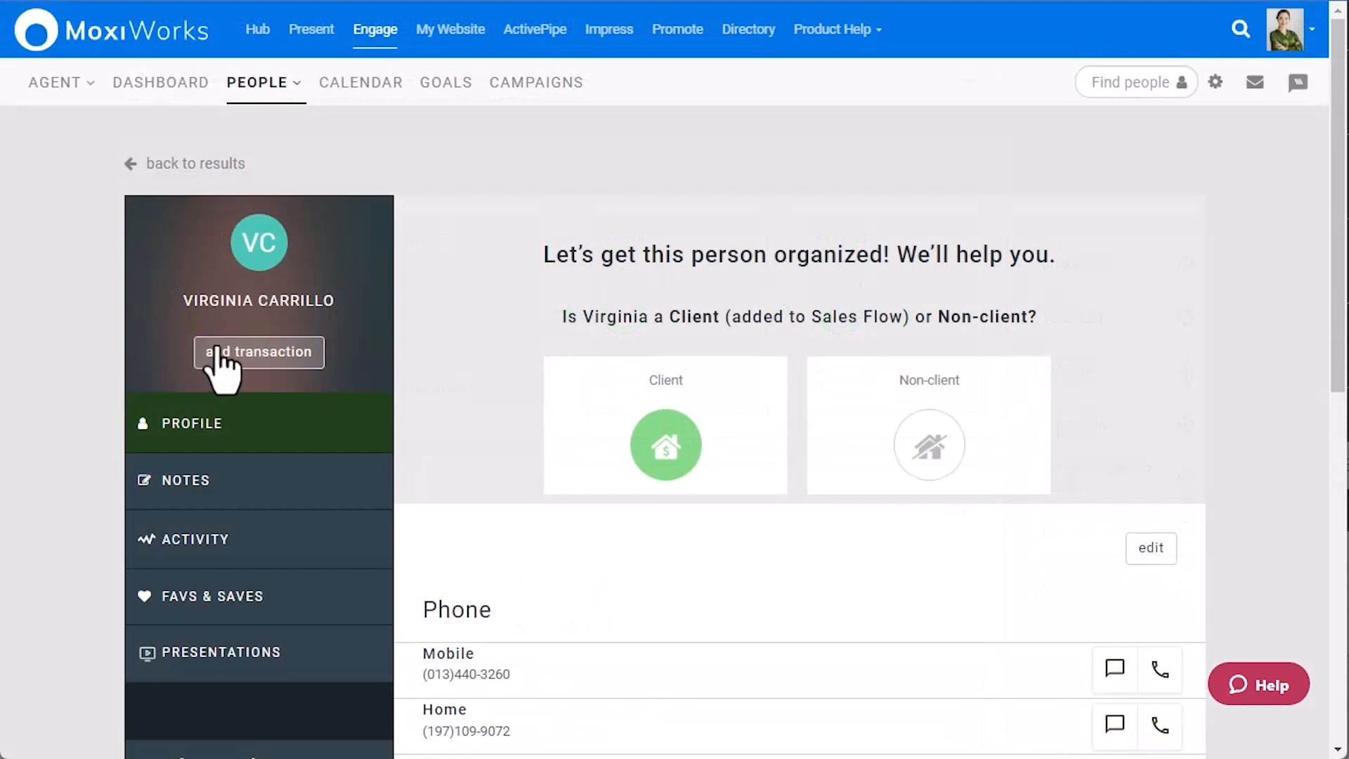
# Add a seller transaction, finish and remove pre-listing interview tasks, and move to actives.
pyautogui.click(665, 445)
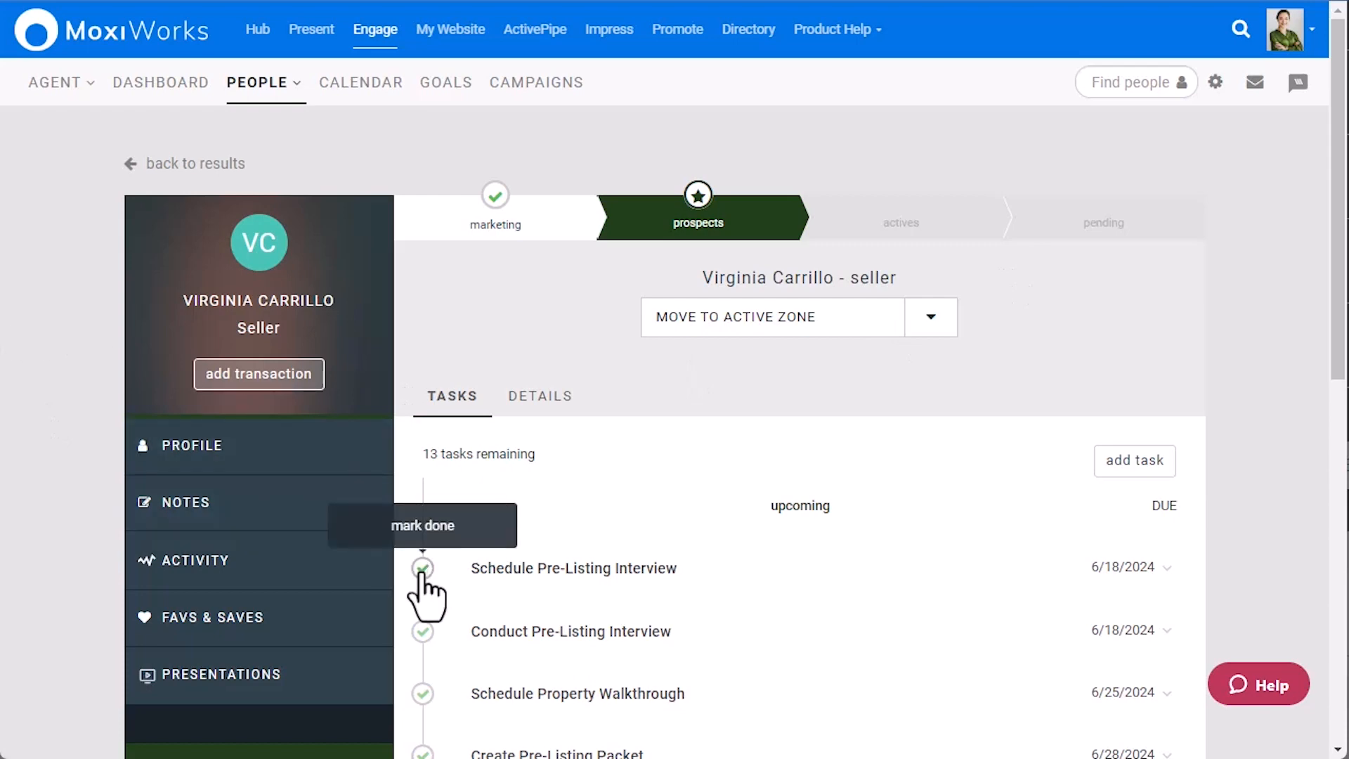
pyautogui.click(421, 568)
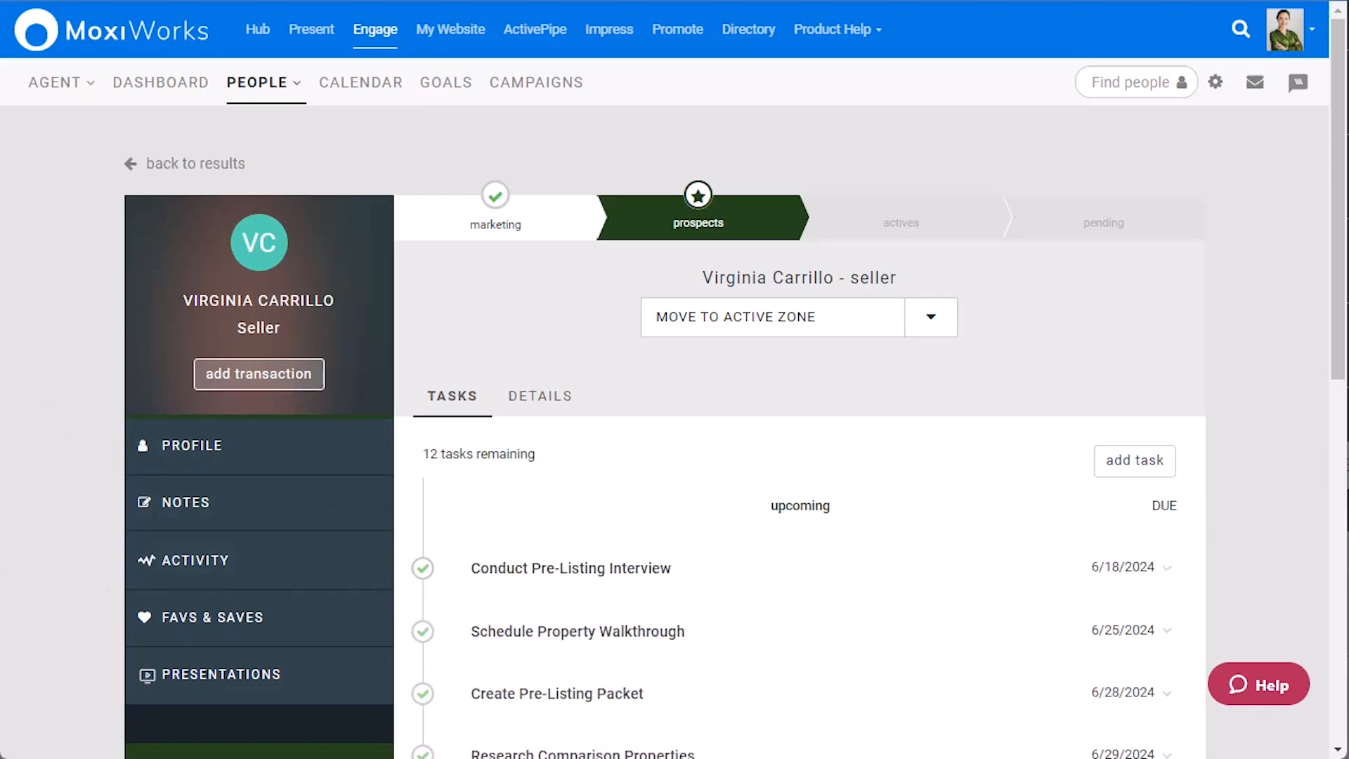
pyautogui.moveTo(594, 508)
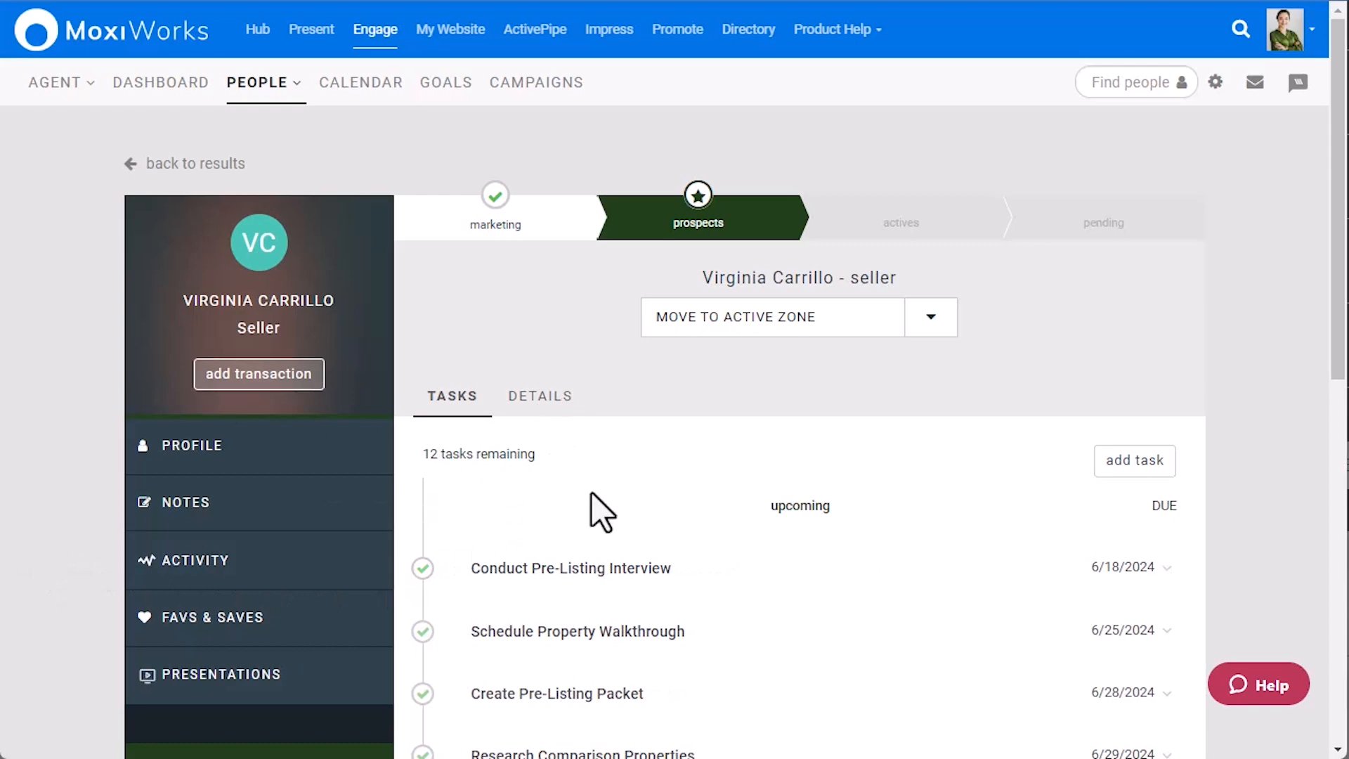
pyautogui.click(571, 568)
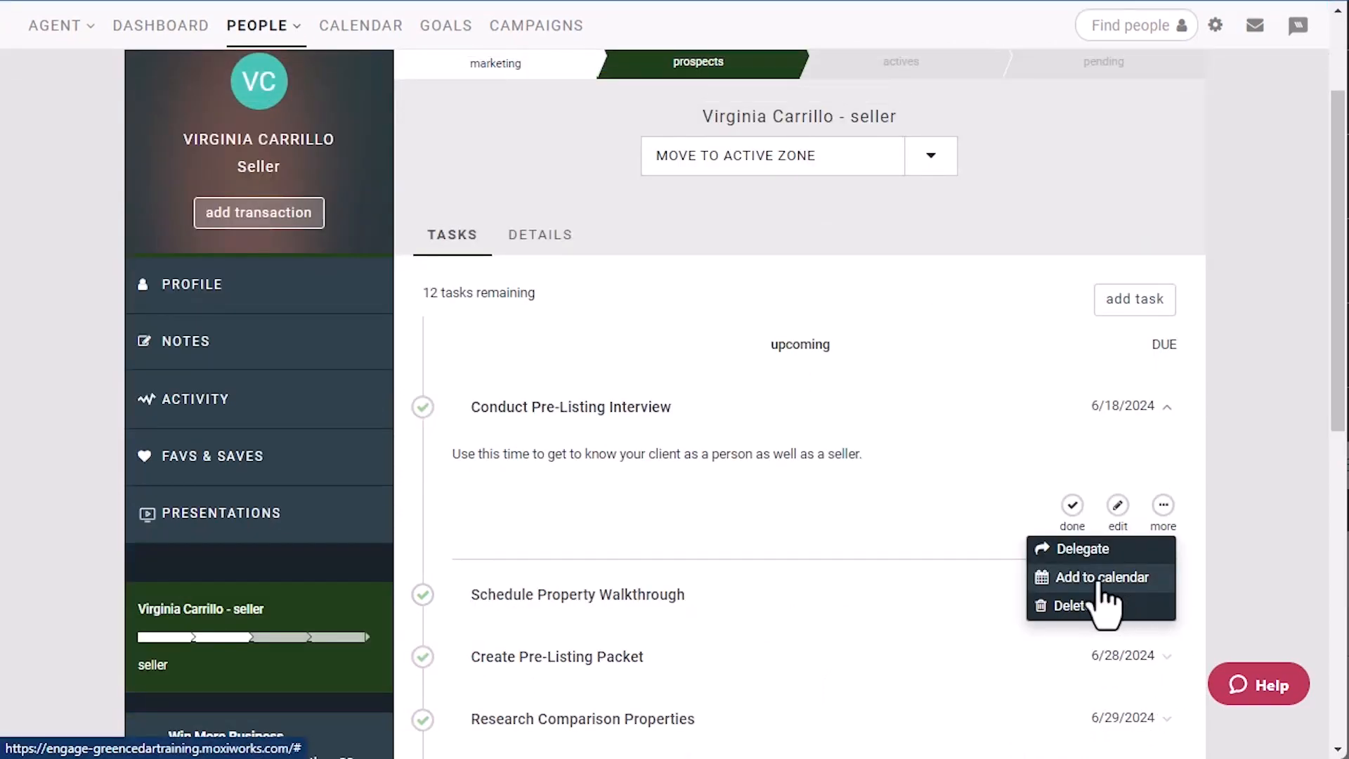
pyautogui.click(1102, 577)
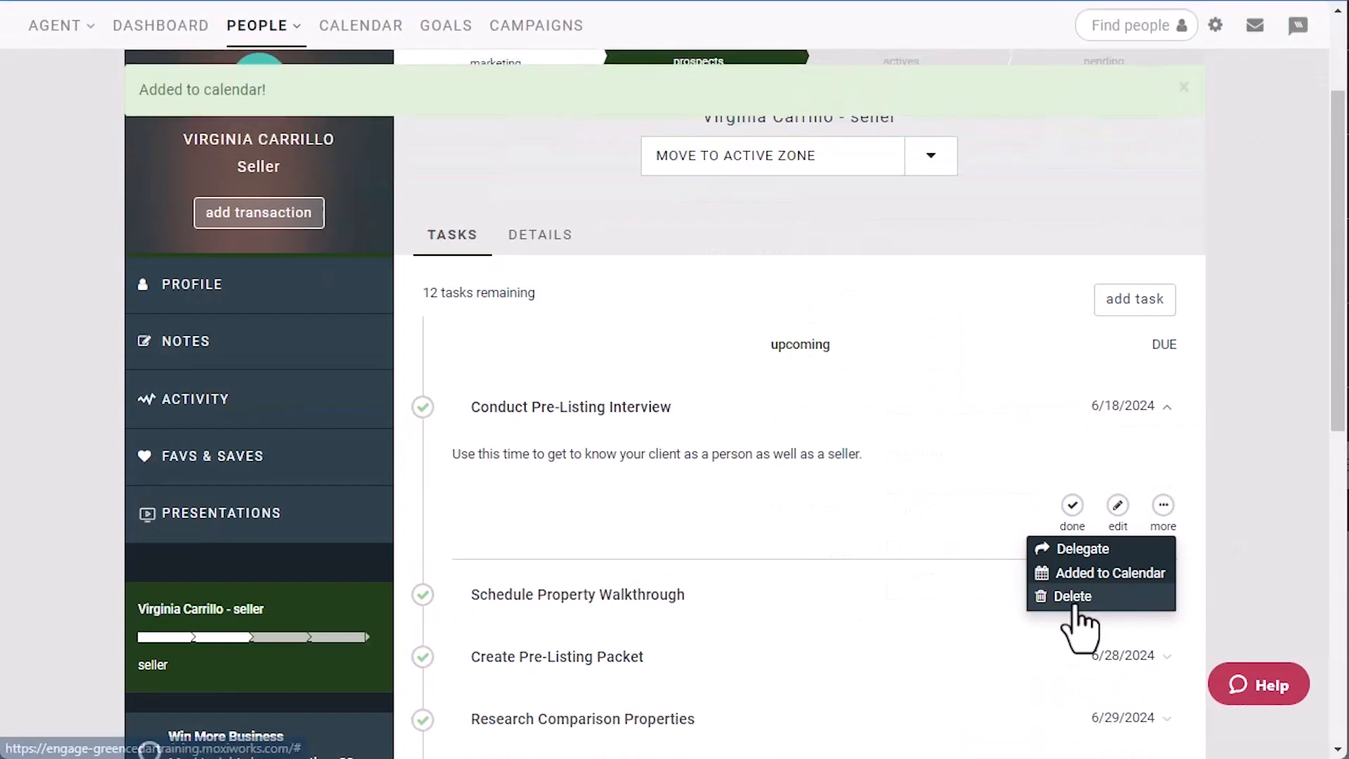
pyautogui.click(1072, 596)
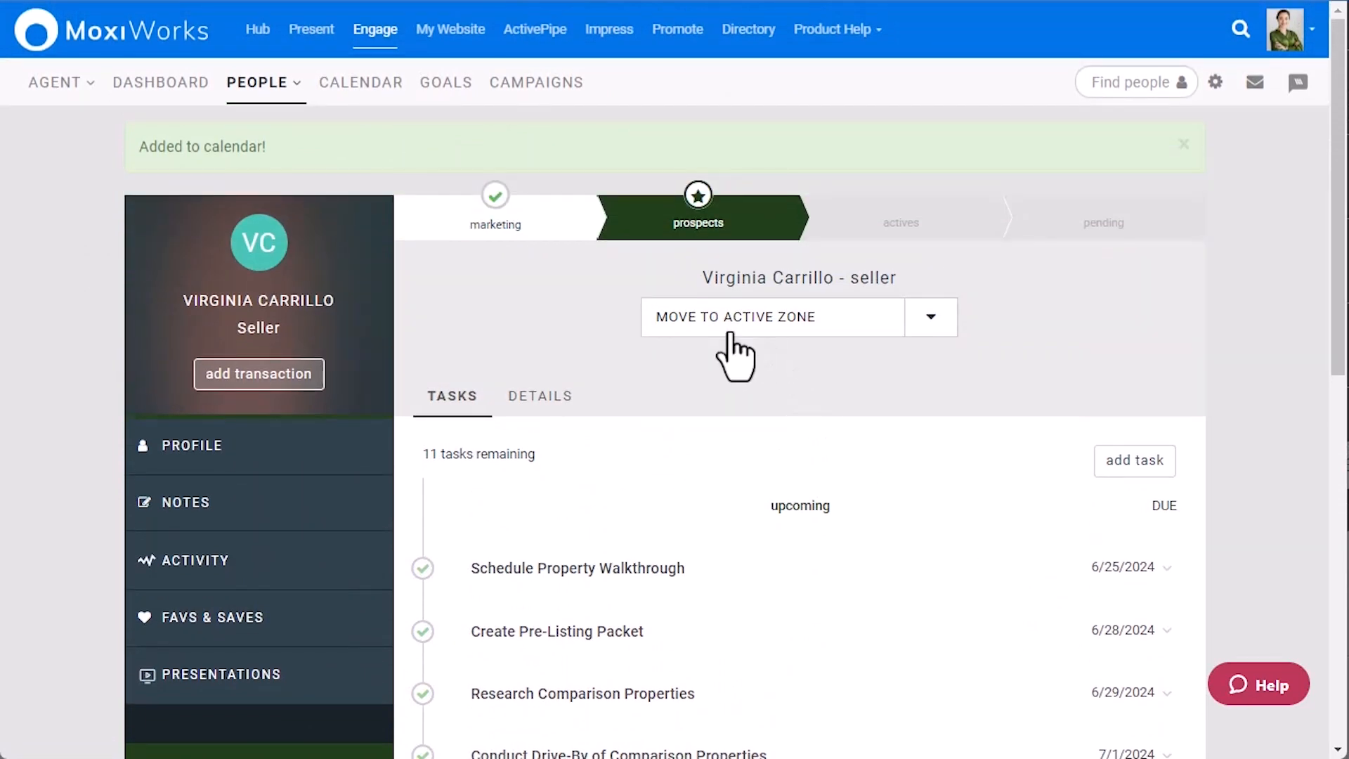
pyautogui.click(771, 317)
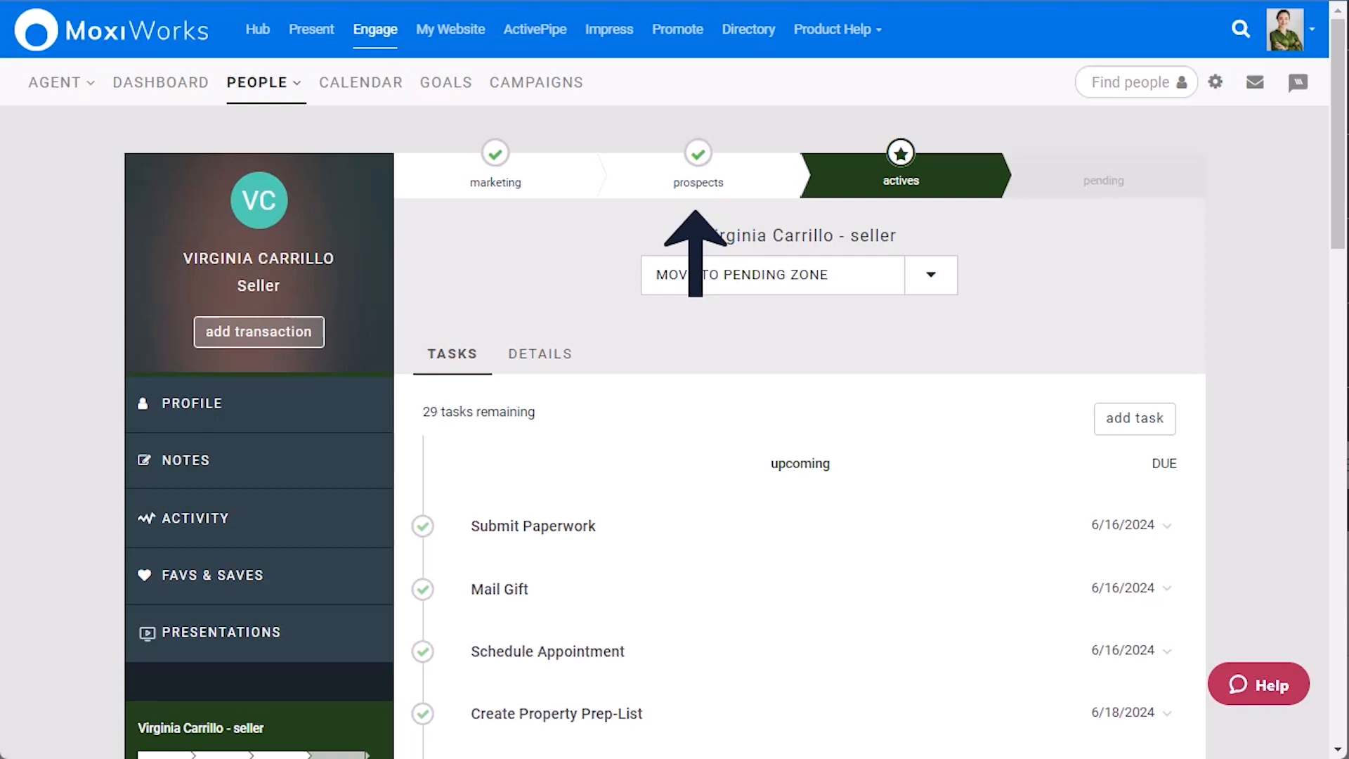
pyautogui.moveTo(908, 245)
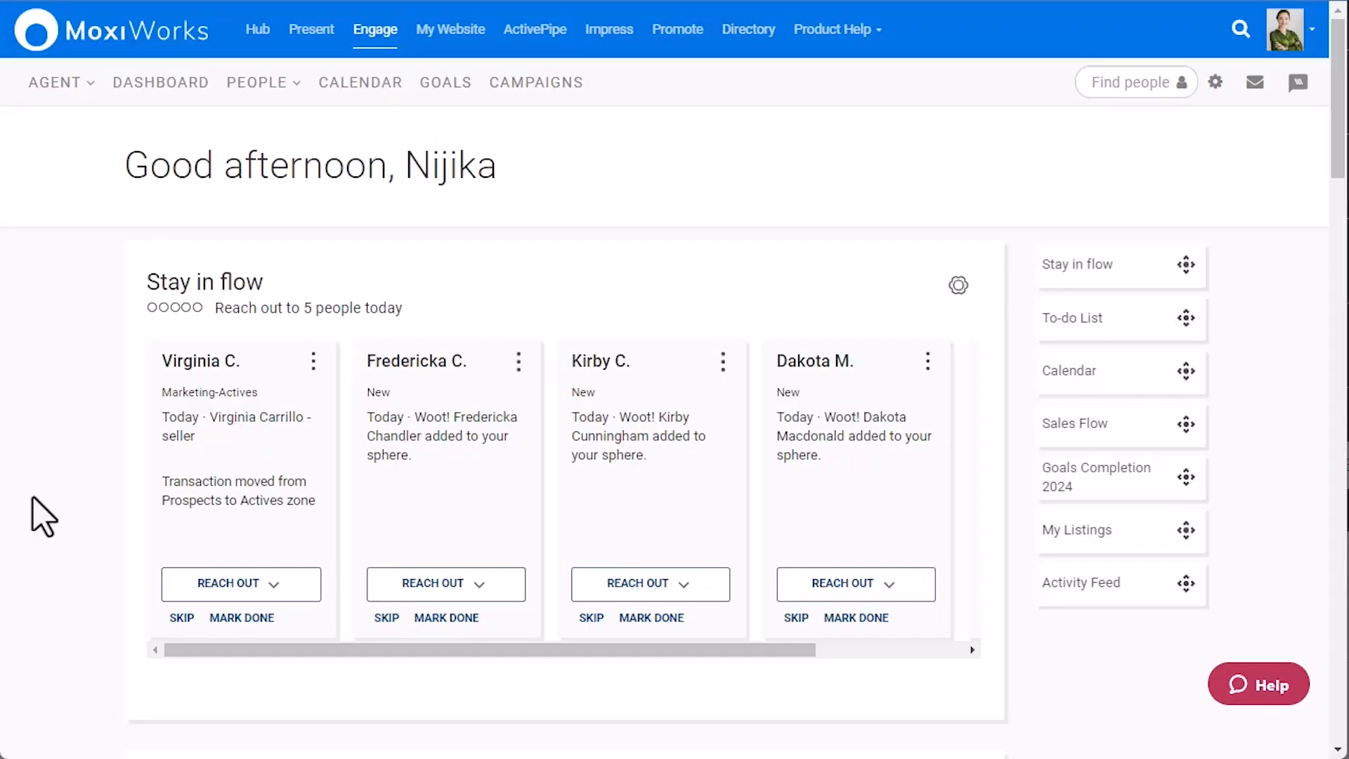
pyautogui.moveTo(1215, 81)
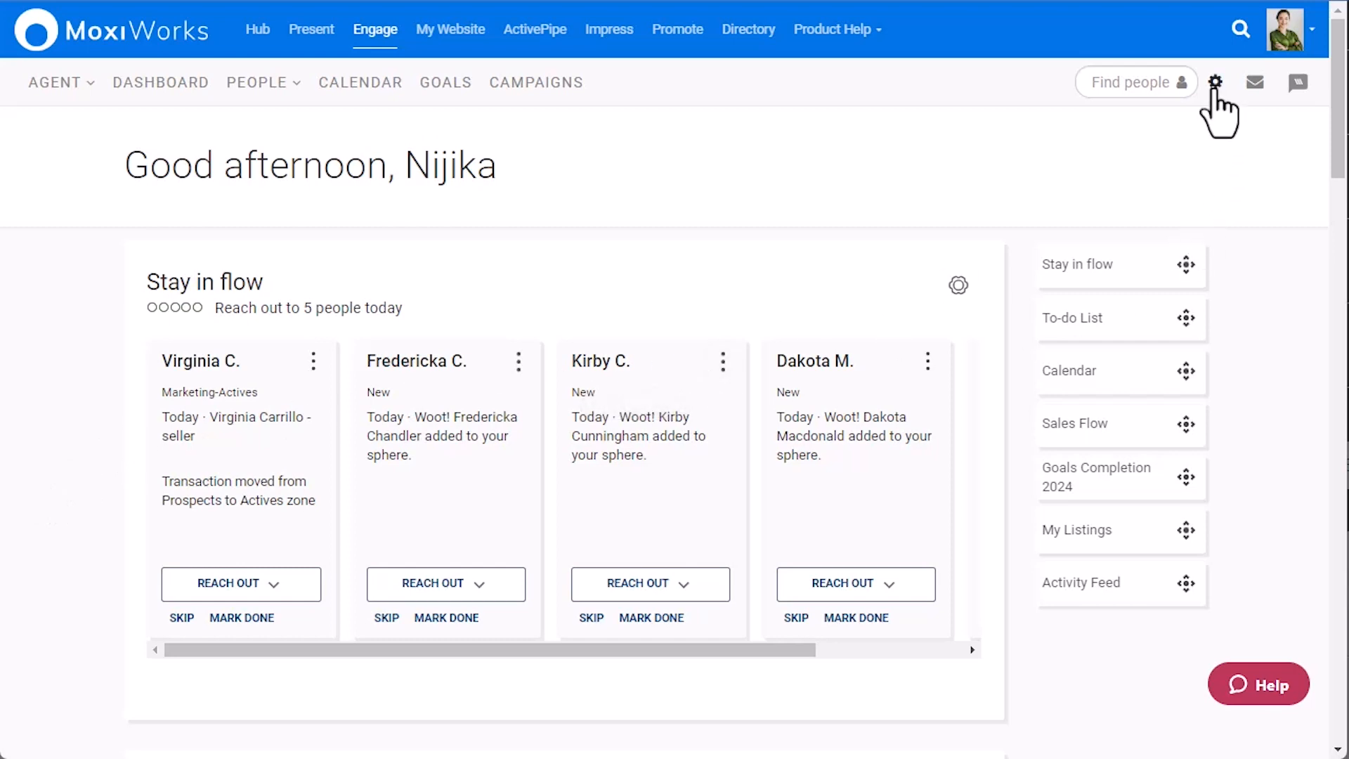
# Open Engage Settings and scroll to the Marketing and Sales Plans in Task Manager.
pyautogui.click(1216, 81)
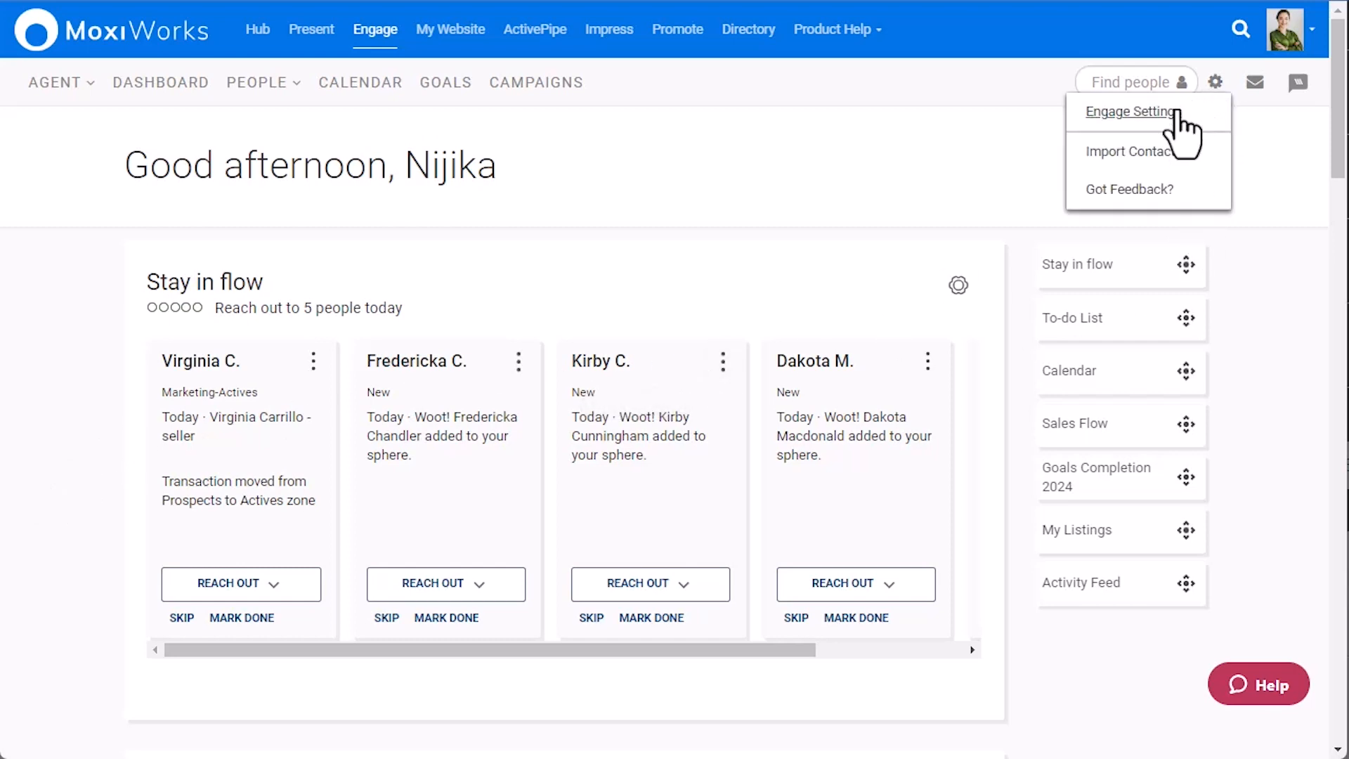
pyautogui.click(1130, 112)
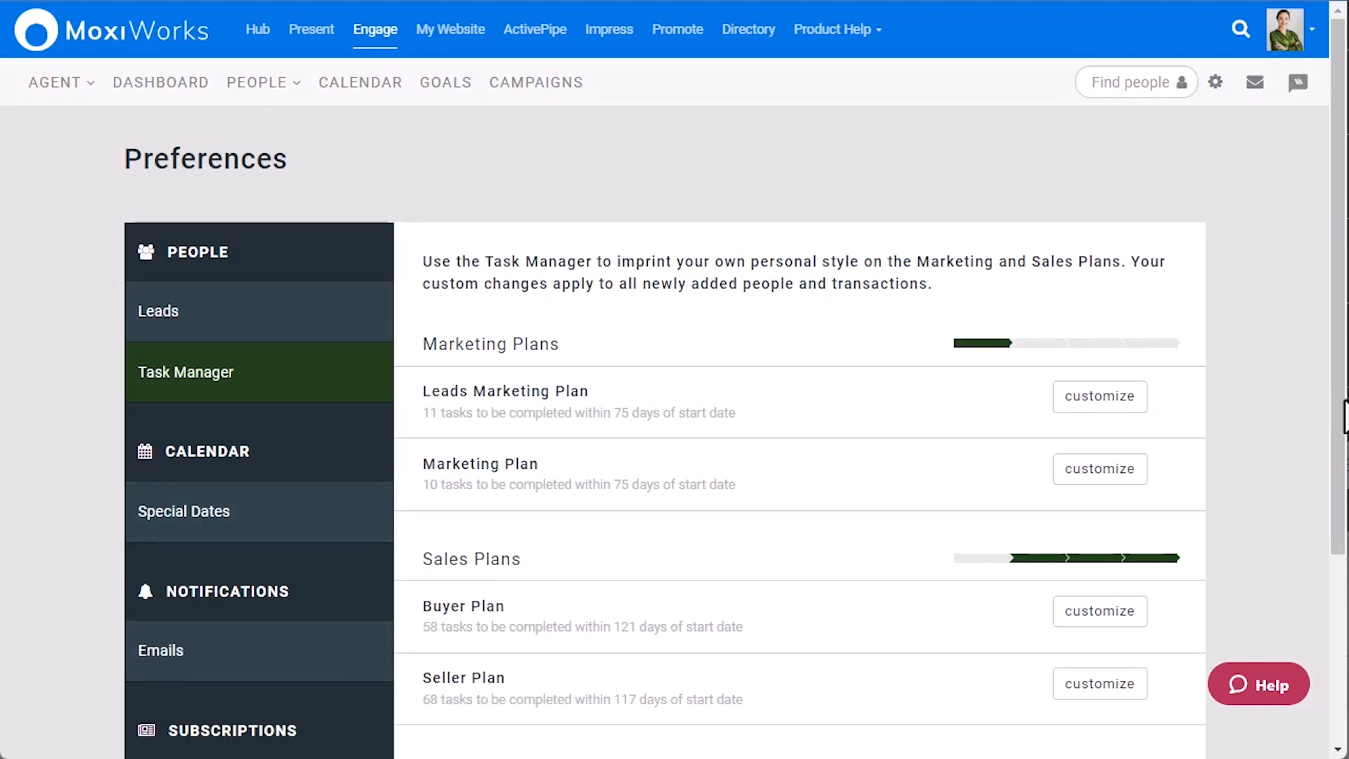
pyautogui.scroll(-3)
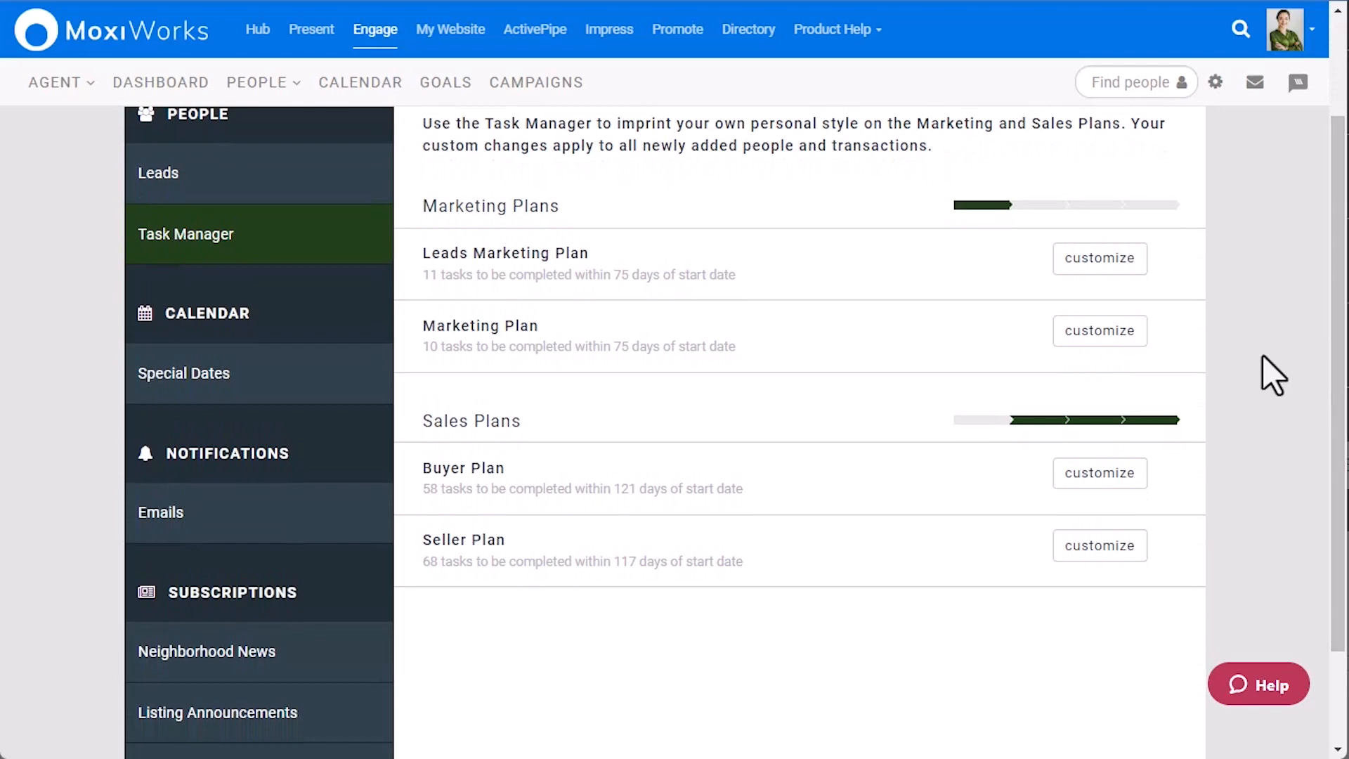
# Edit the Marketing Plan: remove the follow-up call, add a task, adjust a due day.
pyautogui.click(1099, 331)
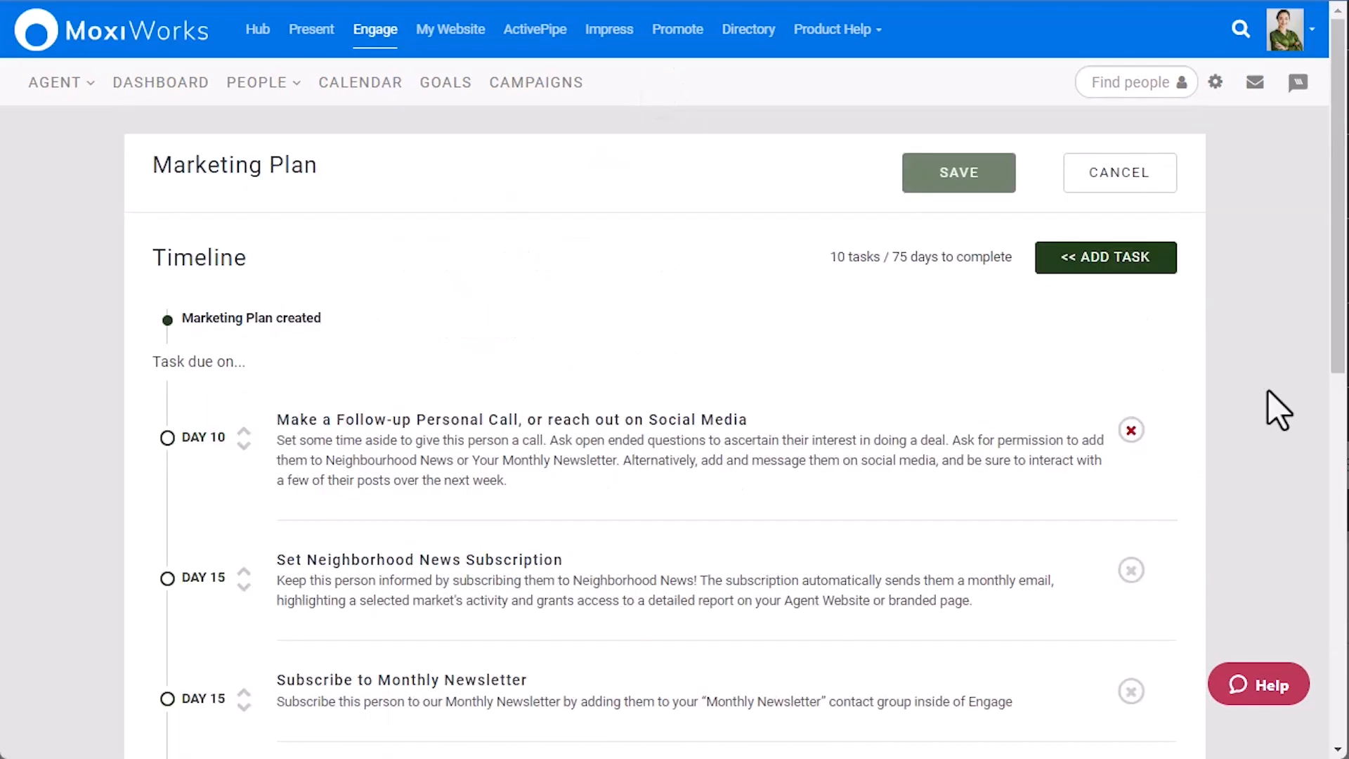
pyautogui.moveTo(1130, 430)
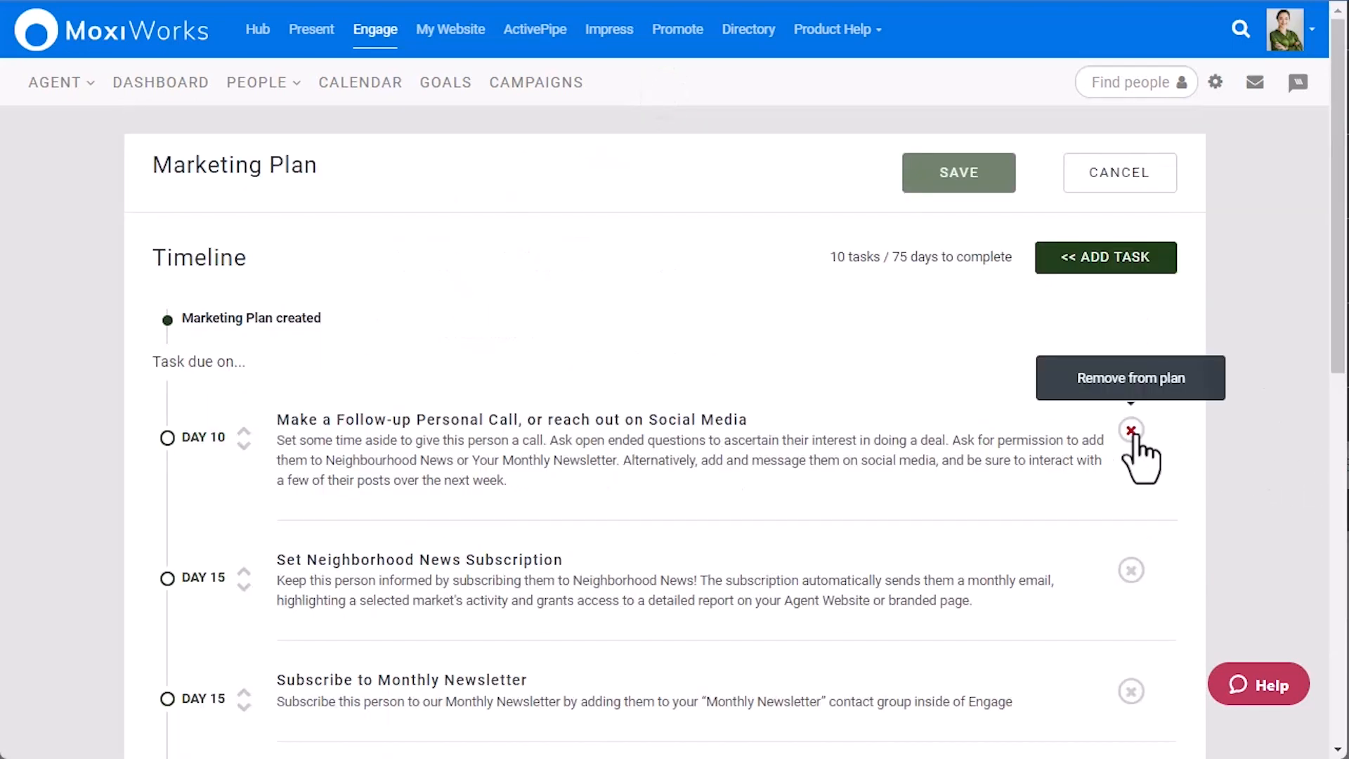
pyautogui.click(1130, 429)
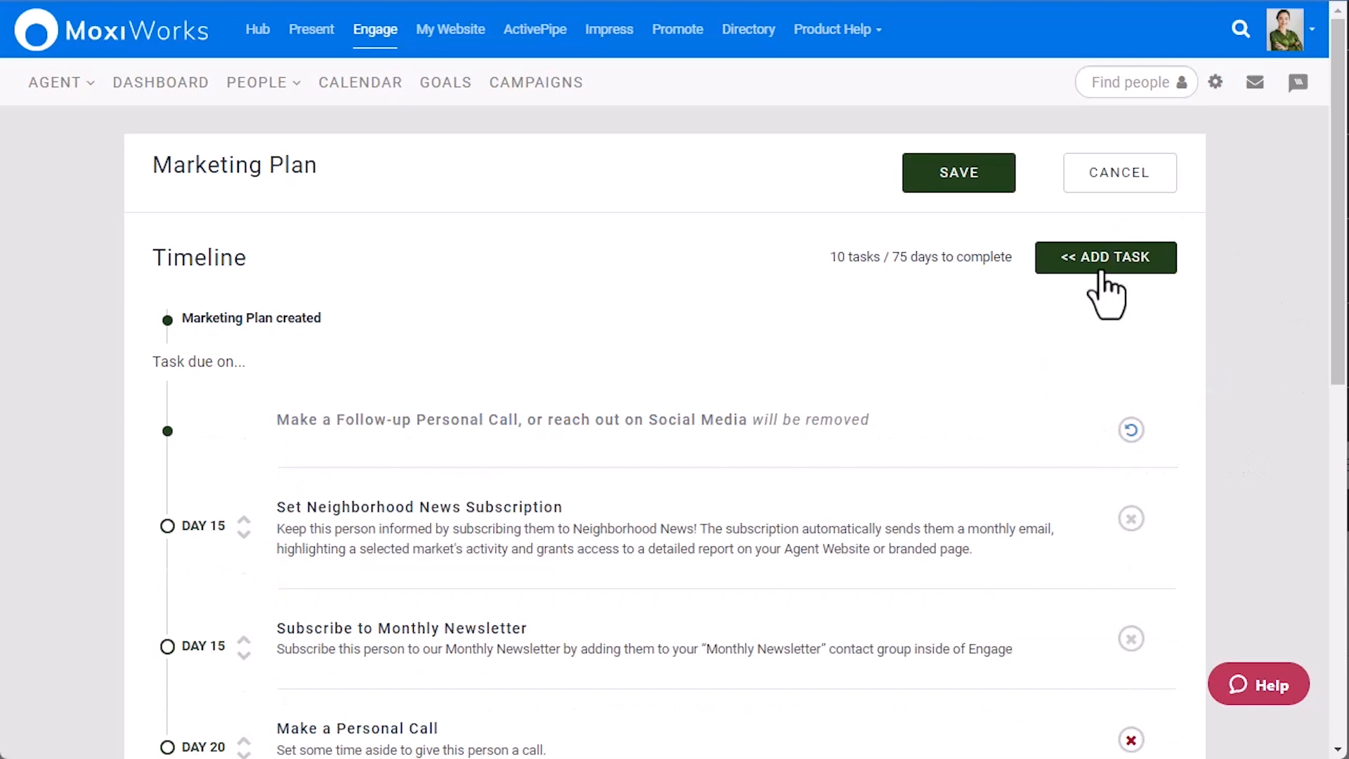
pyautogui.click(1105, 257)
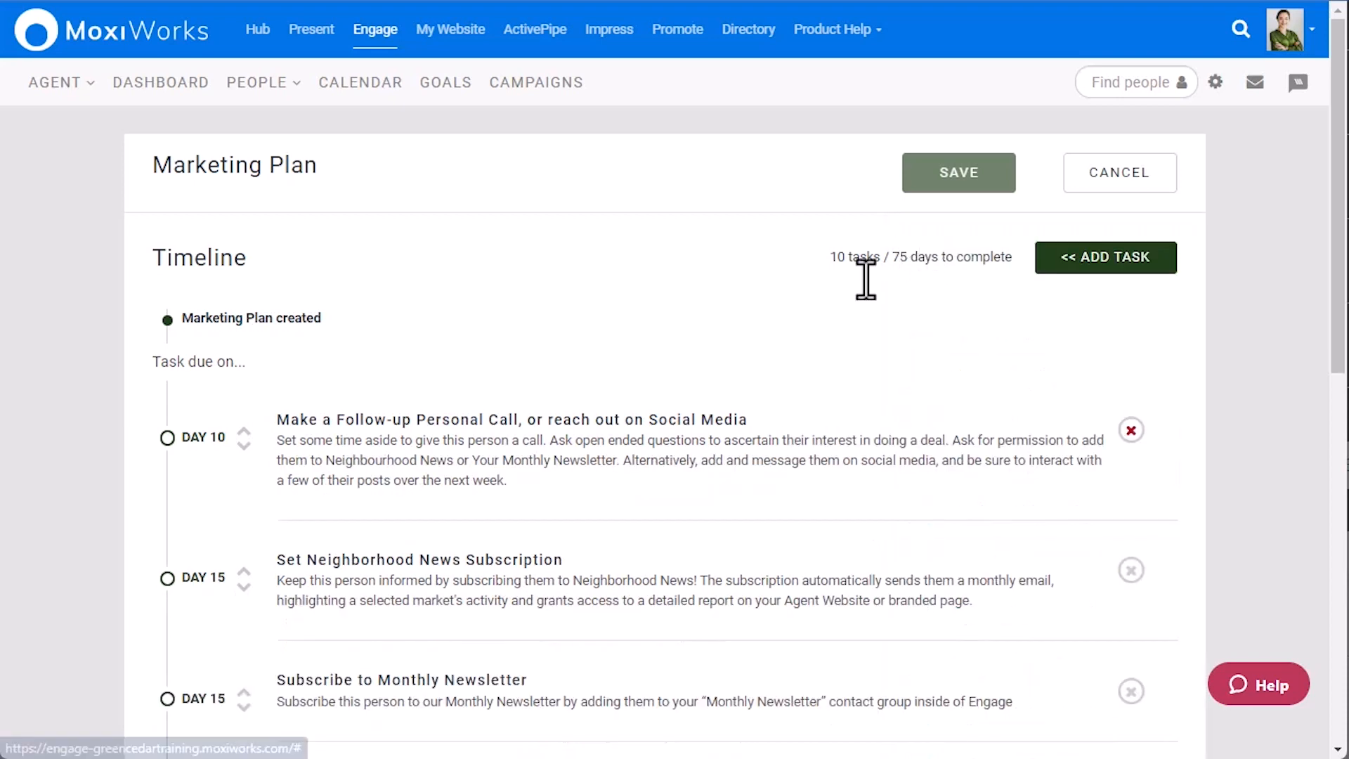
pyautogui.moveTo(404, 377)
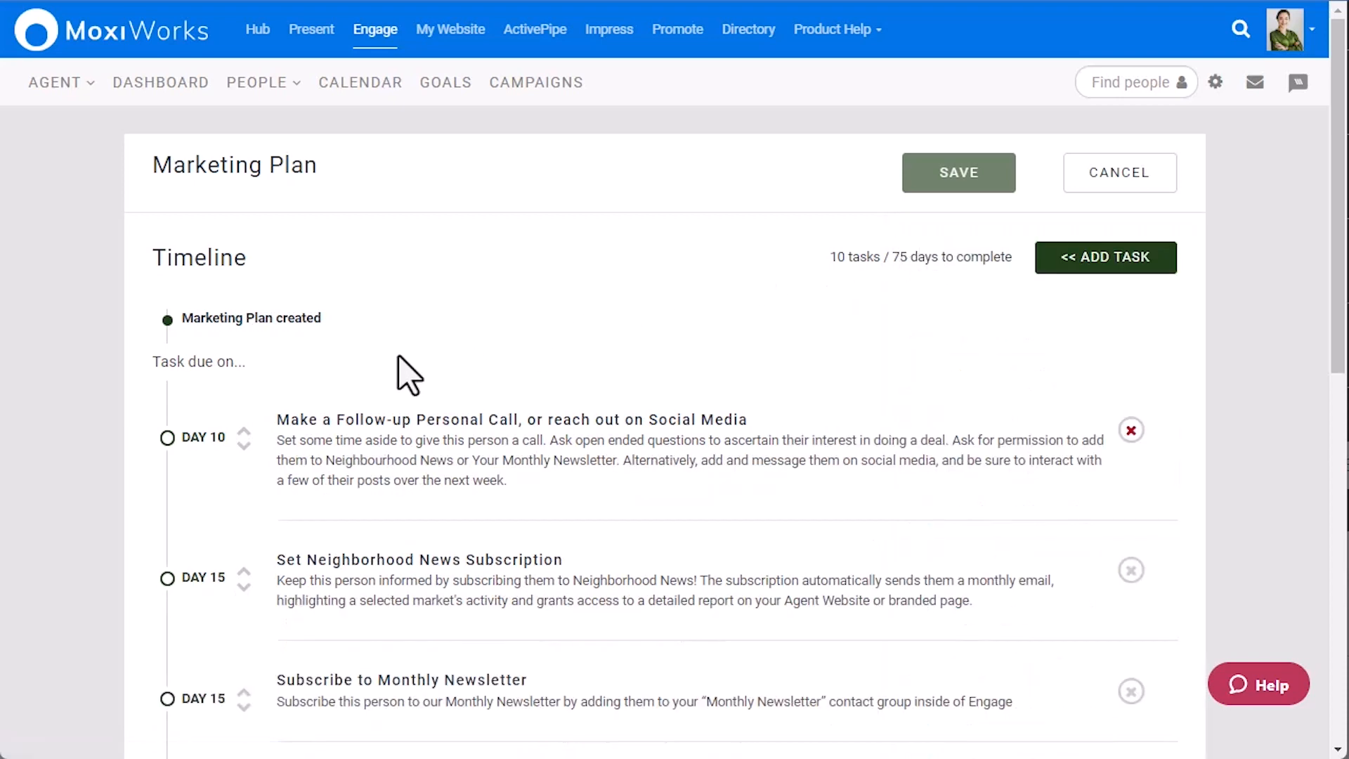
pyautogui.moveTo(204, 439)
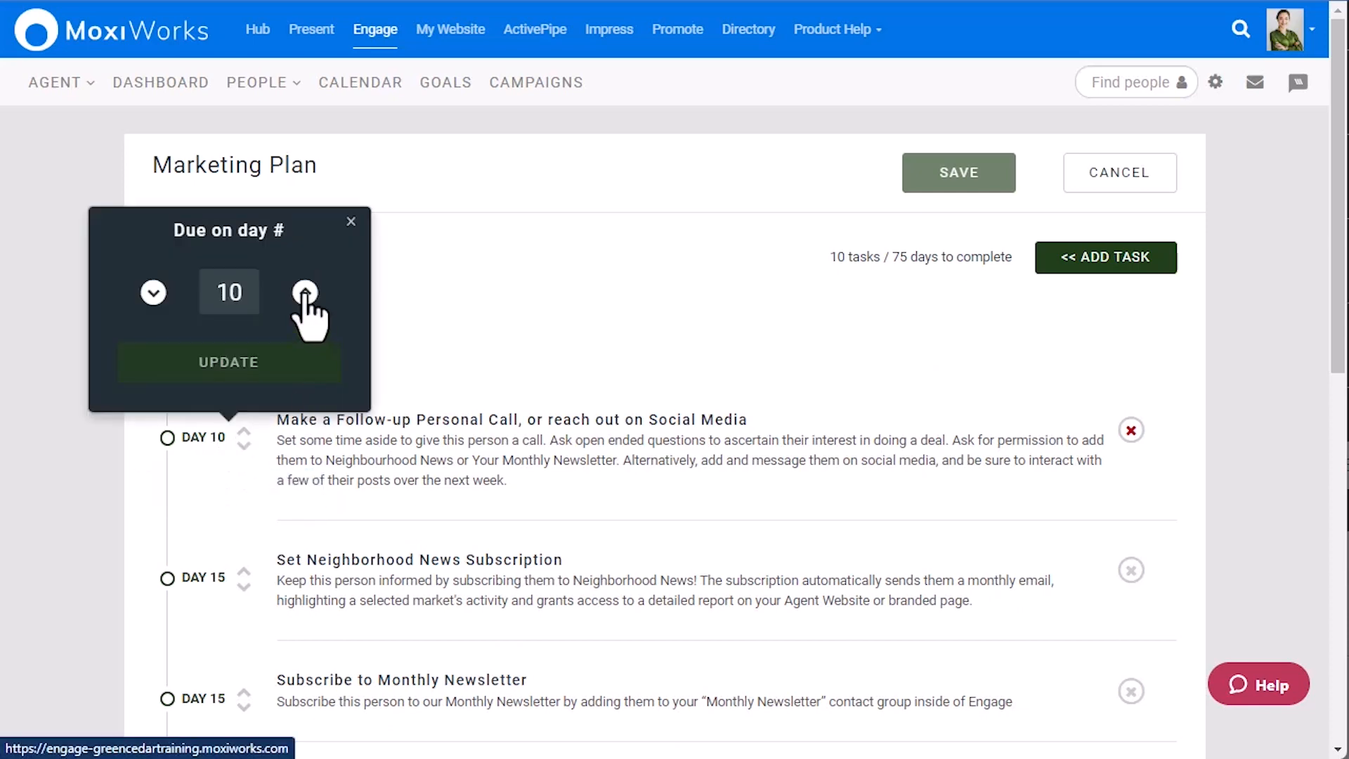
pyautogui.click(304, 292)
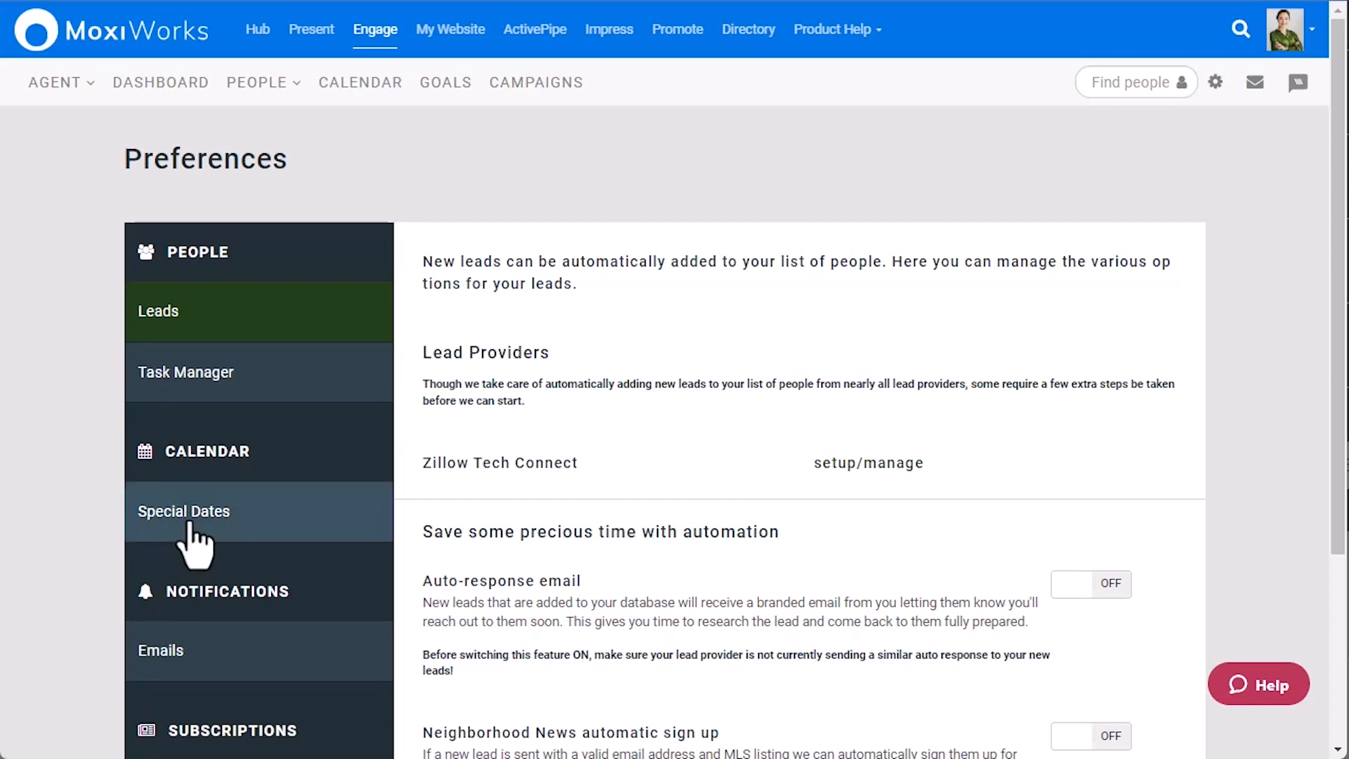
# Browse Special Dates and Neighborhood News preferences, then open the My People list.
pyautogui.click(183, 511)
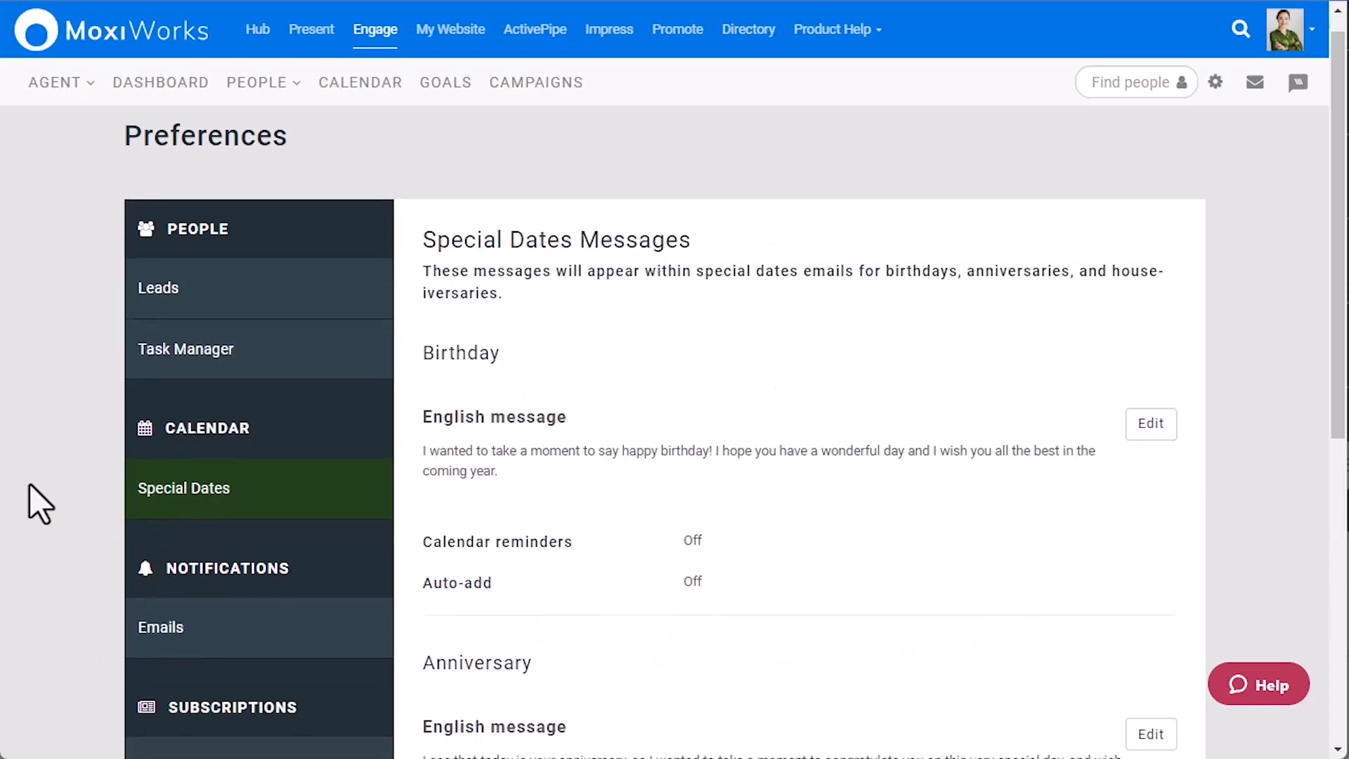
pyautogui.scroll(-3)
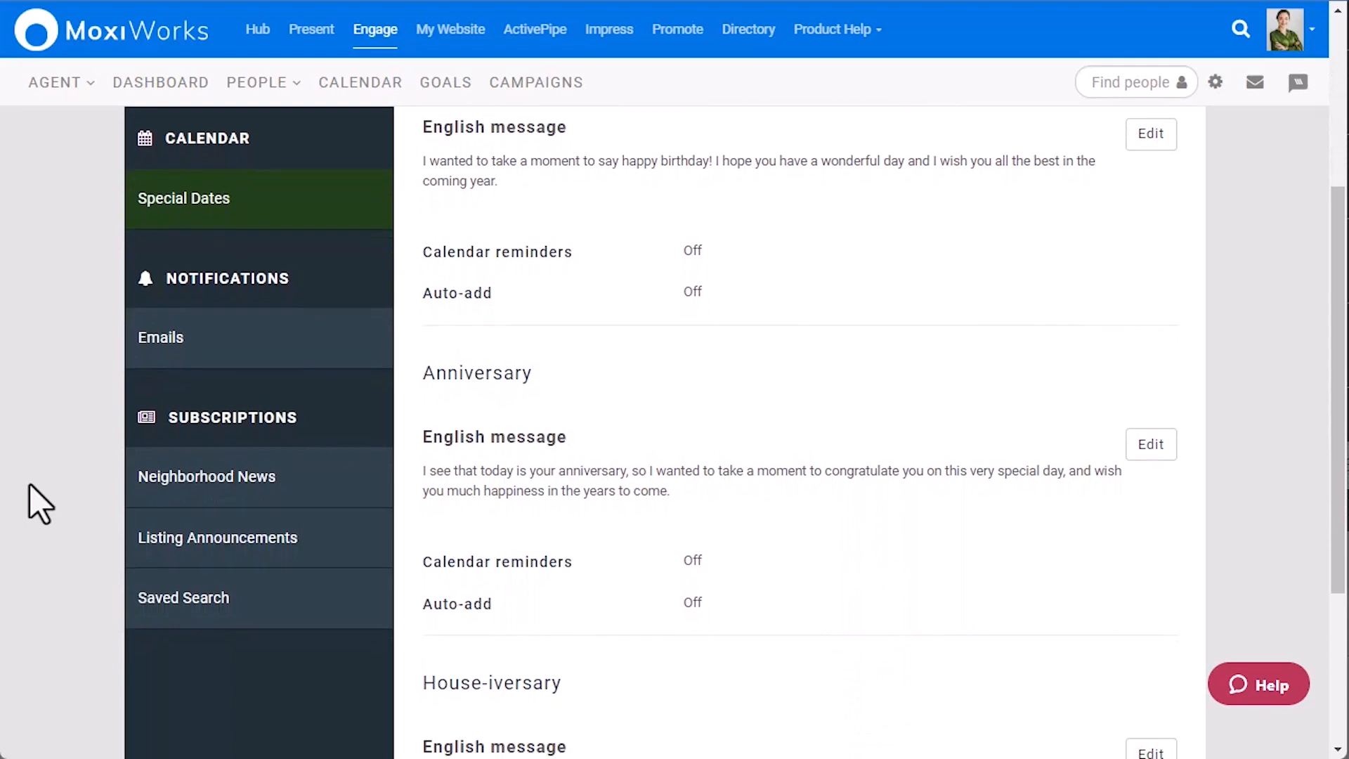
pyautogui.scroll(-3)
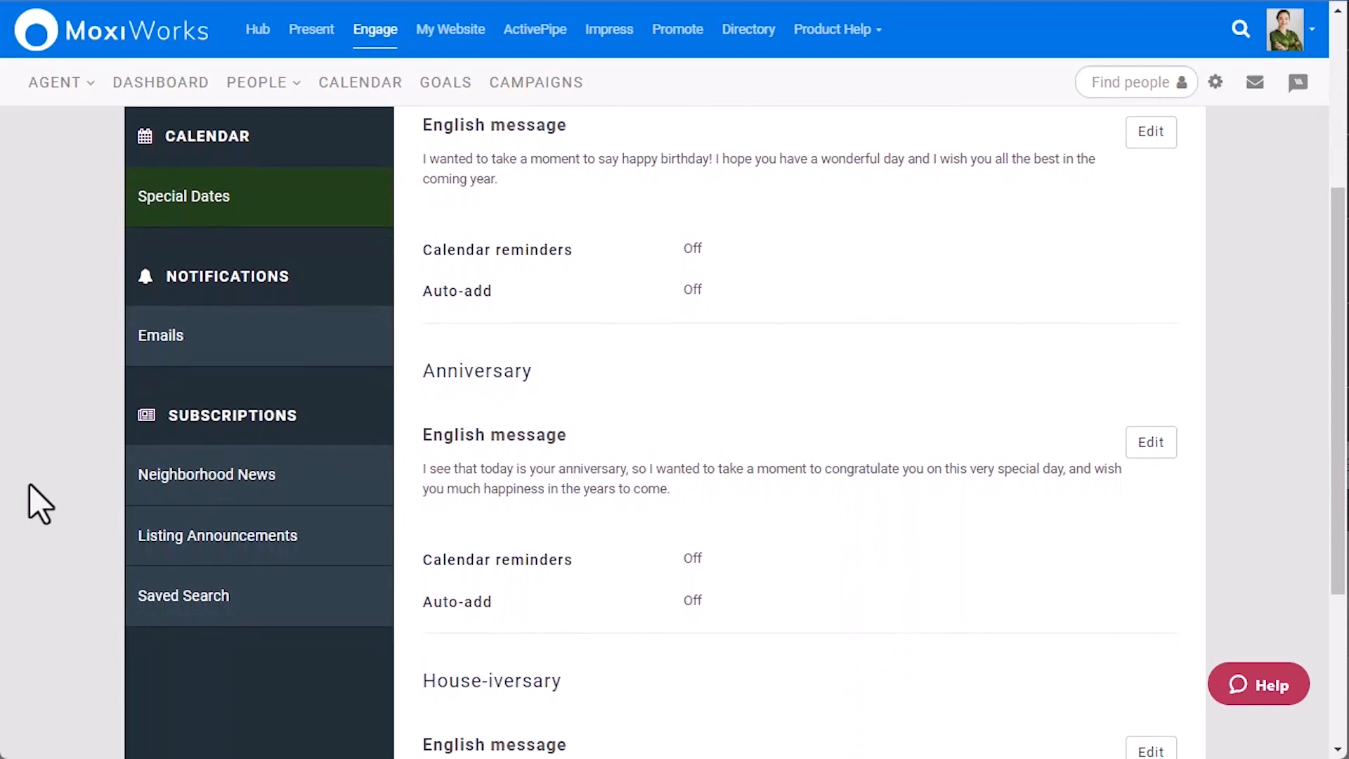
pyautogui.moveTo(204, 363)
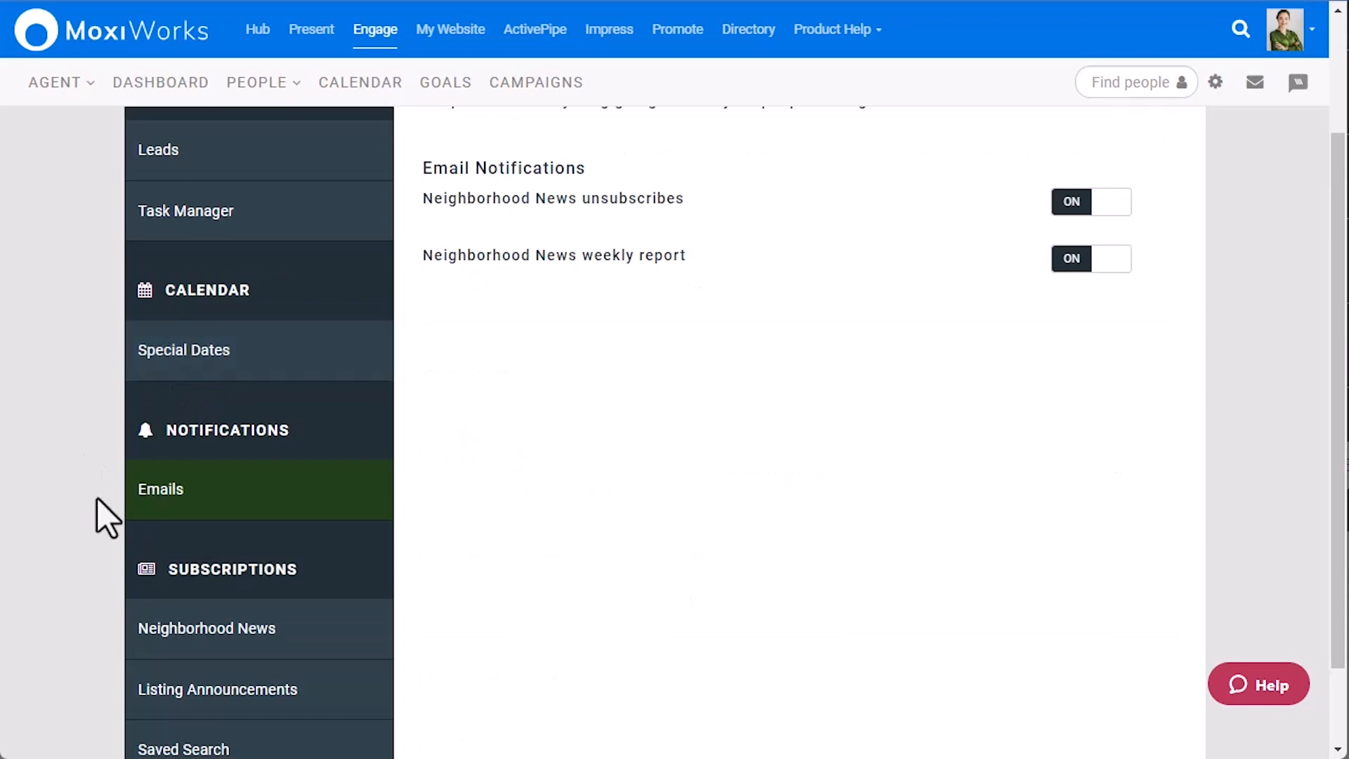
pyautogui.click(206, 628)
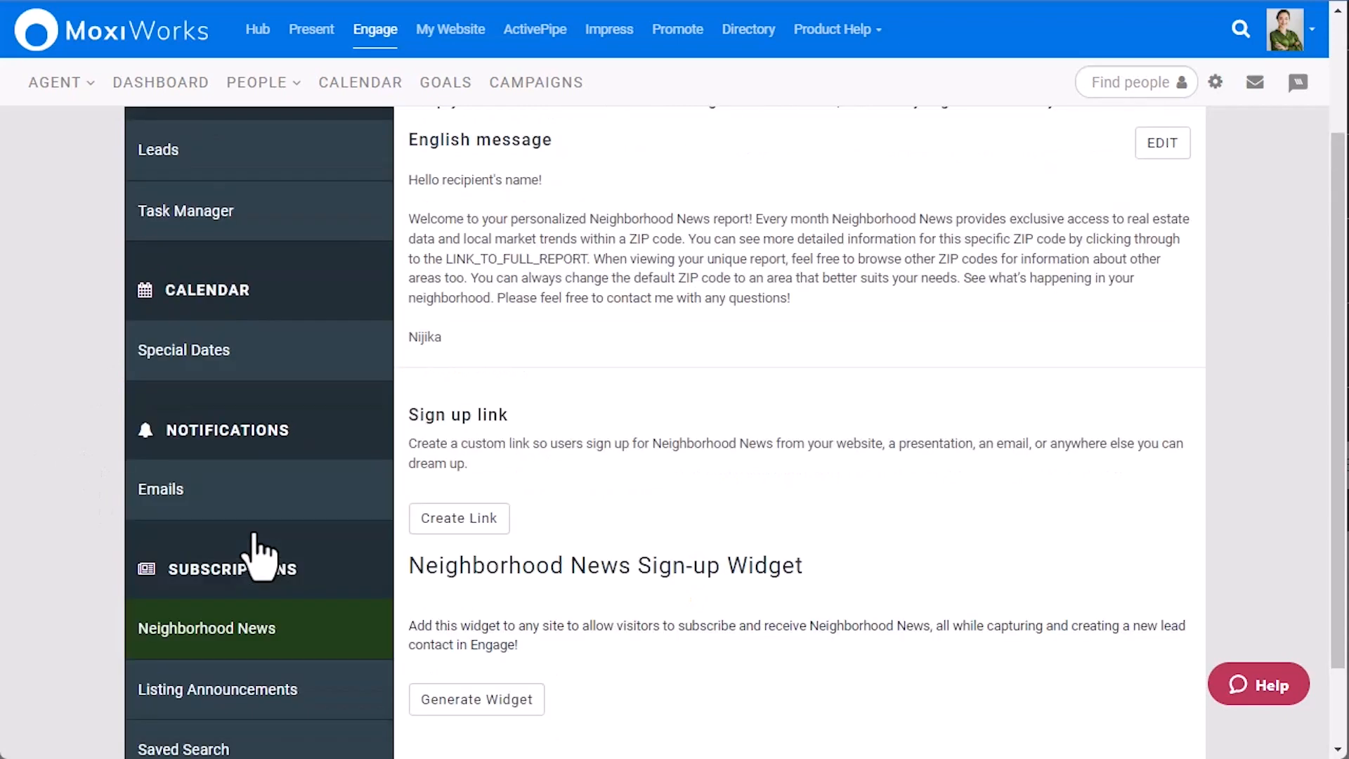
pyautogui.moveTo(56, 583)
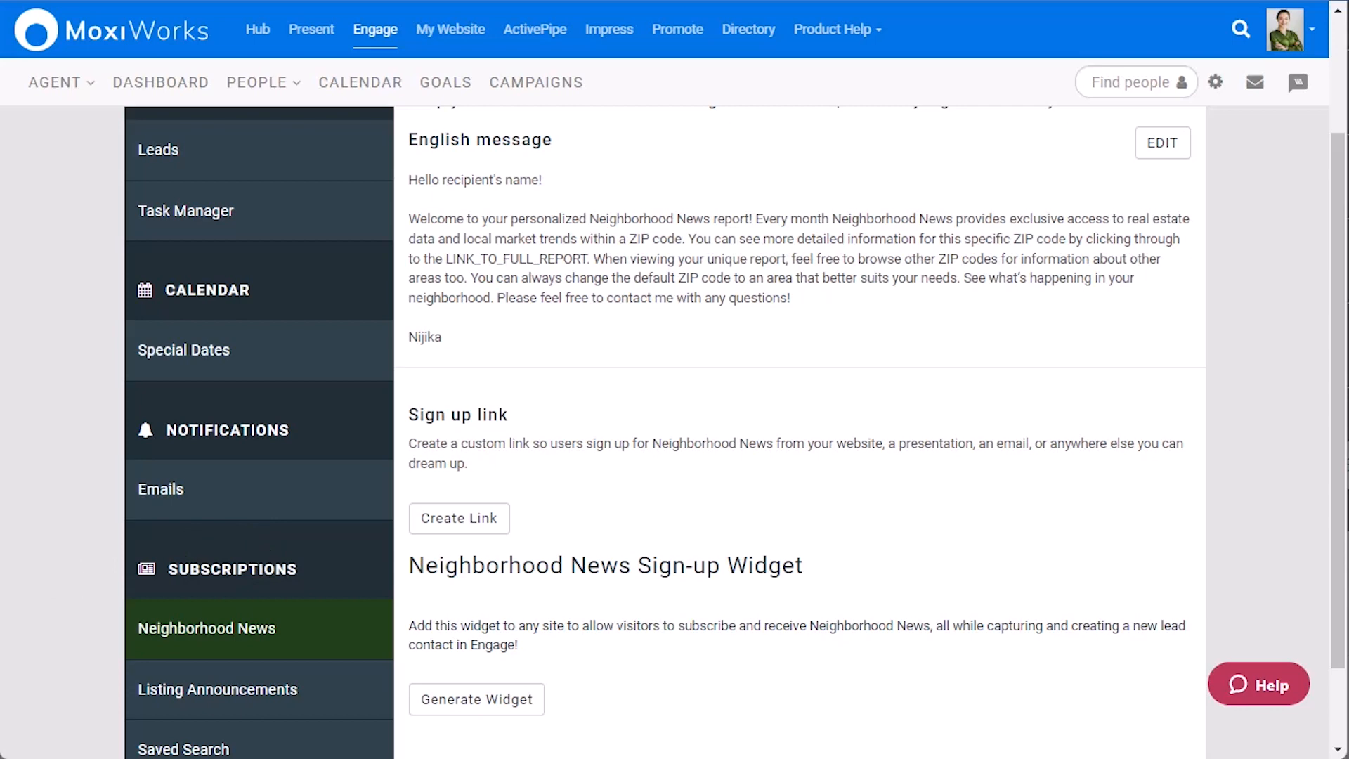
pyautogui.click(256, 82)
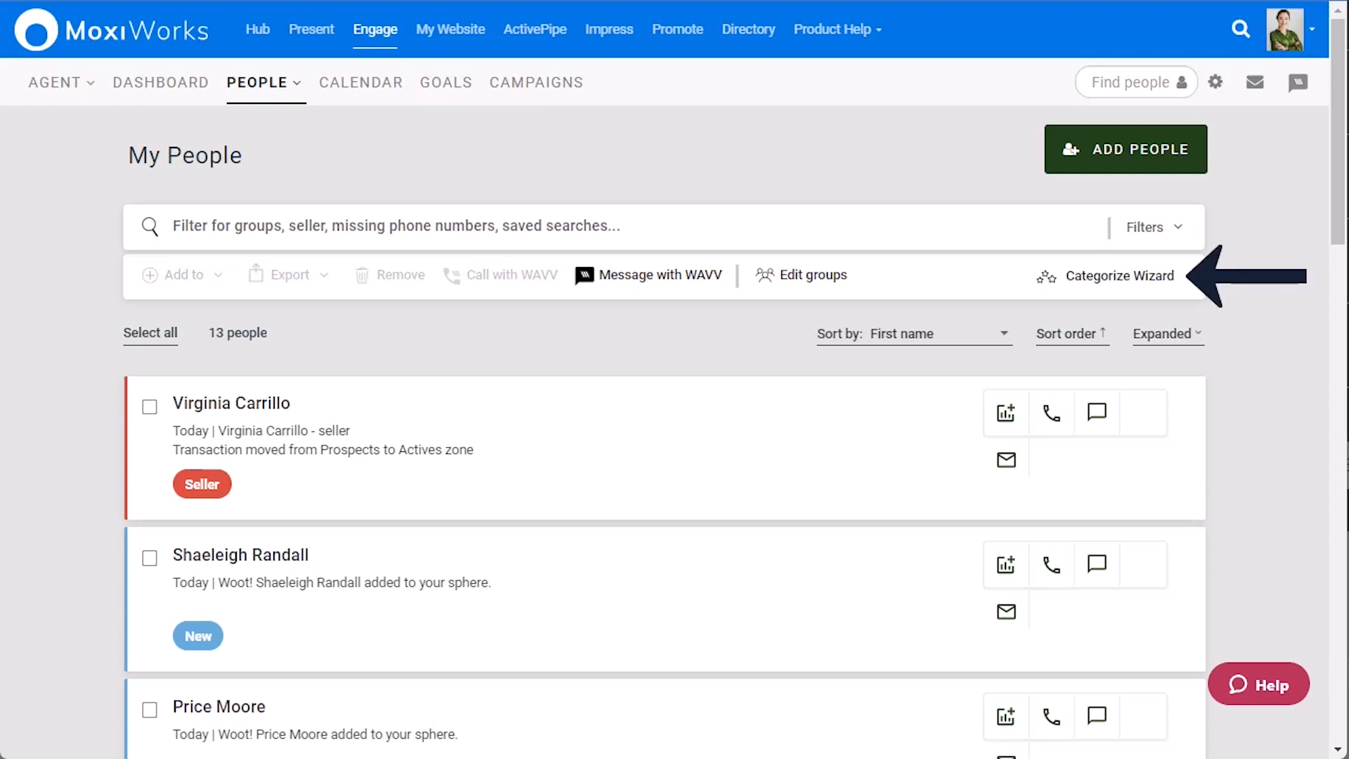
# Launch the Categorize Wizard from the My People toolbar.
pyautogui.click(1119, 275)
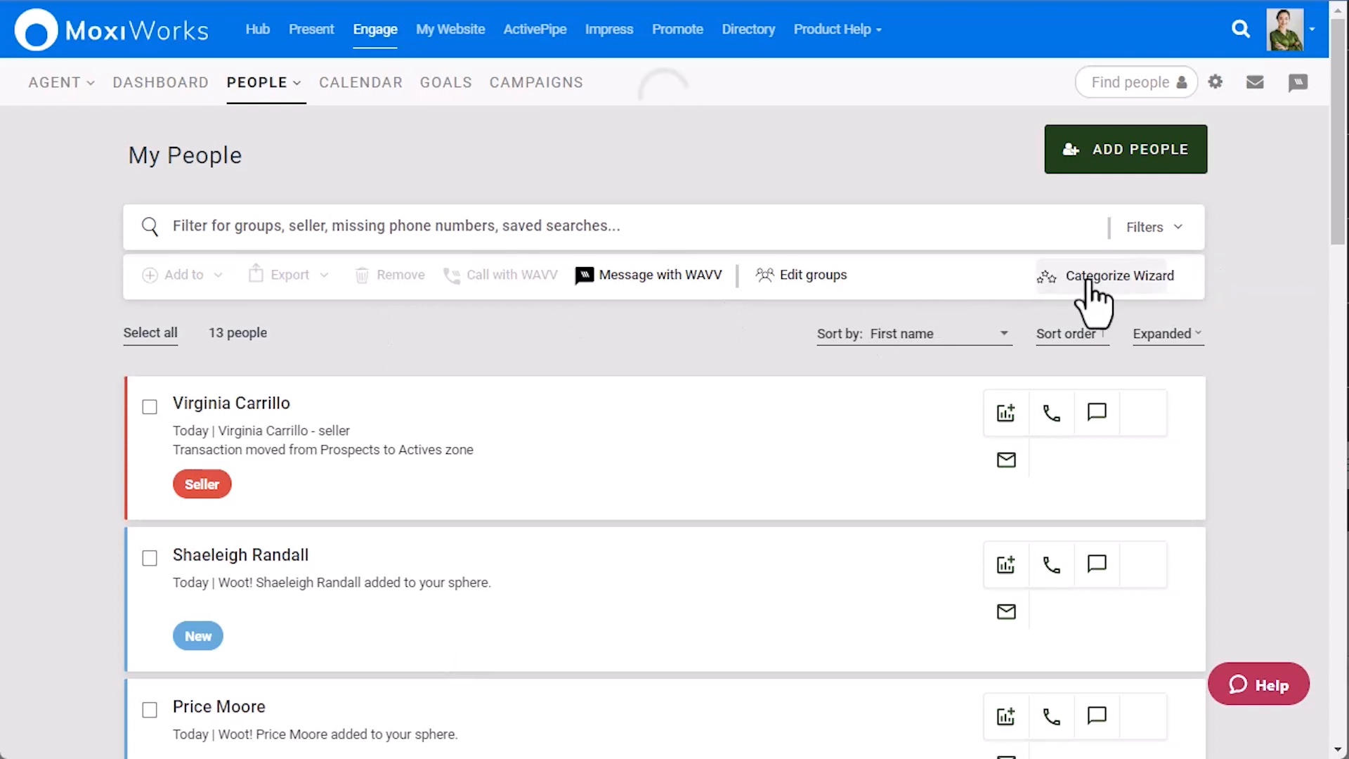
pyautogui.click(1120, 276)
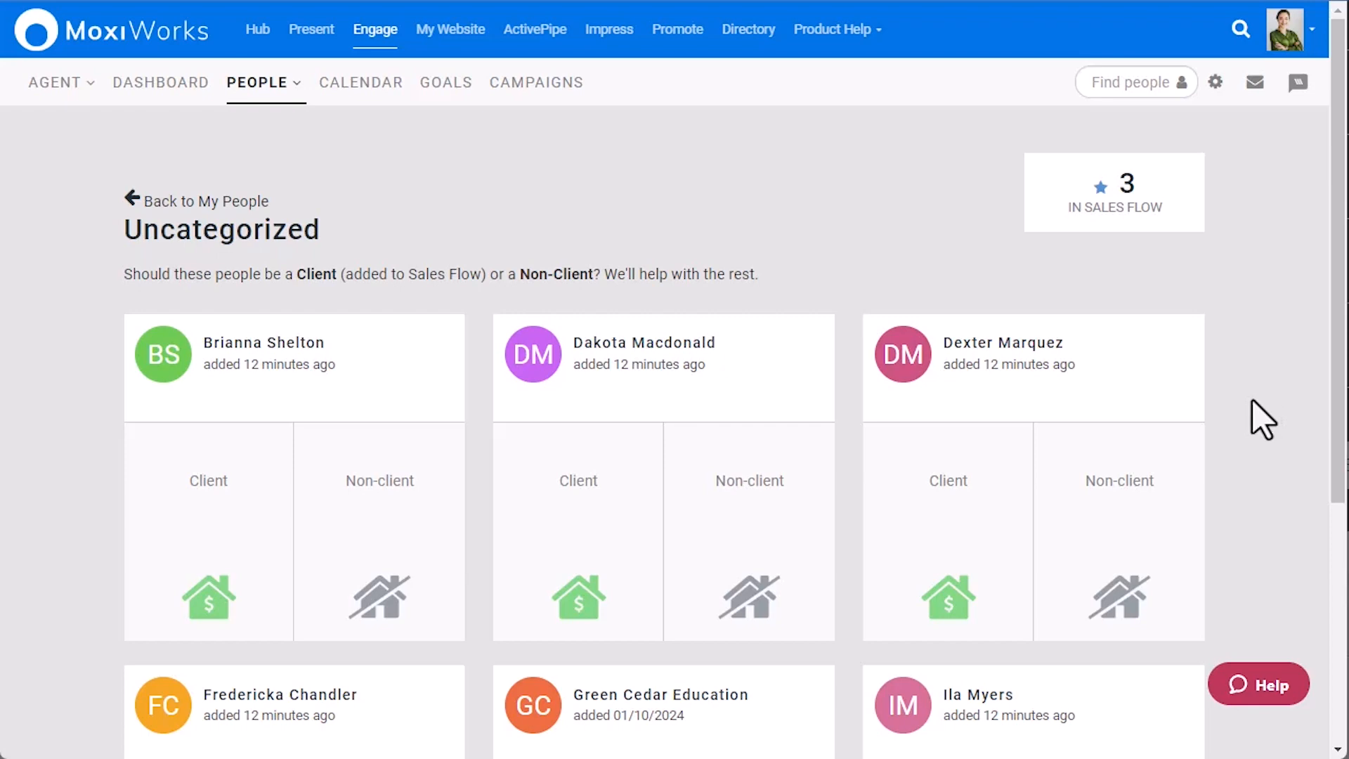
pyautogui.moveTo(1251, 404)
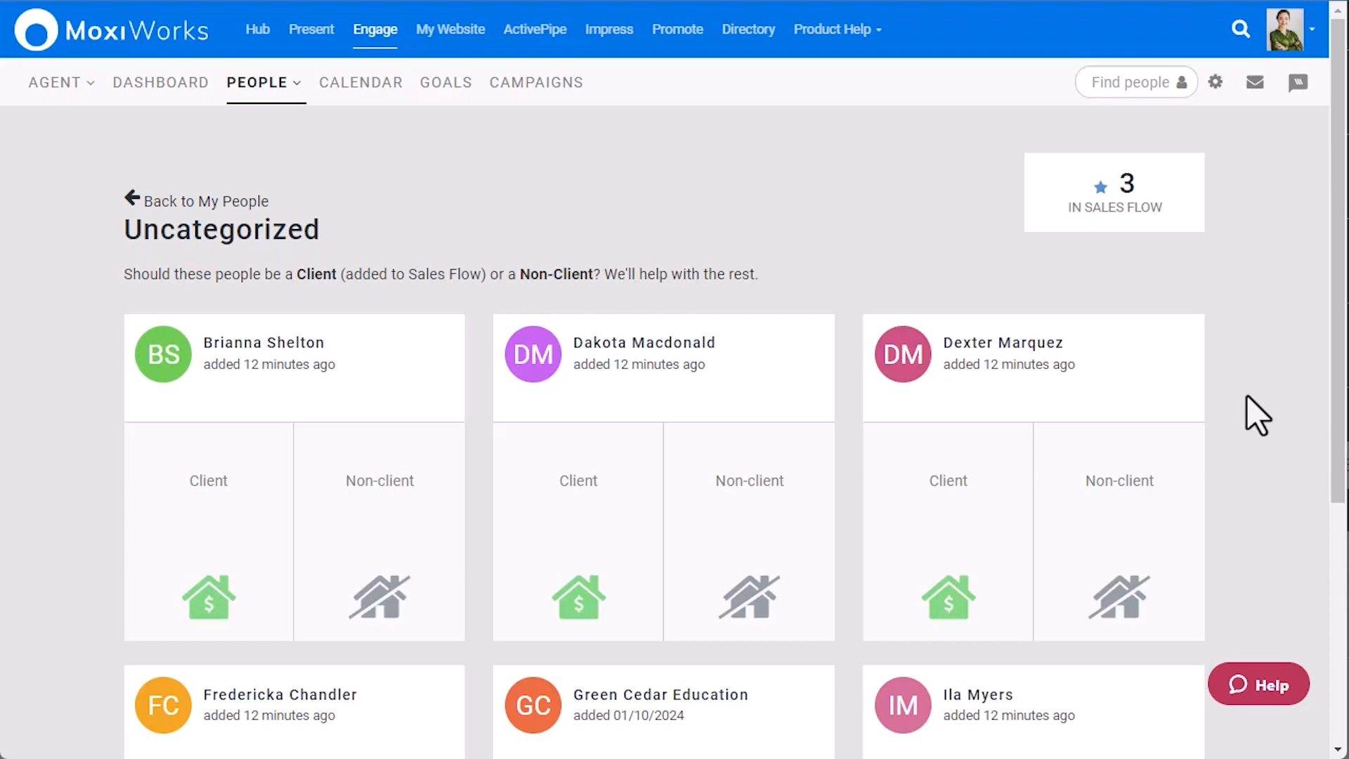
pyautogui.moveTo(1235, 432)
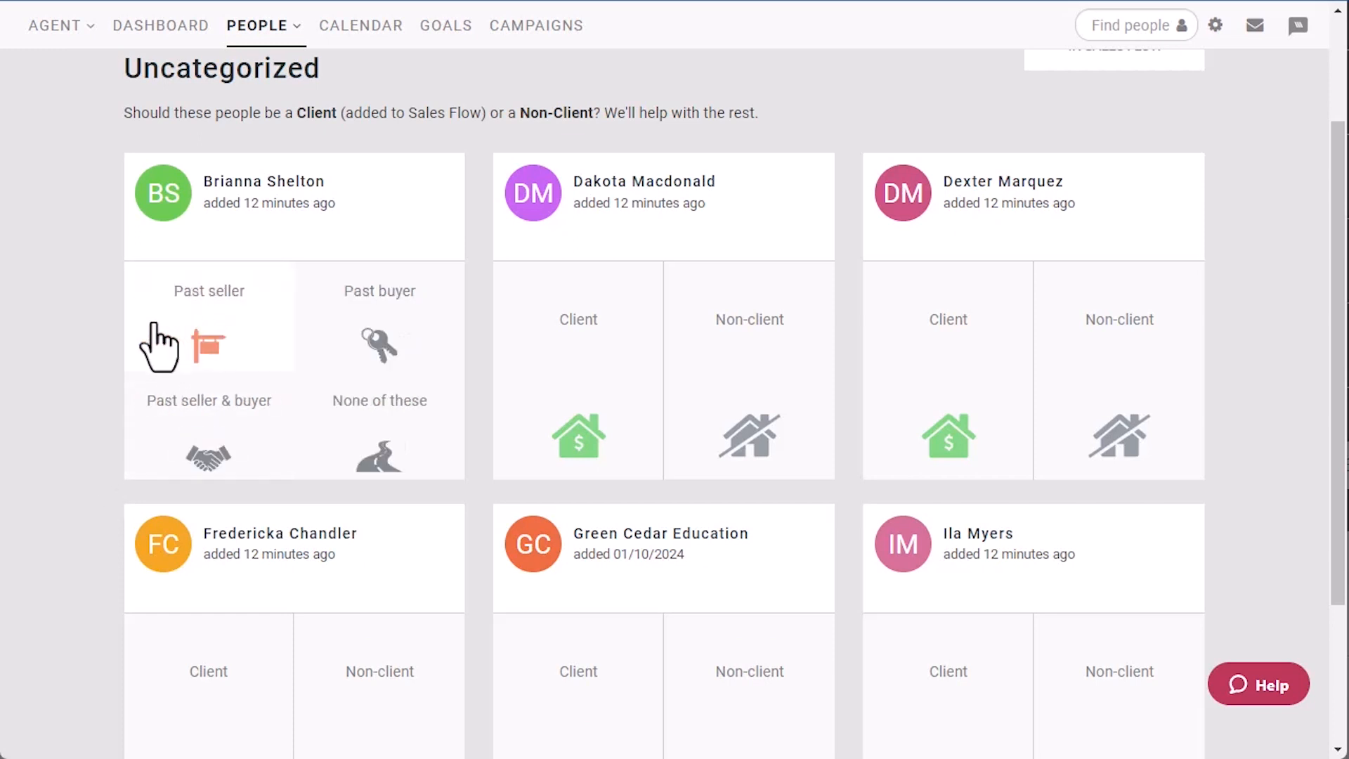
pyautogui.moveTo(101, 404)
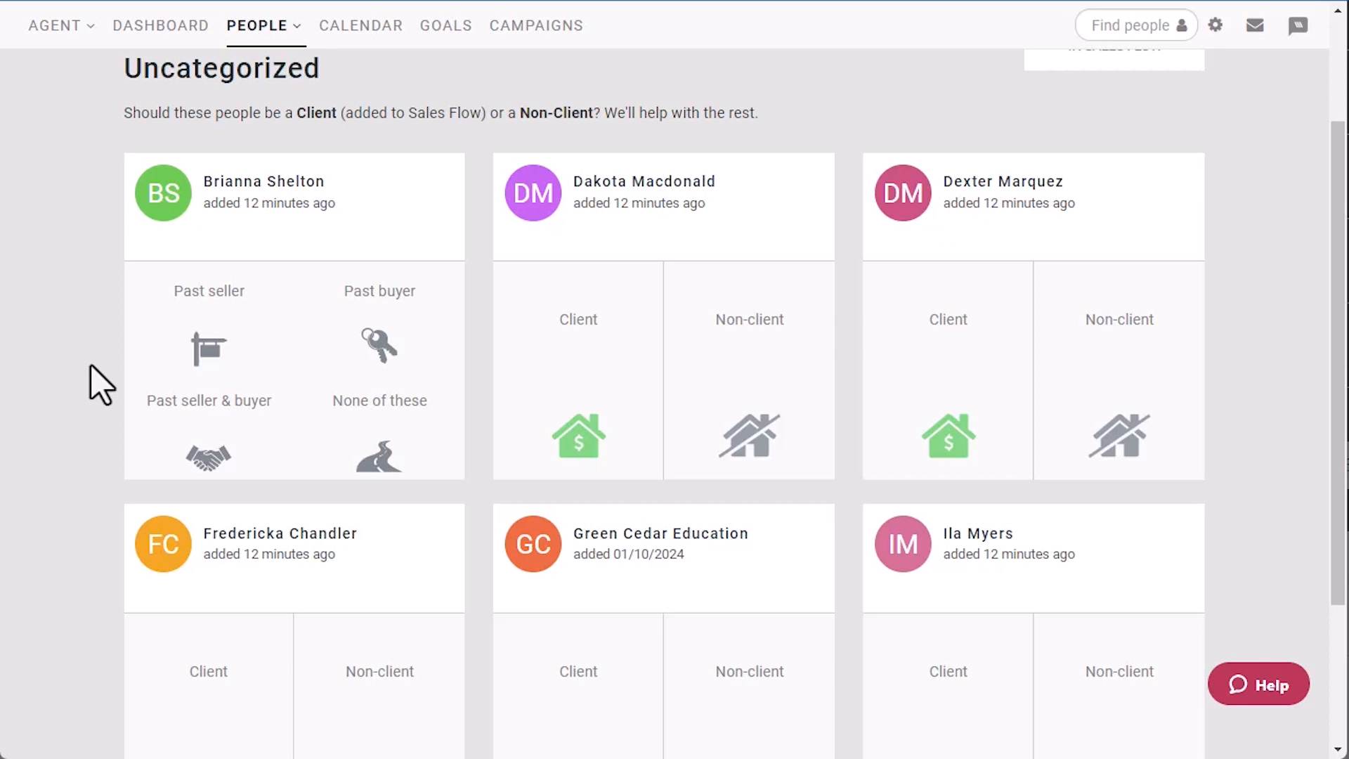
pyautogui.moveTo(418, 466)
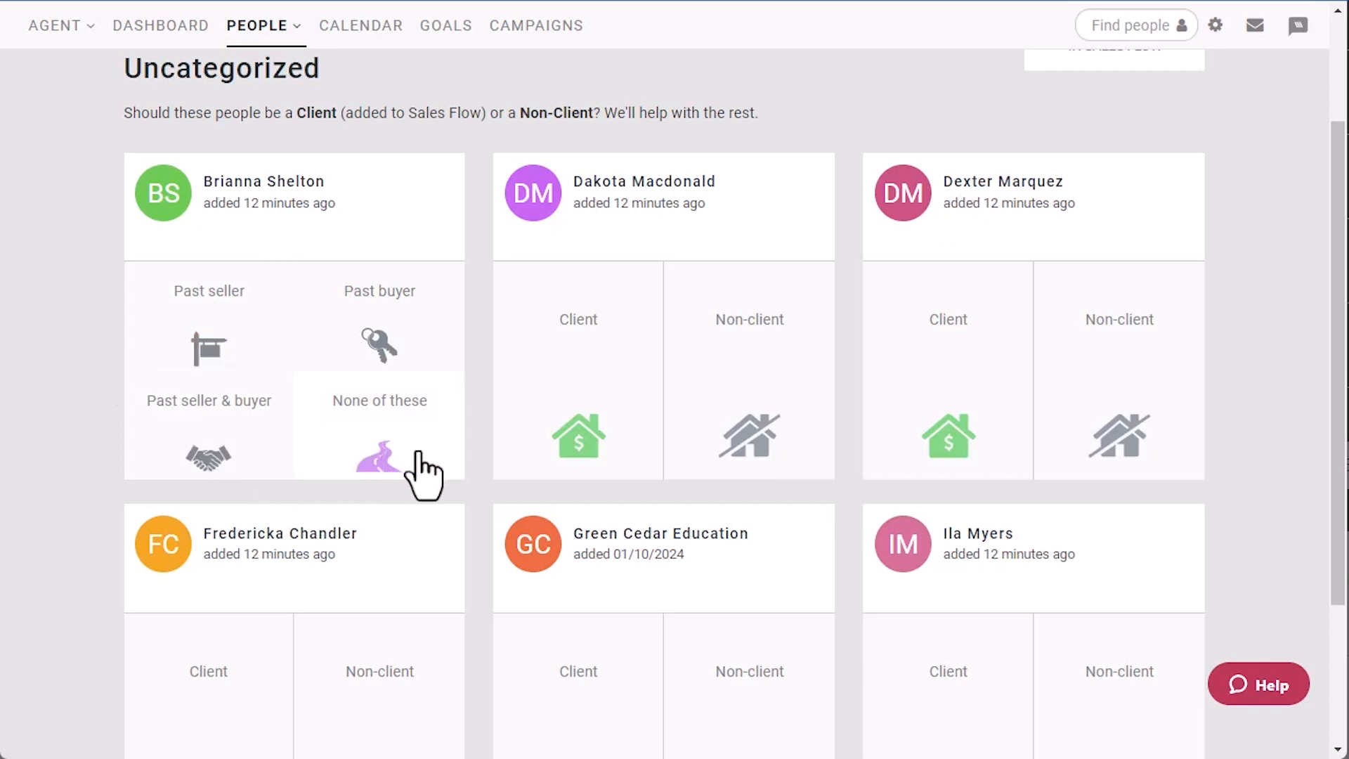
pyautogui.click(380, 442)
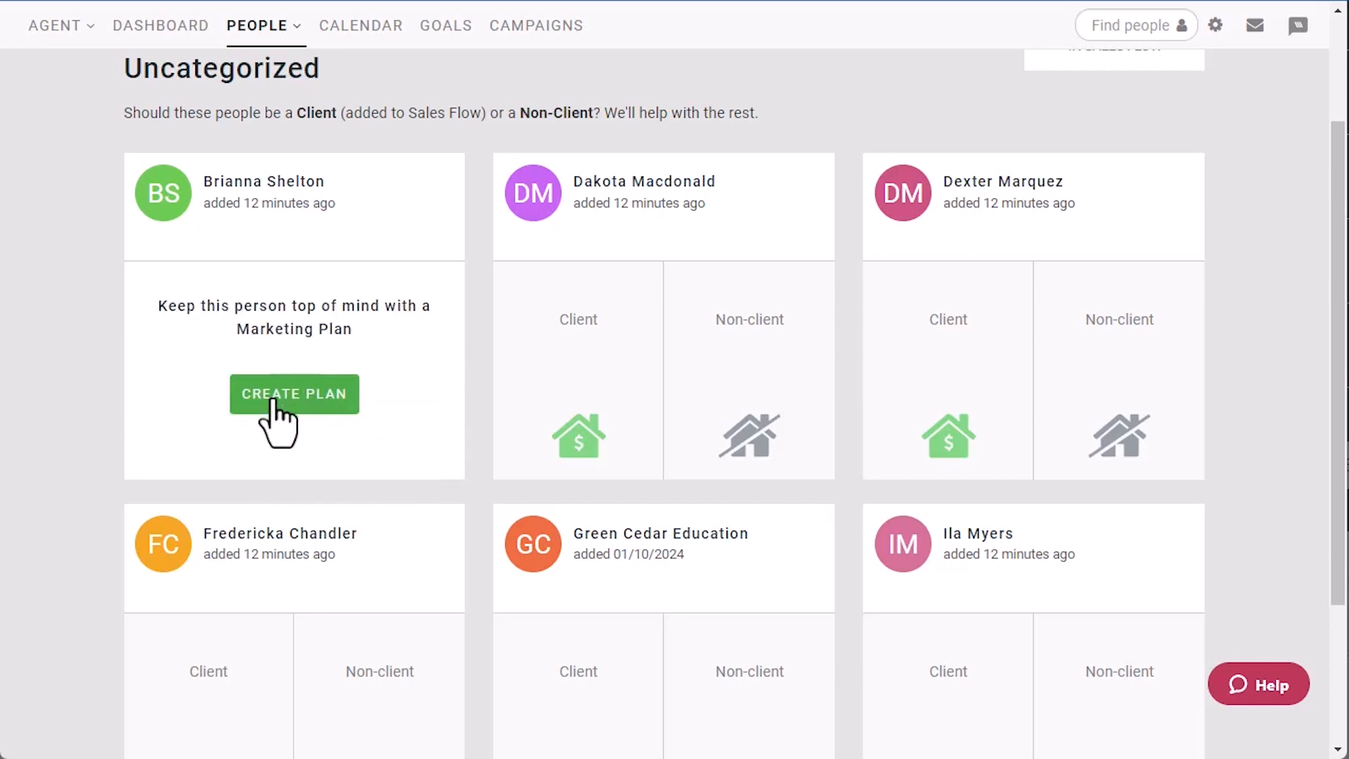
pyautogui.click(294, 393)
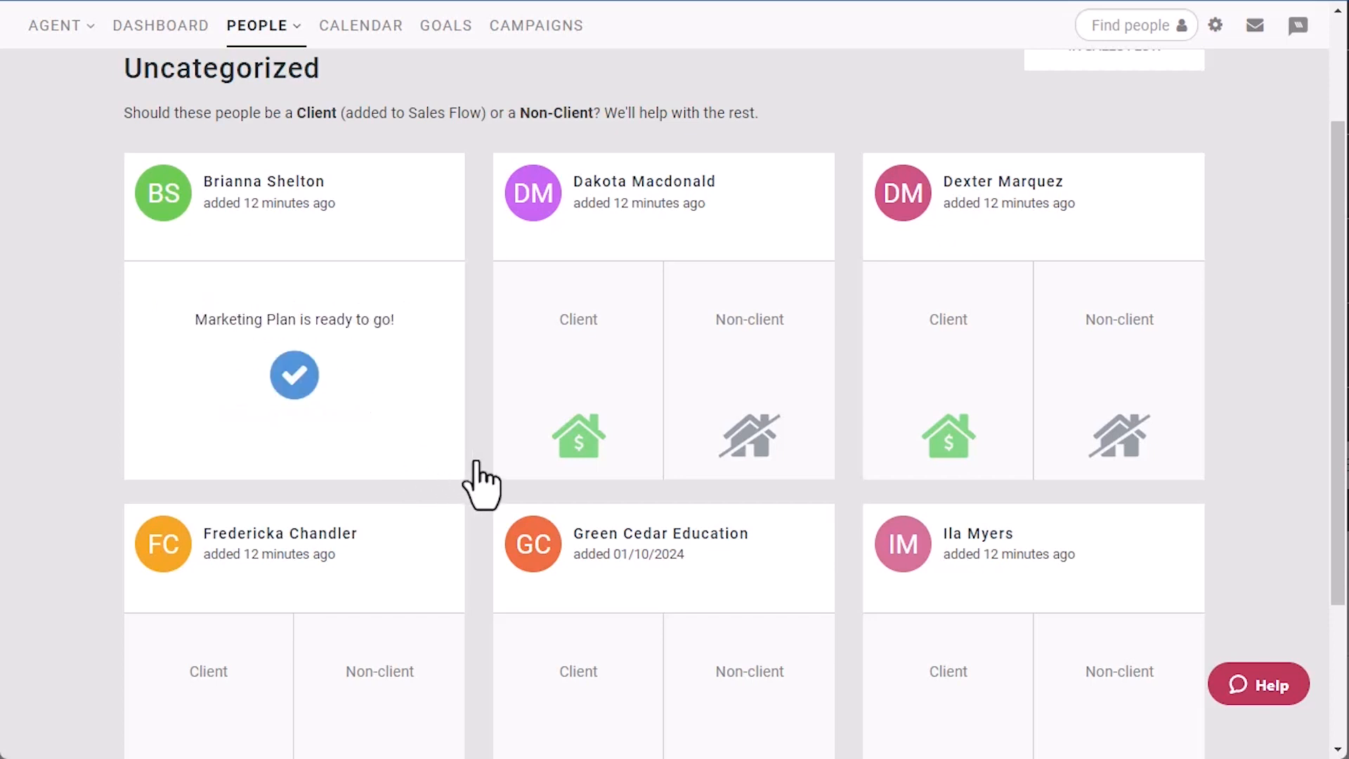
pyautogui.moveTo(806, 510)
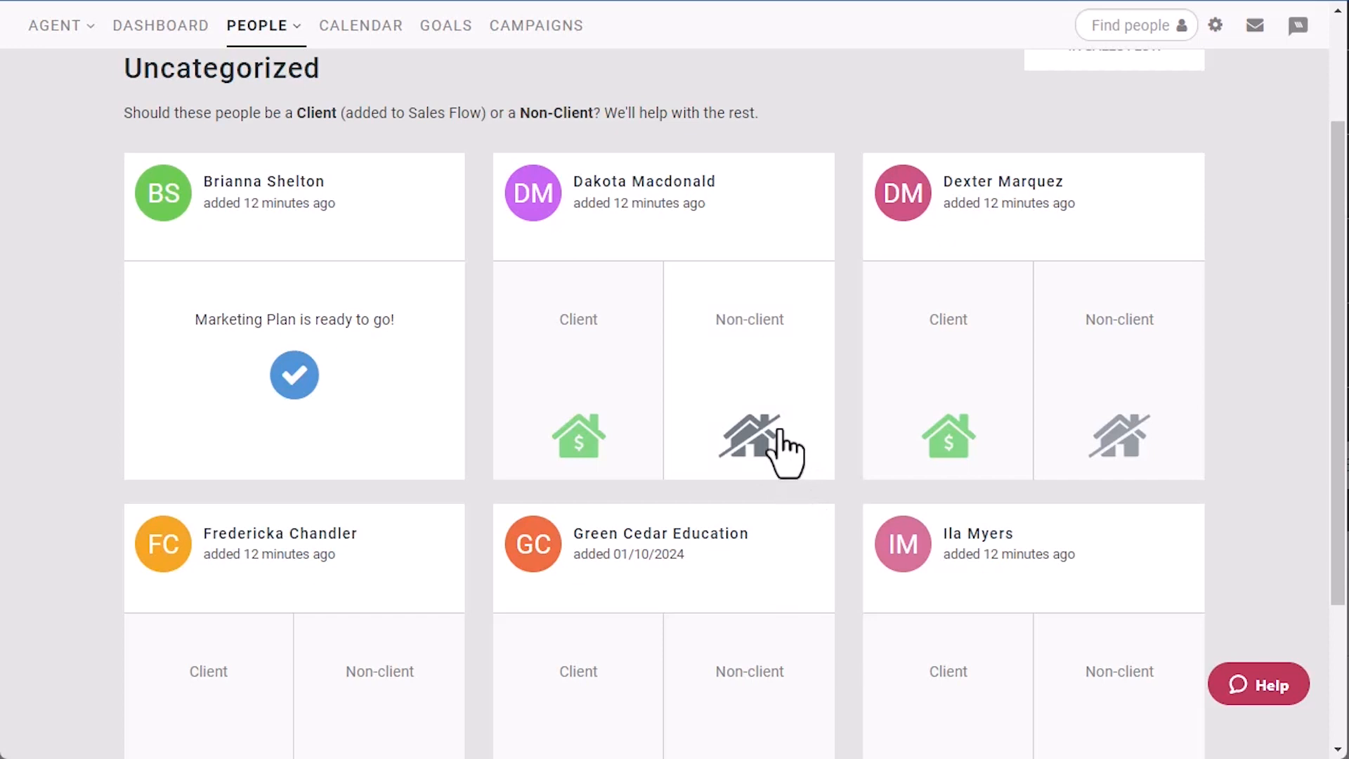
pyautogui.click(750, 438)
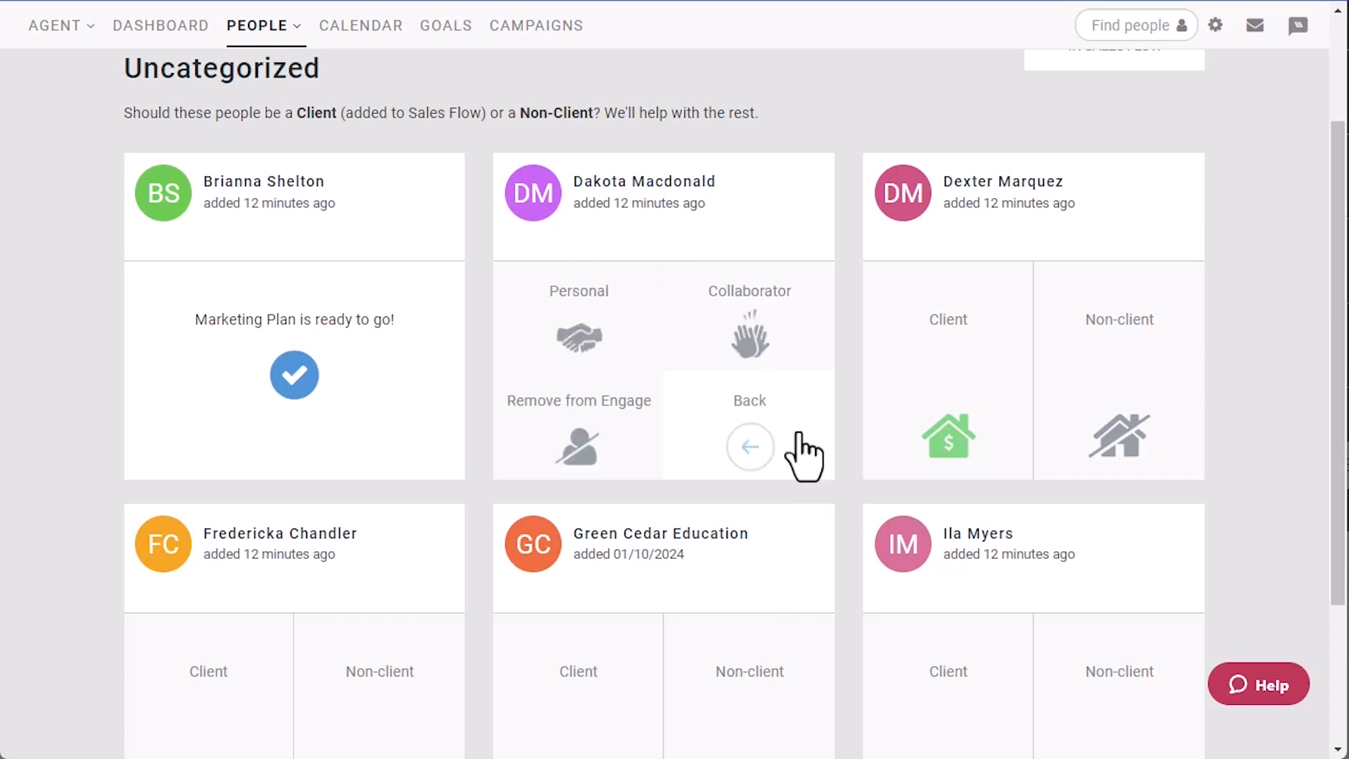
pyautogui.moveTo(858, 456)
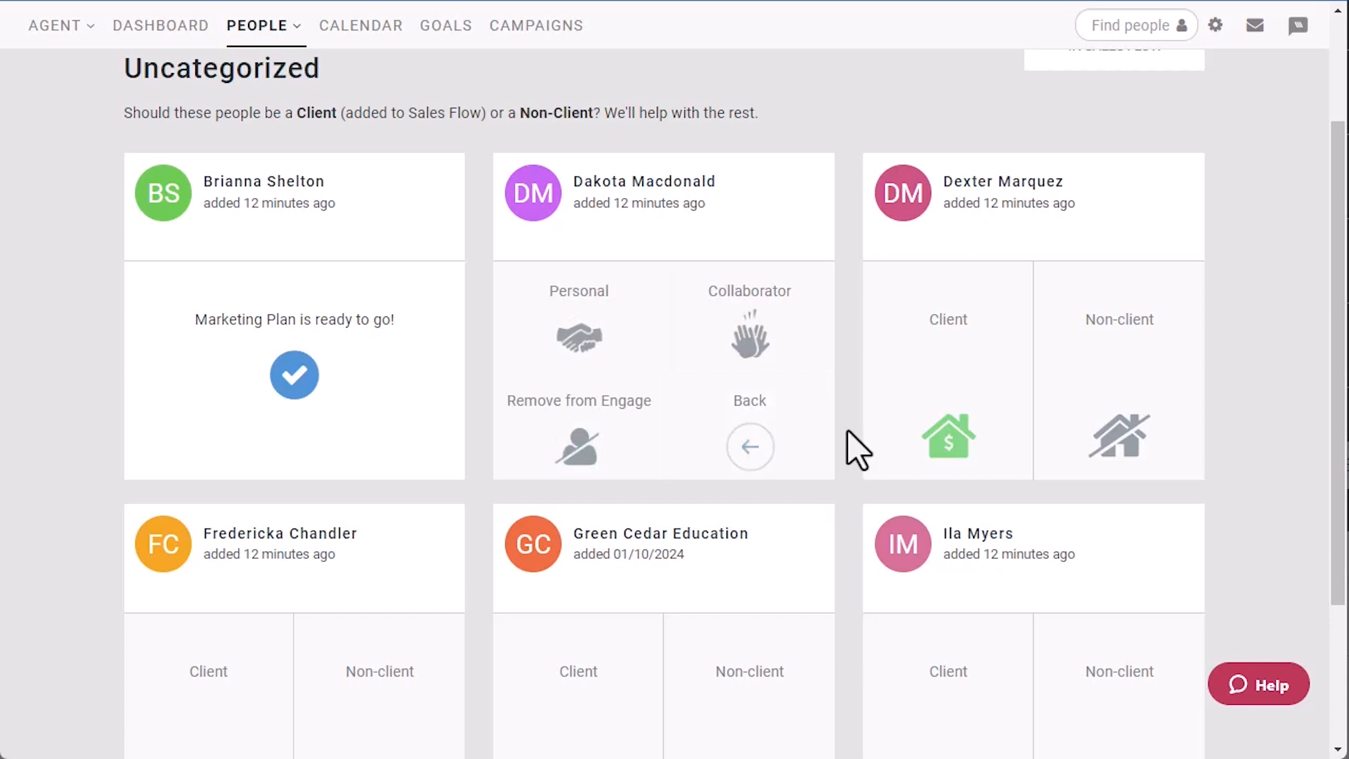
pyautogui.moveTo(570, 346)
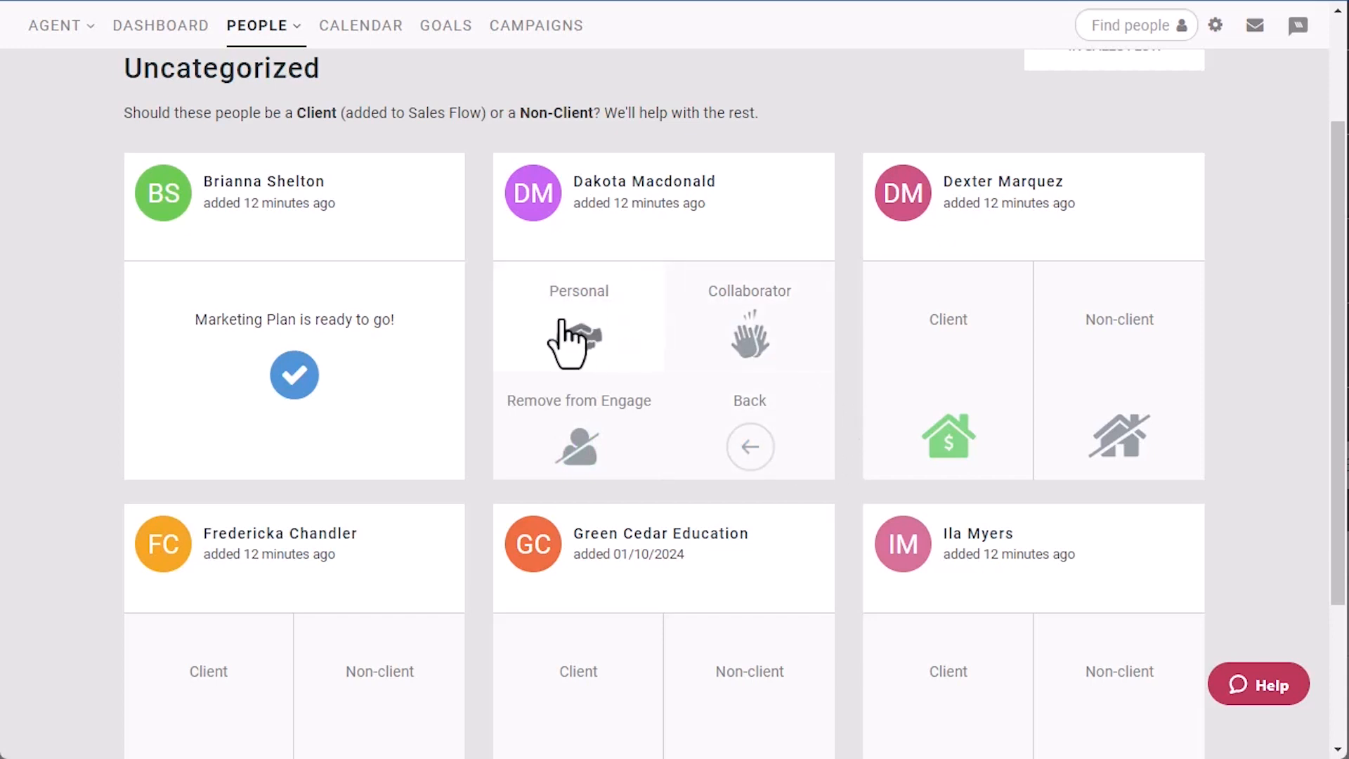
pyautogui.click(579, 318)
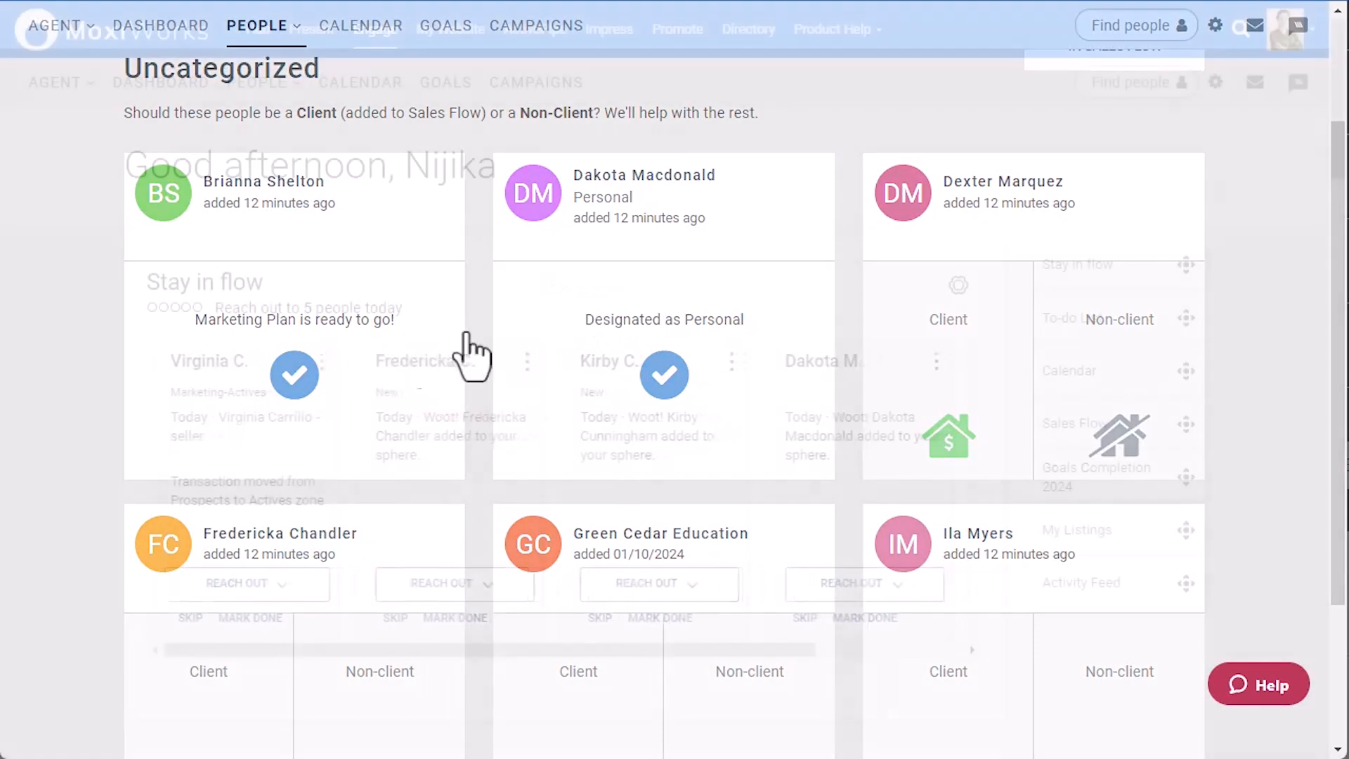